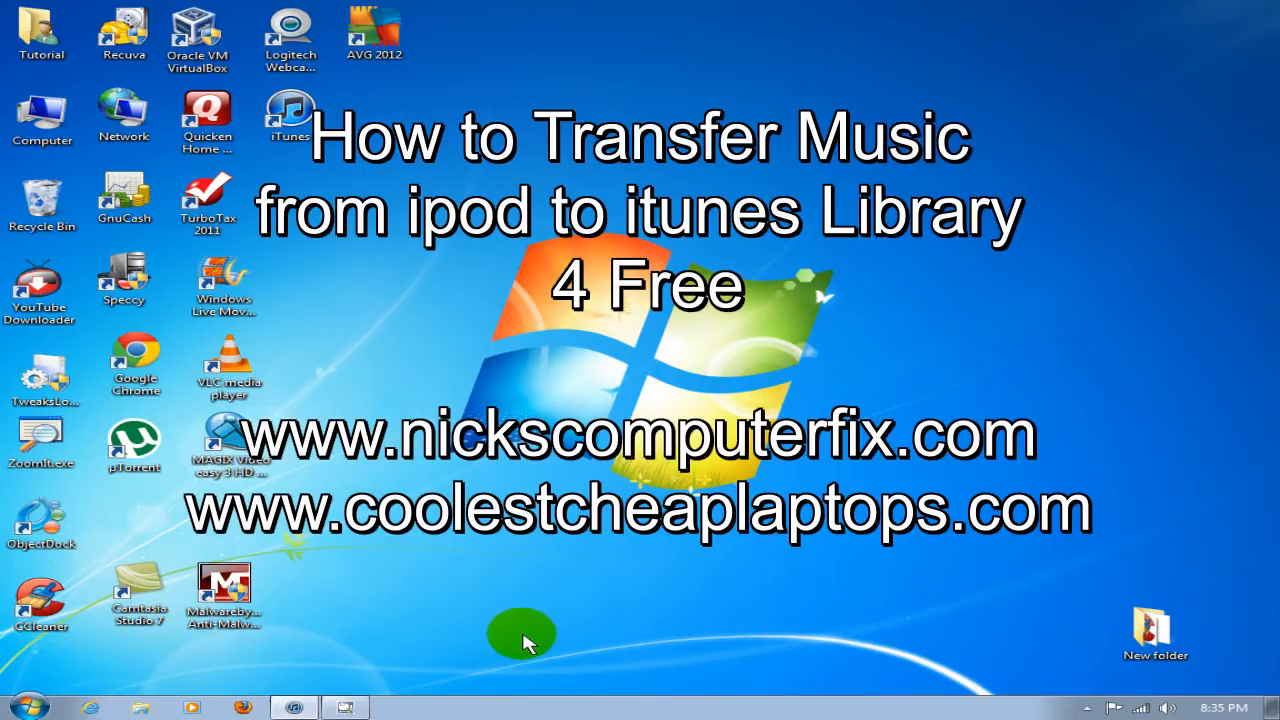
pyautogui.moveTo(528, 644)
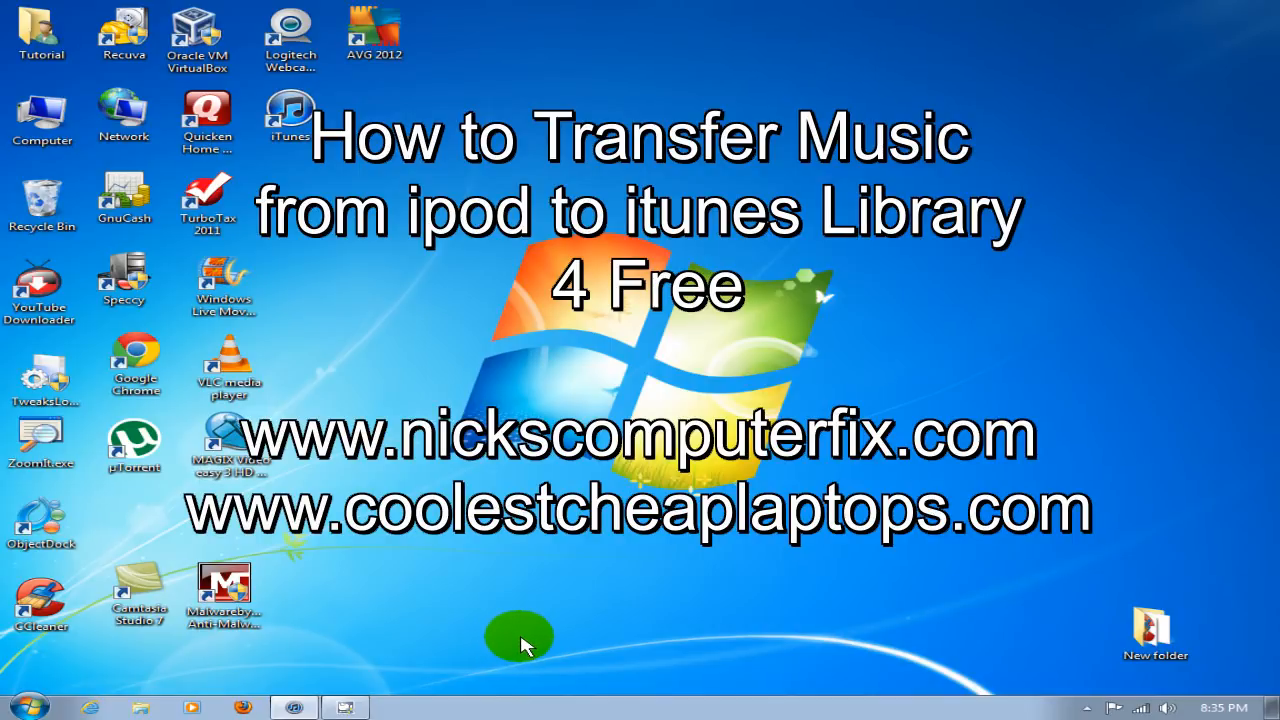
pyautogui.moveTo(516, 644)
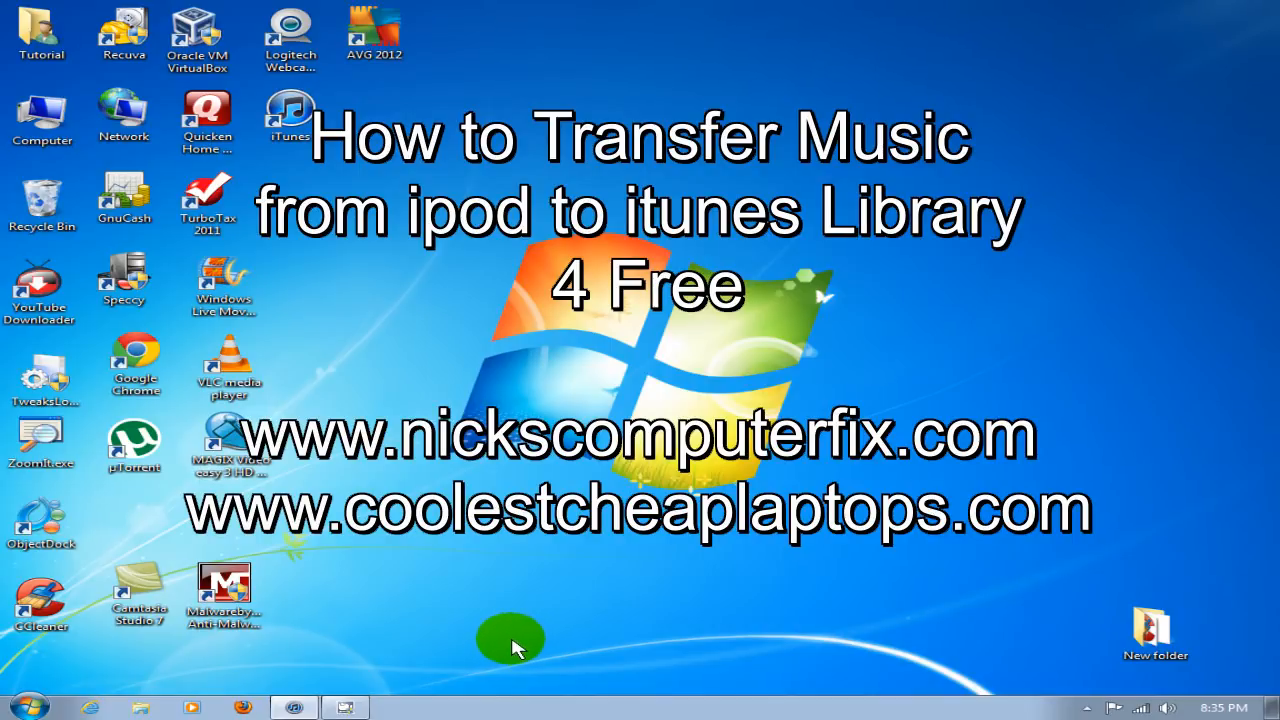
pyautogui.moveTo(510, 644)
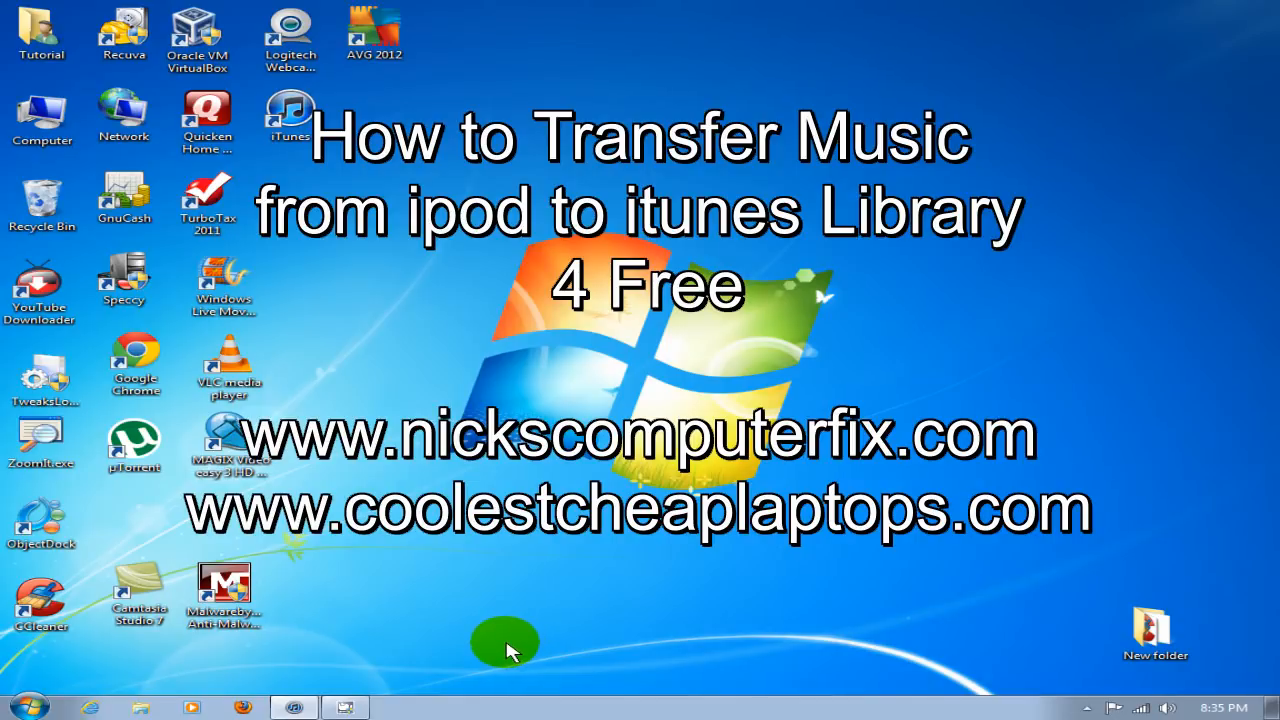
pyautogui.moveTo(420, 476)
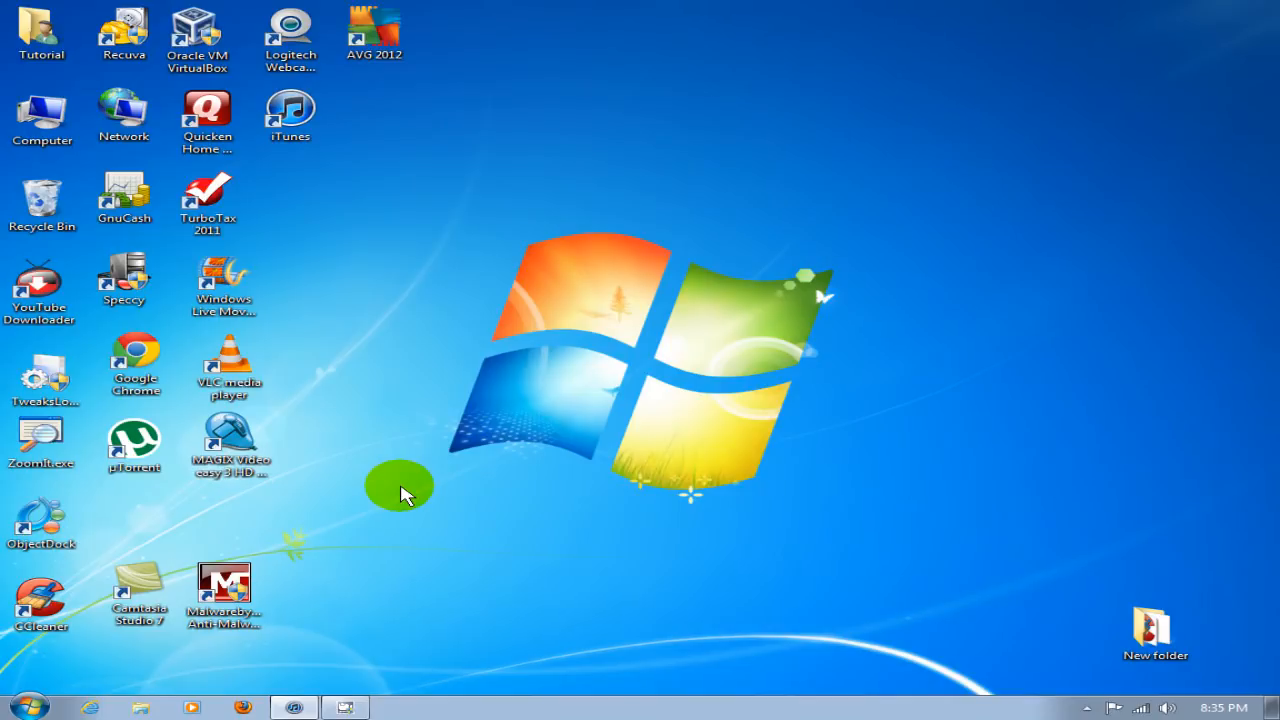
pyautogui.moveTo(408, 500)
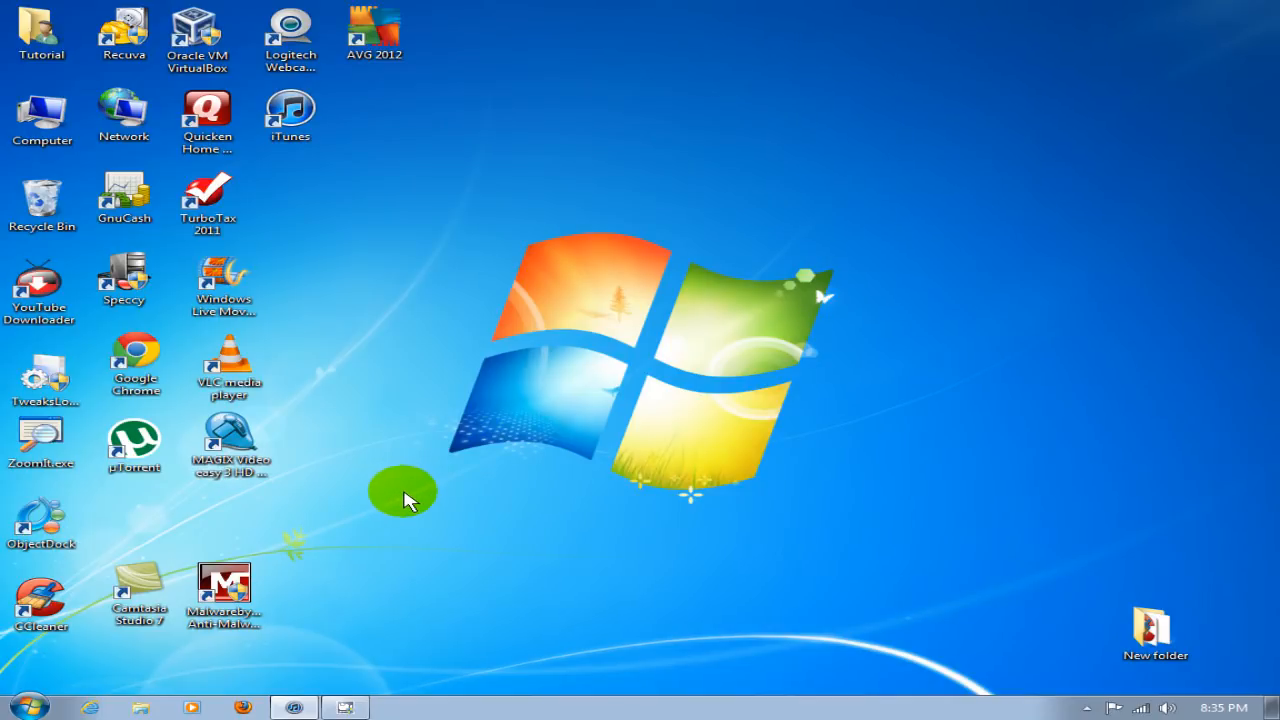
pyautogui.moveTo(398, 352)
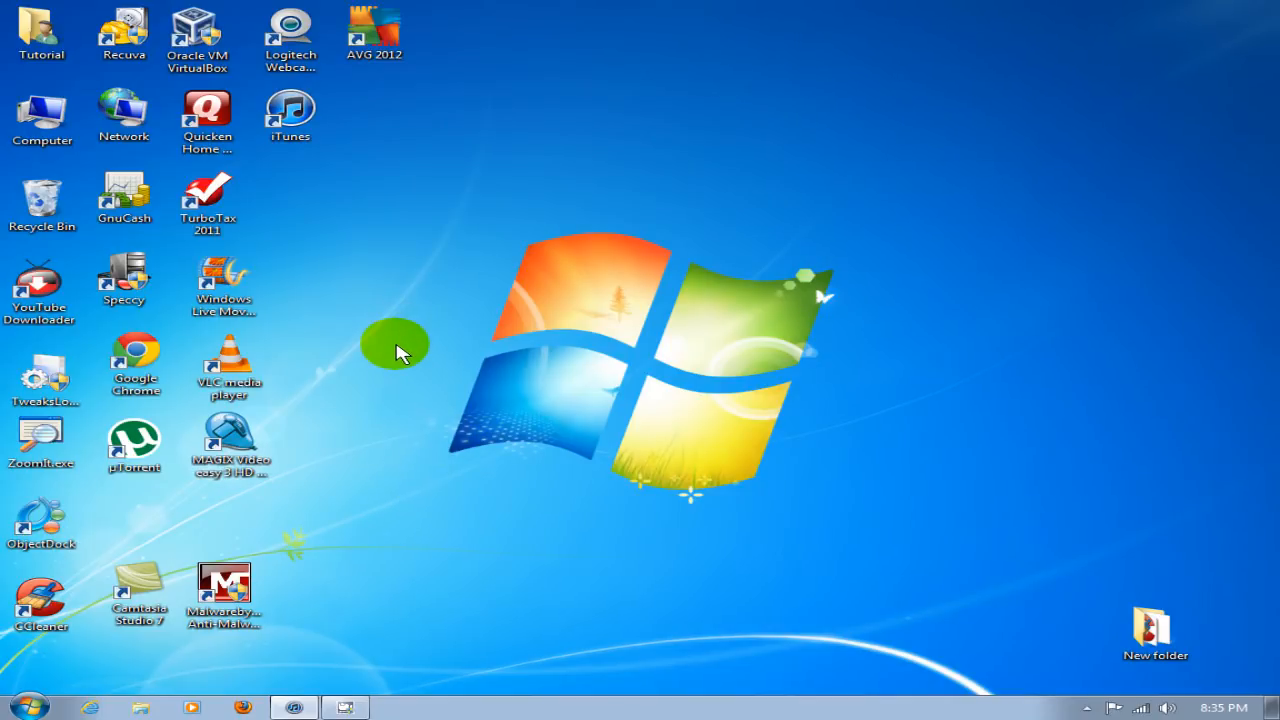
pyautogui.moveTo(388, 344)
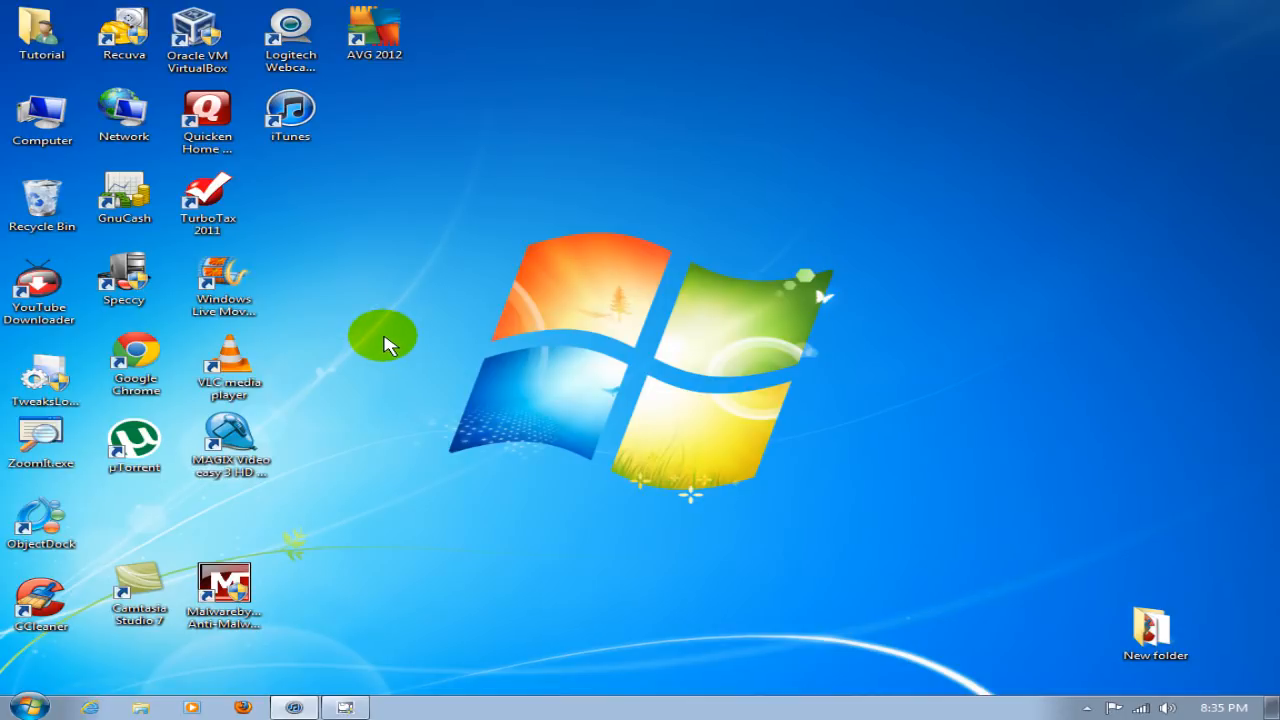
# Open the Computer view from the Start menu, listing the hard disks, DVD drive and iPod drive (F:)
pyautogui.click(42, 114)
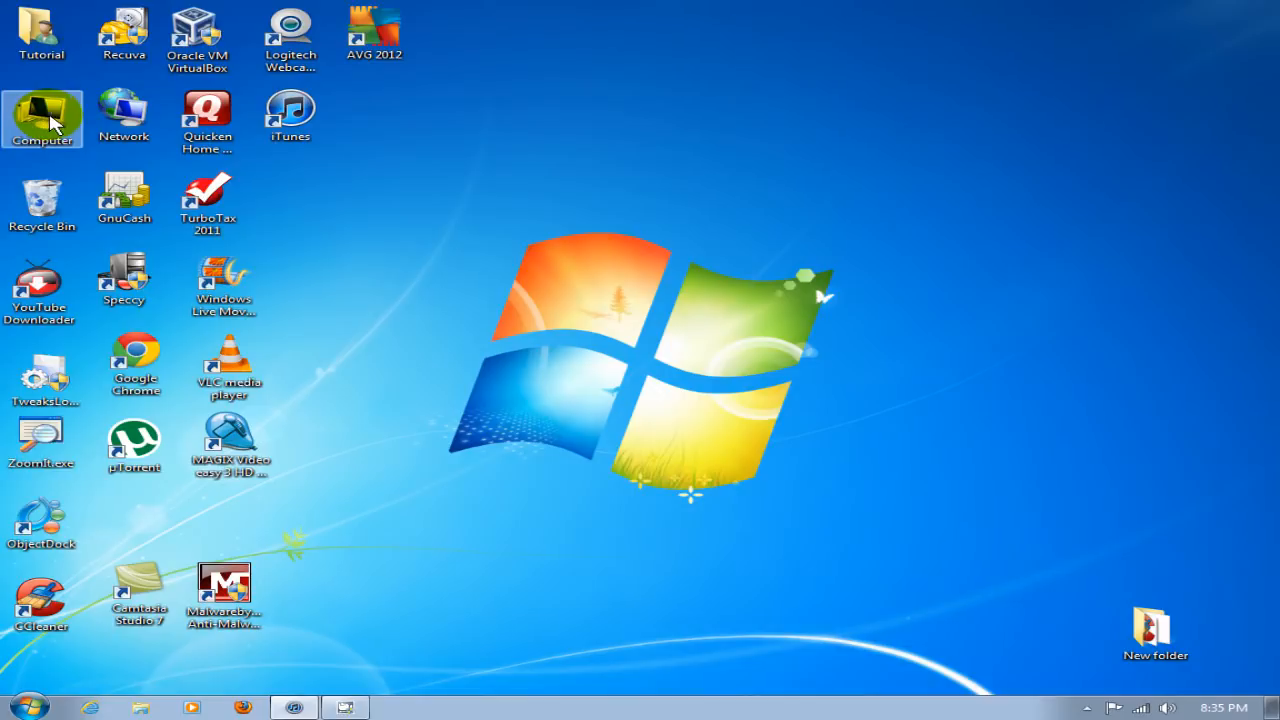
pyautogui.click(28, 704)
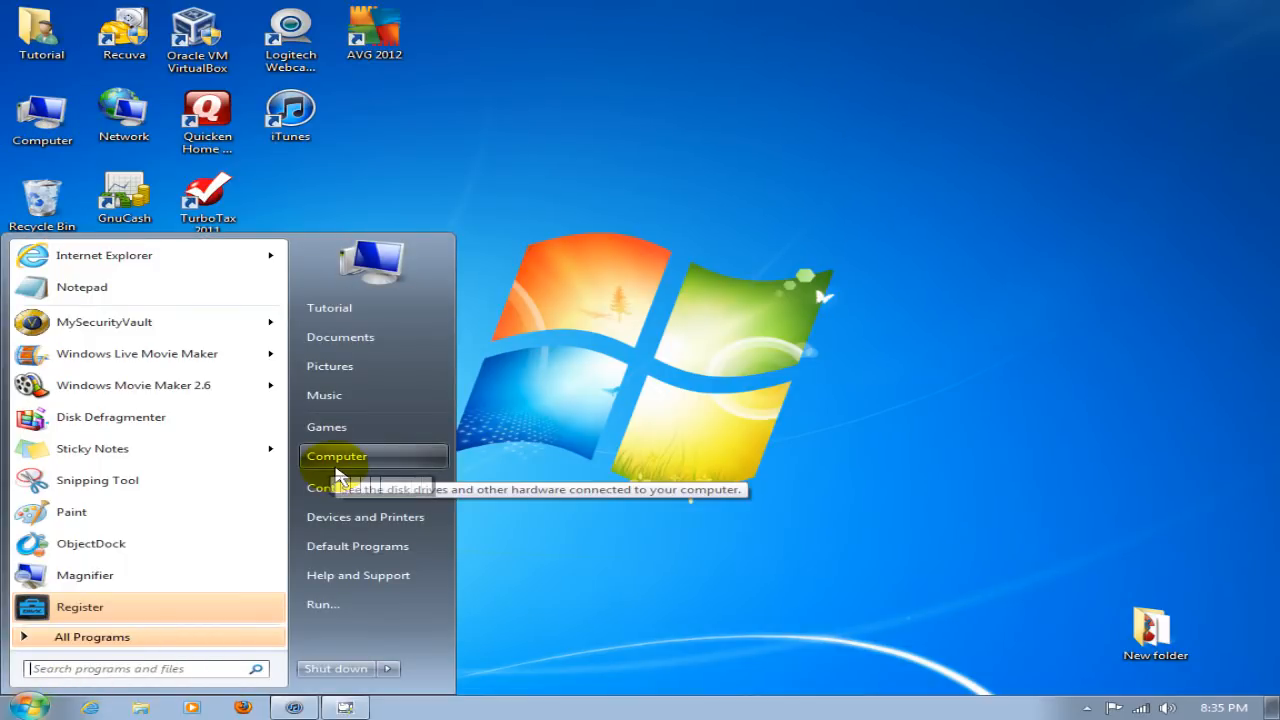
pyautogui.click(336, 456)
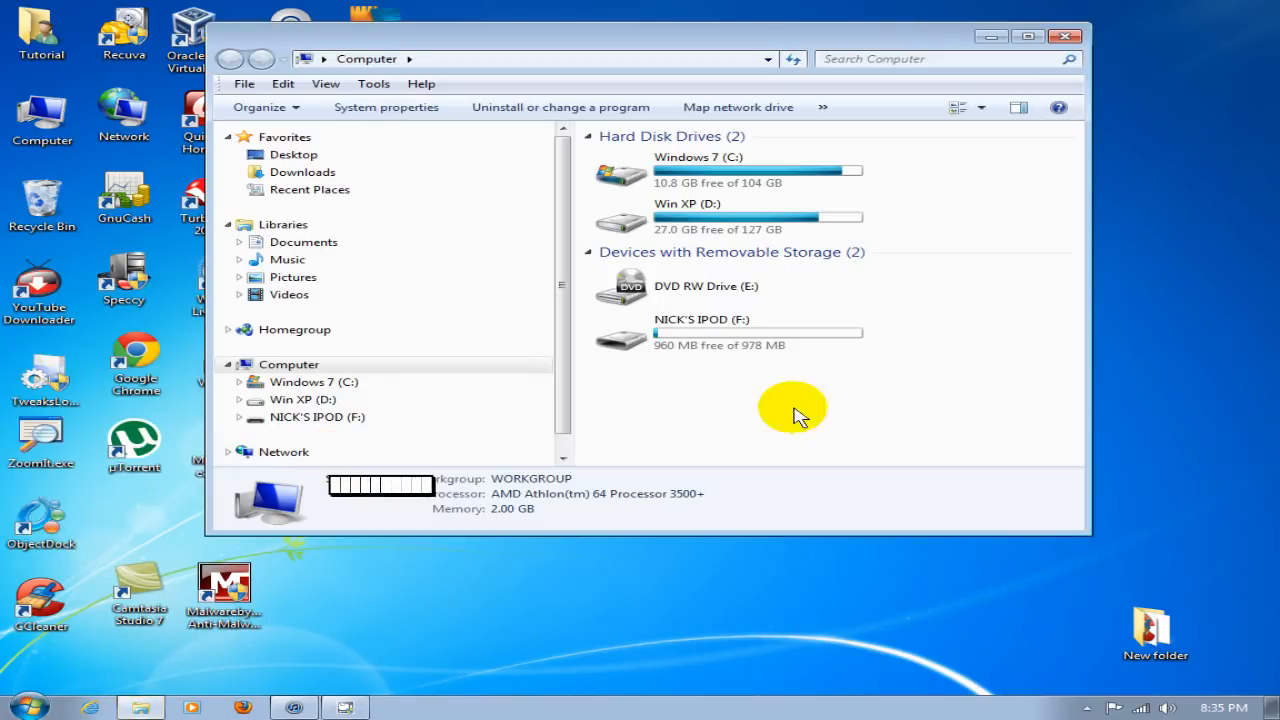
pyautogui.moveTo(896, 438)
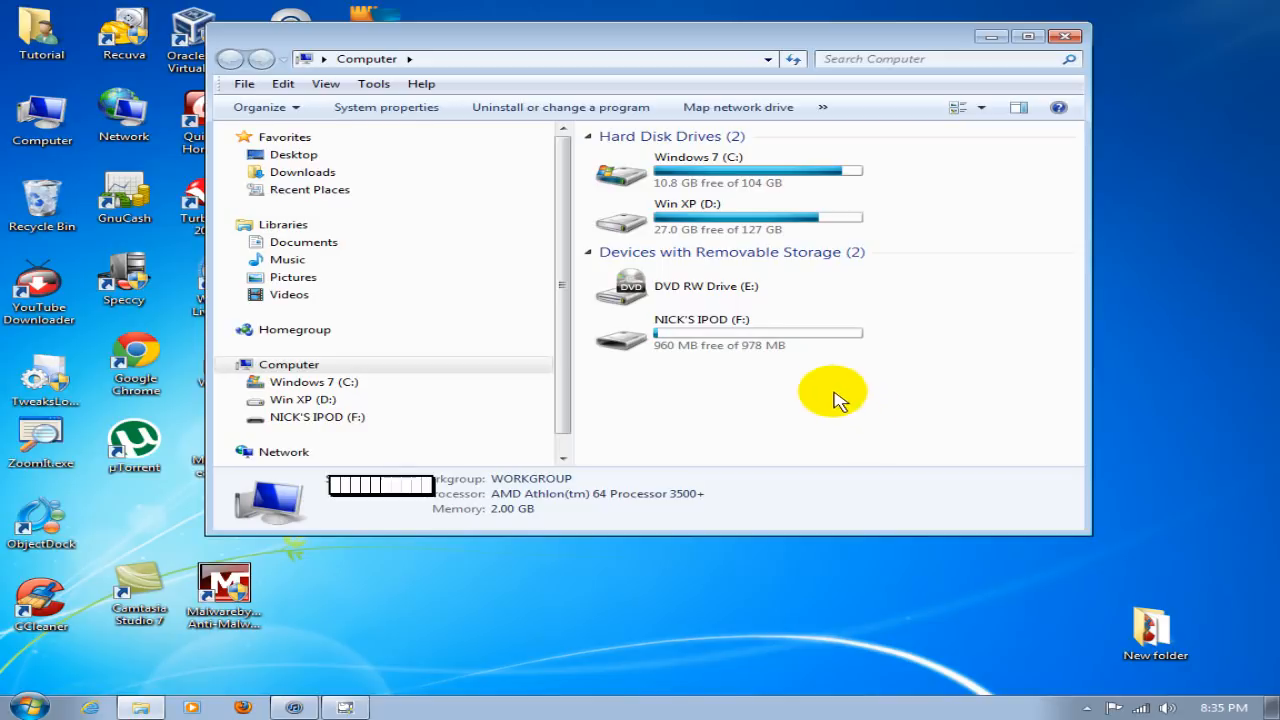
pyautogui.moveTo(700, 336)
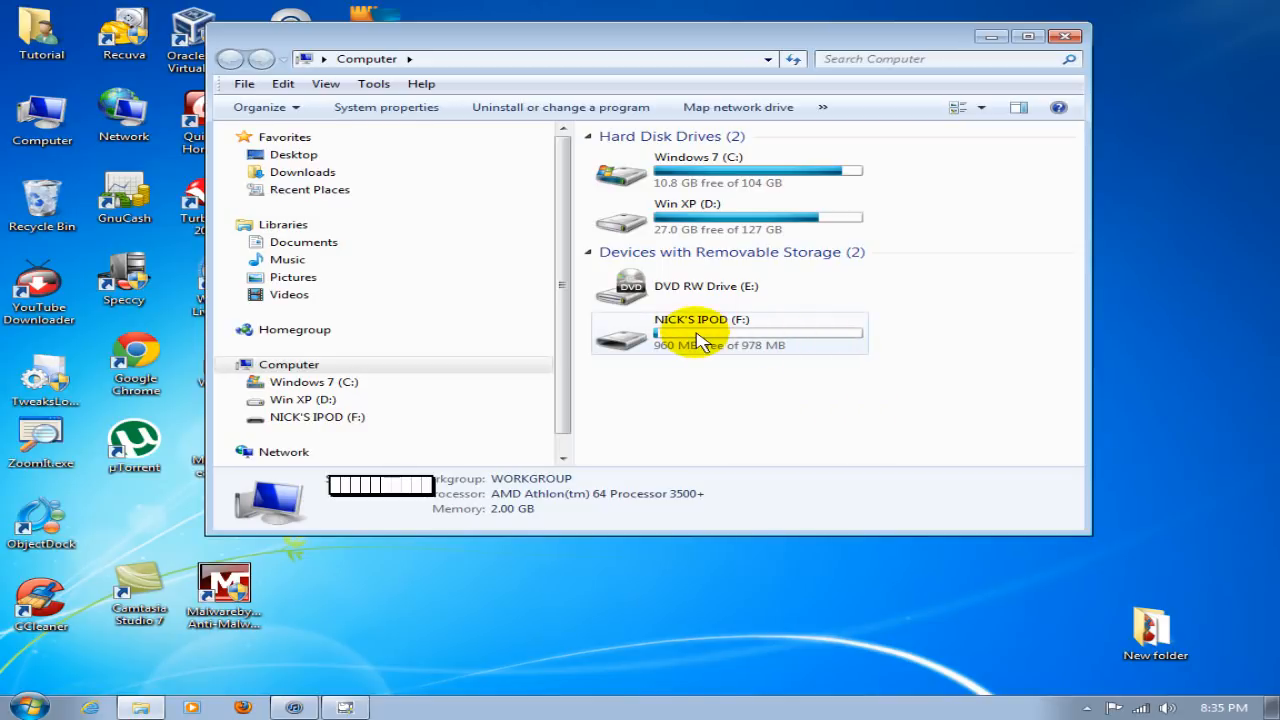
pyautogui.moveTo(756, 336)
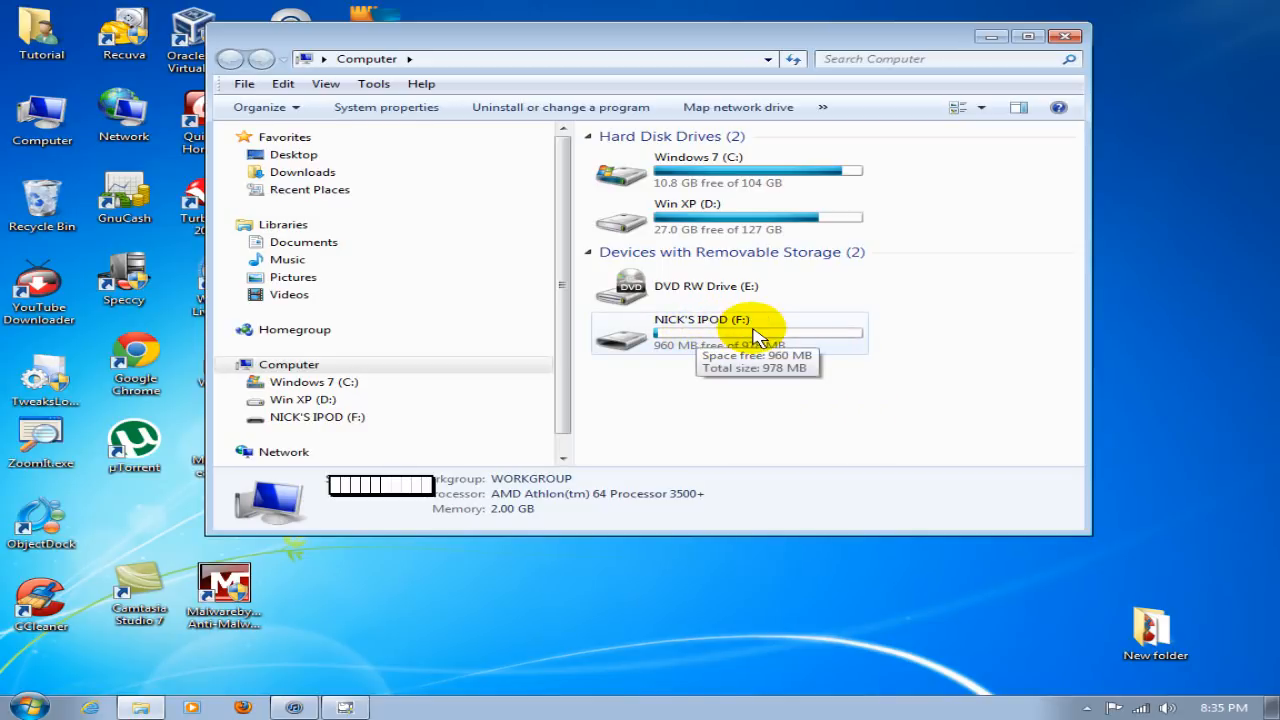
# Open the iPod drive (F:) to show its Calendars, Contacts, Notes and Photos folders
pyautogui.doubleClick(700, 332)
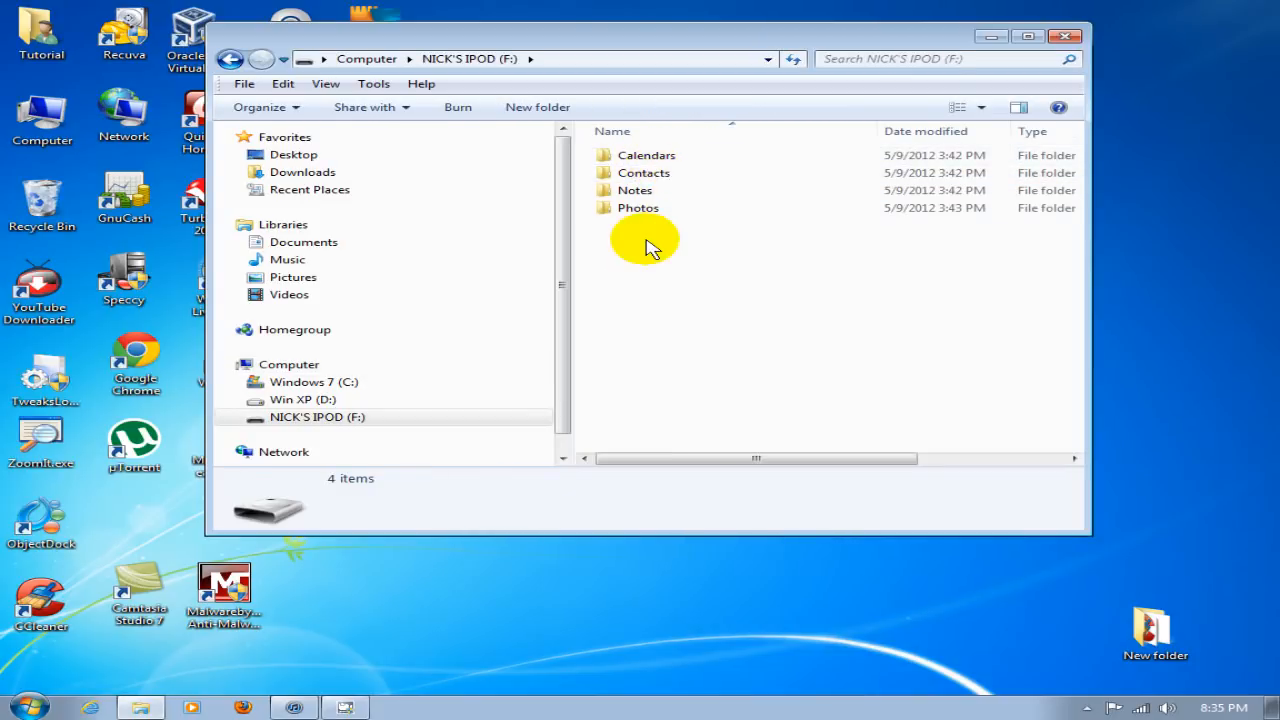
pyautogui.moveTo(664, 248)
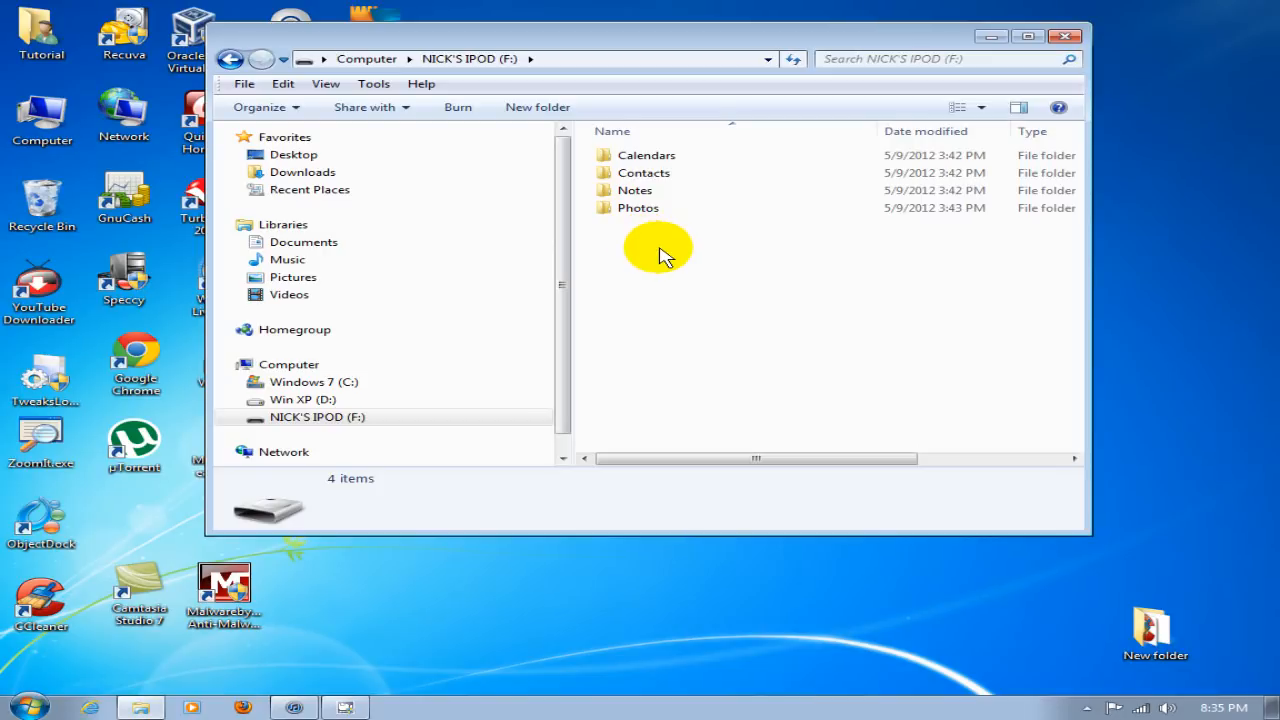
pyautogui.moveTo(664, 250)
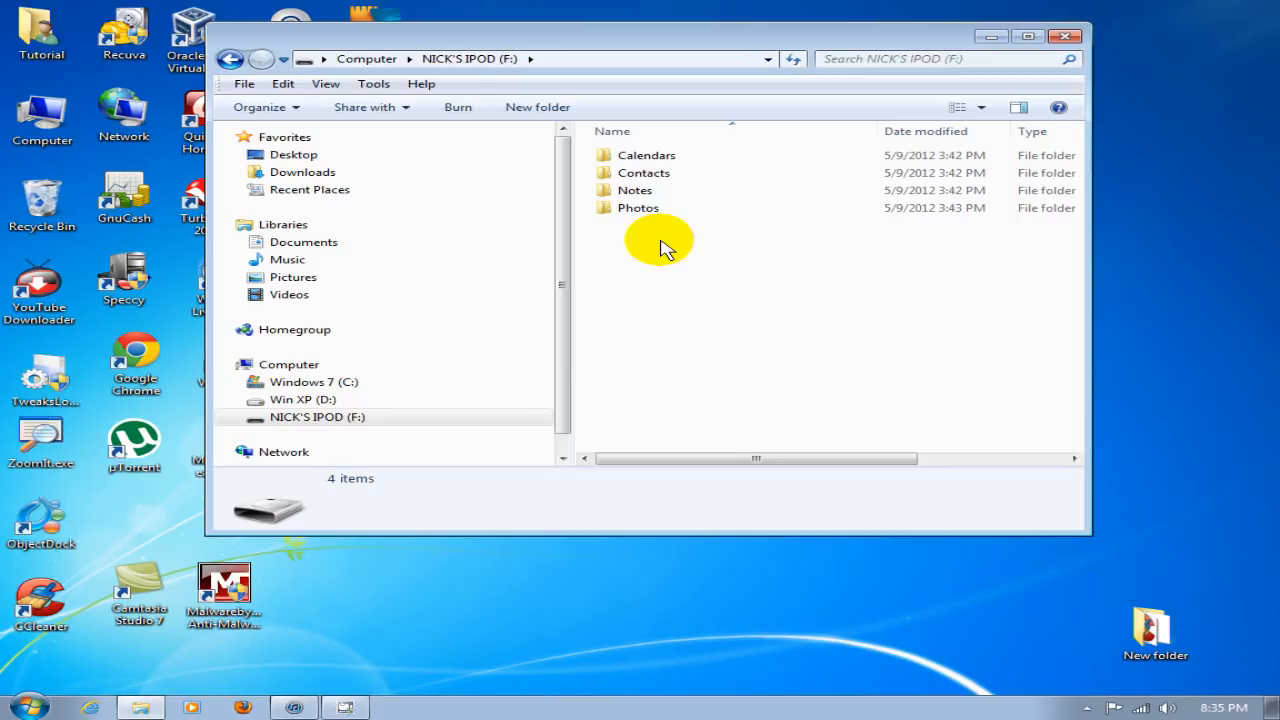
pyautogui.moveTo(670, 280)
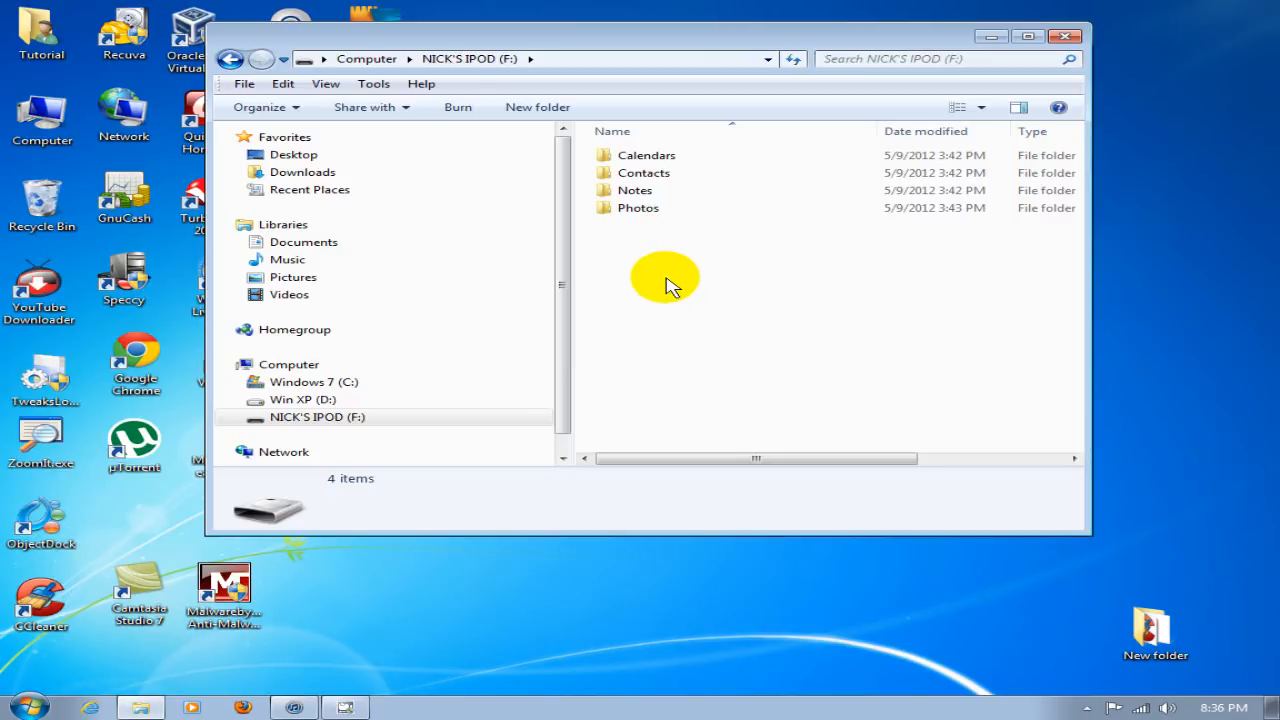
pyautogui.moveTo(690, 248)
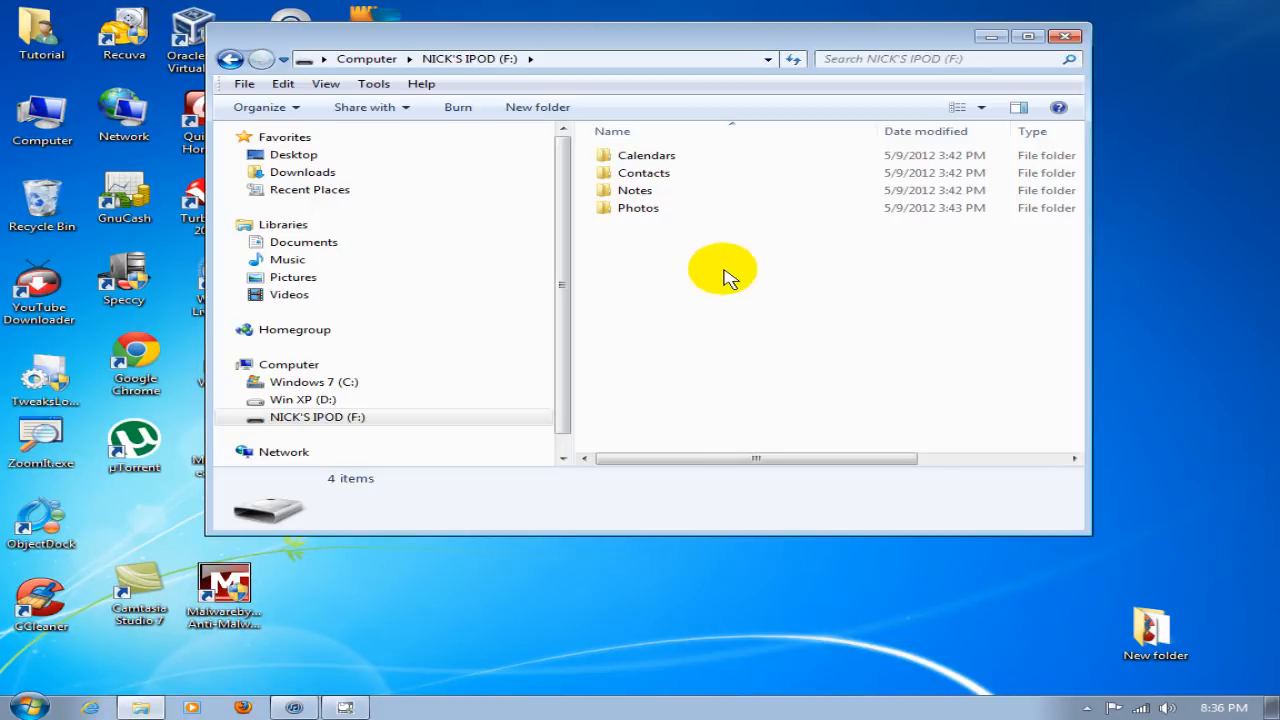
# Enable Show hidden files in Folder options, revealing and selecting the iPod_Control folder
pyautogui.click(372, 84)
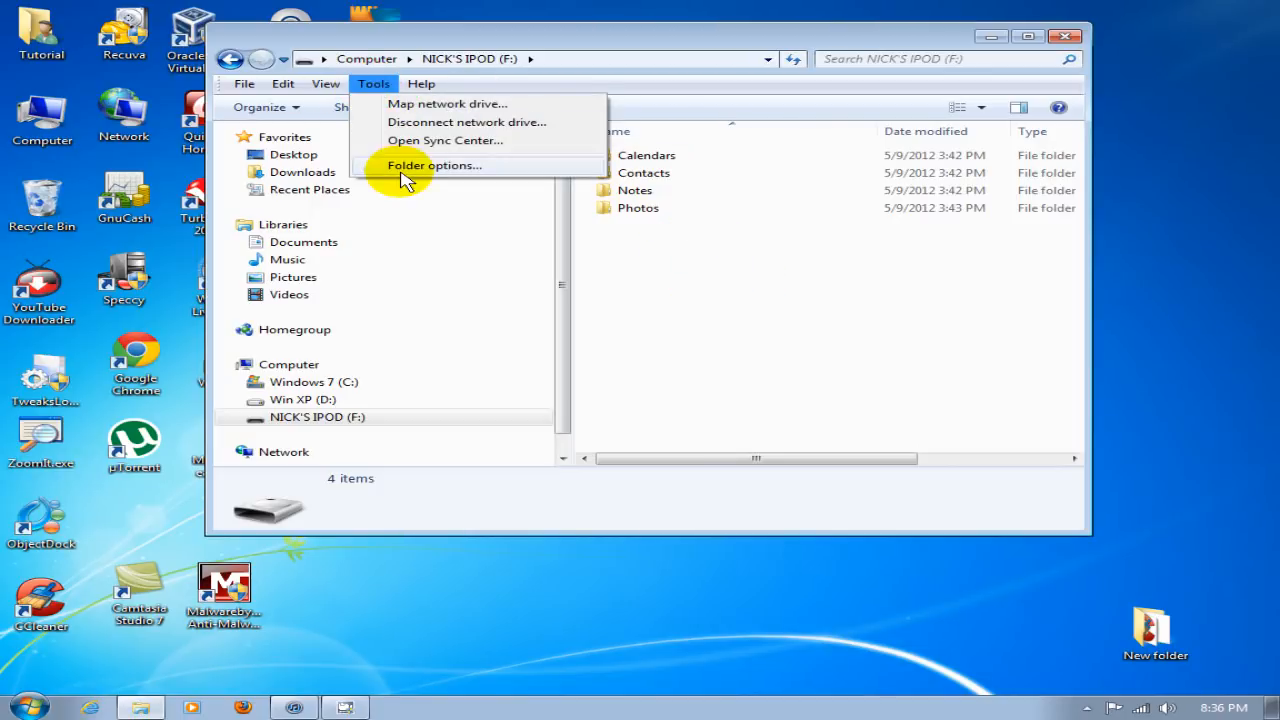
pyautogui.click(432, 164)
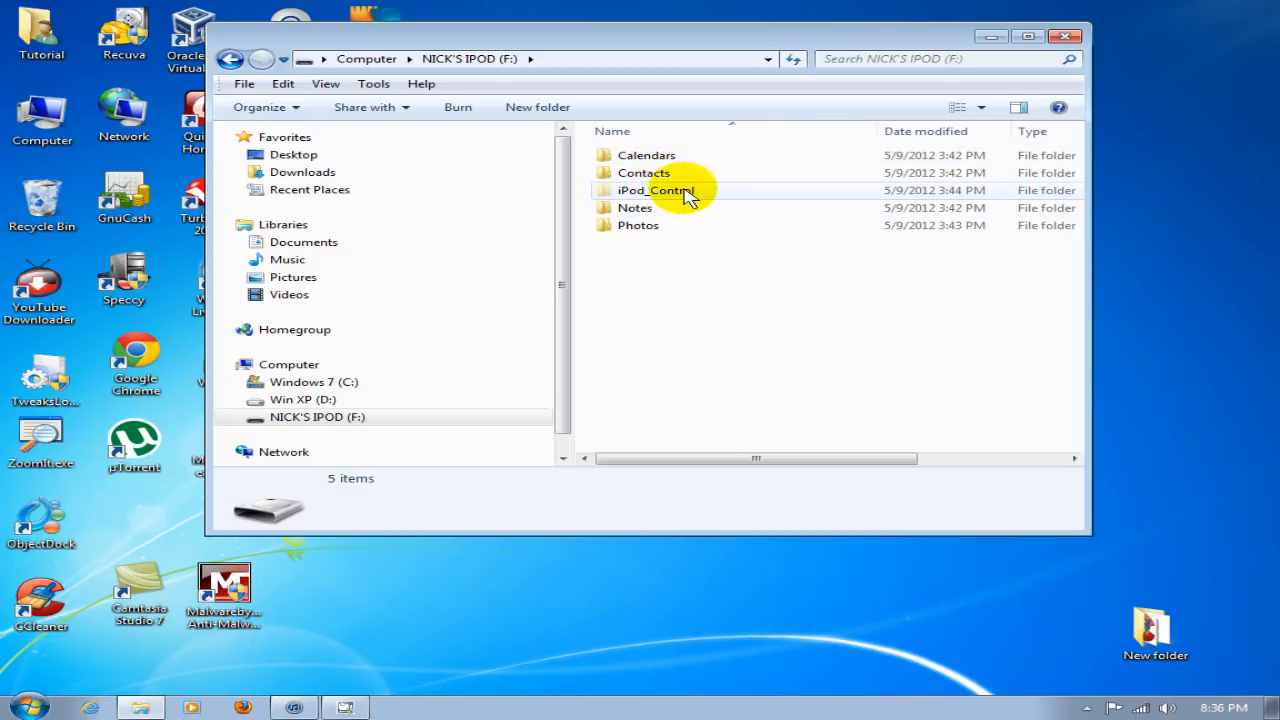
pyautogui.click(656, 190)
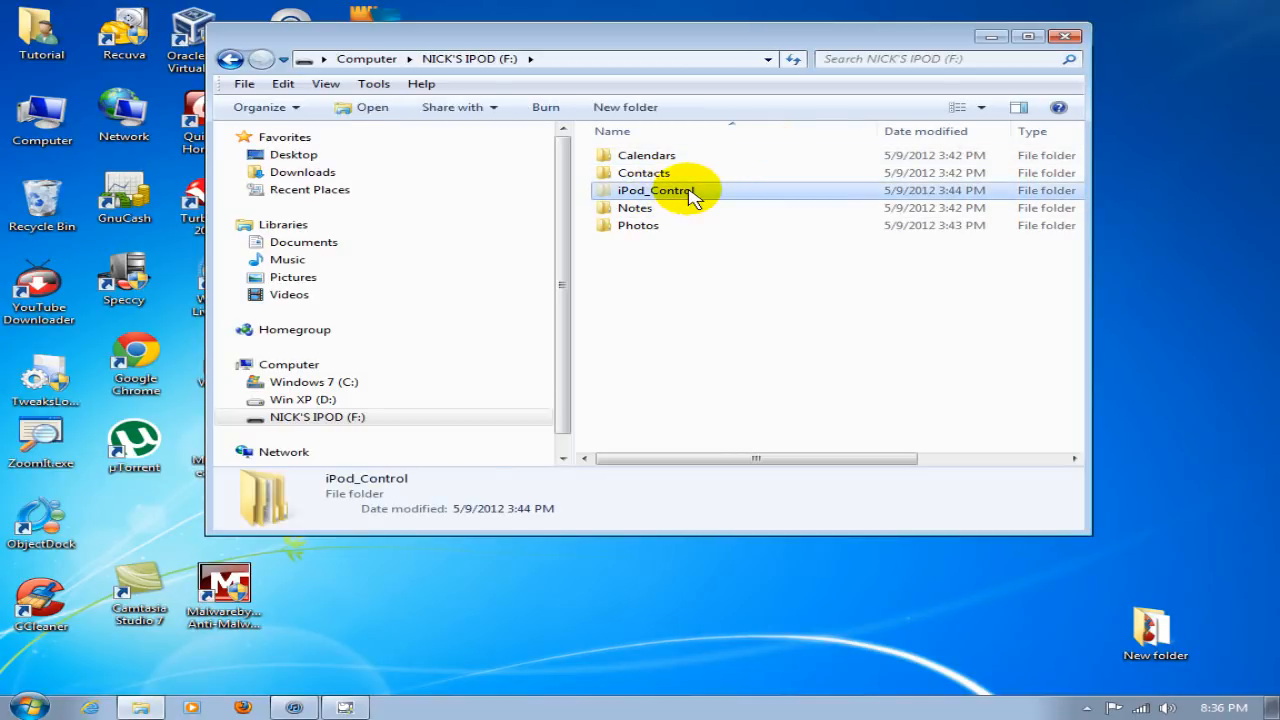
# Open iPod_Control and then its Music folder, listing subfolders F00 through F08
pyautogui.doubleClick(656, 190)
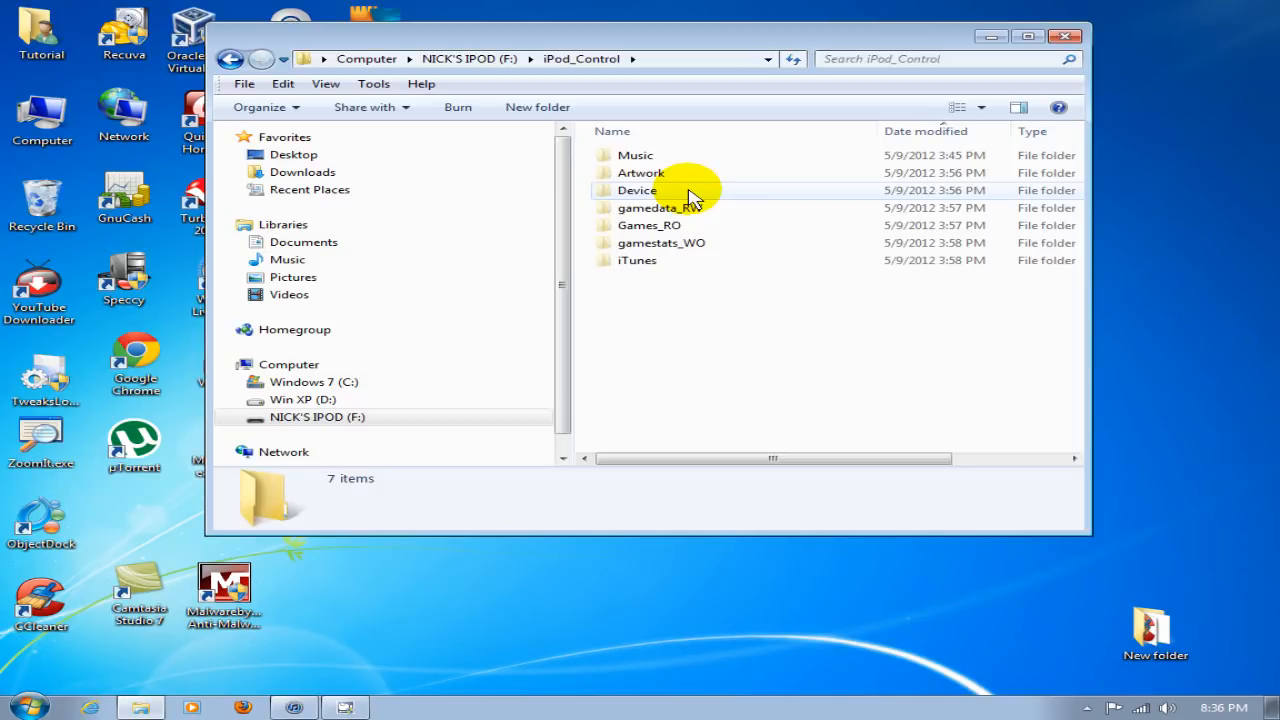
pyautogui.click(636, 156)
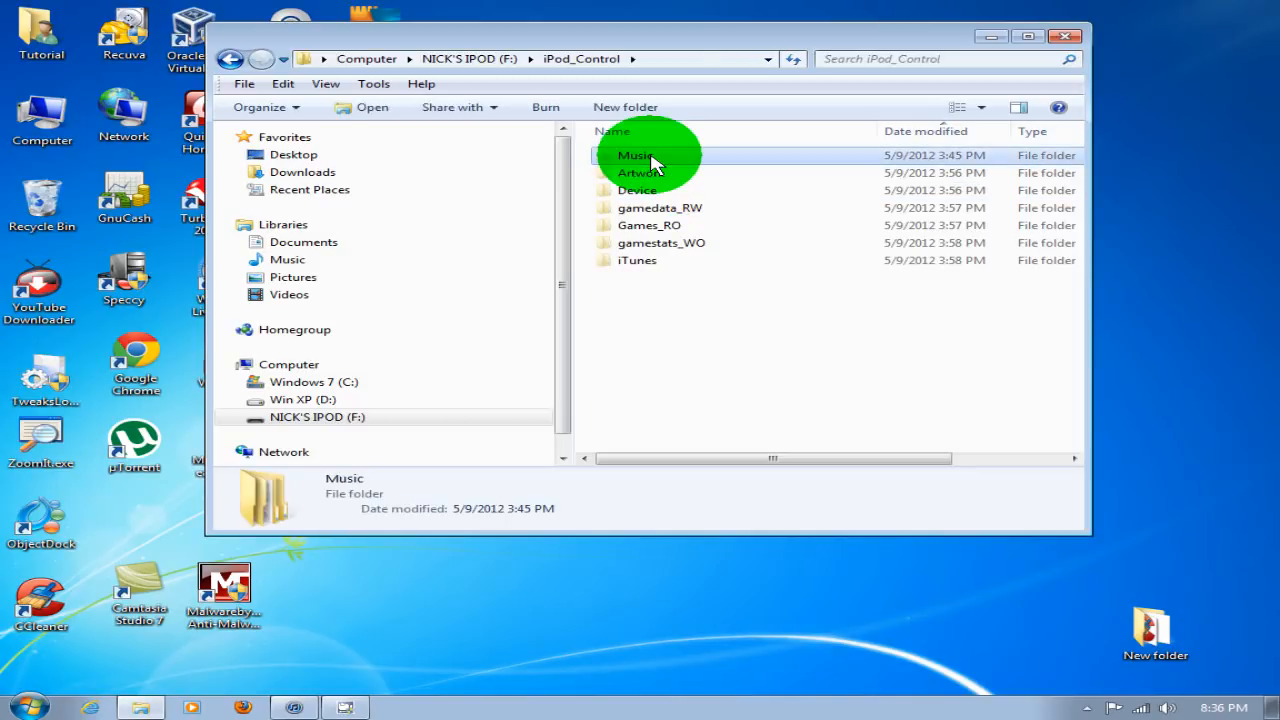
pyautogui.doubleClick(636, 156)
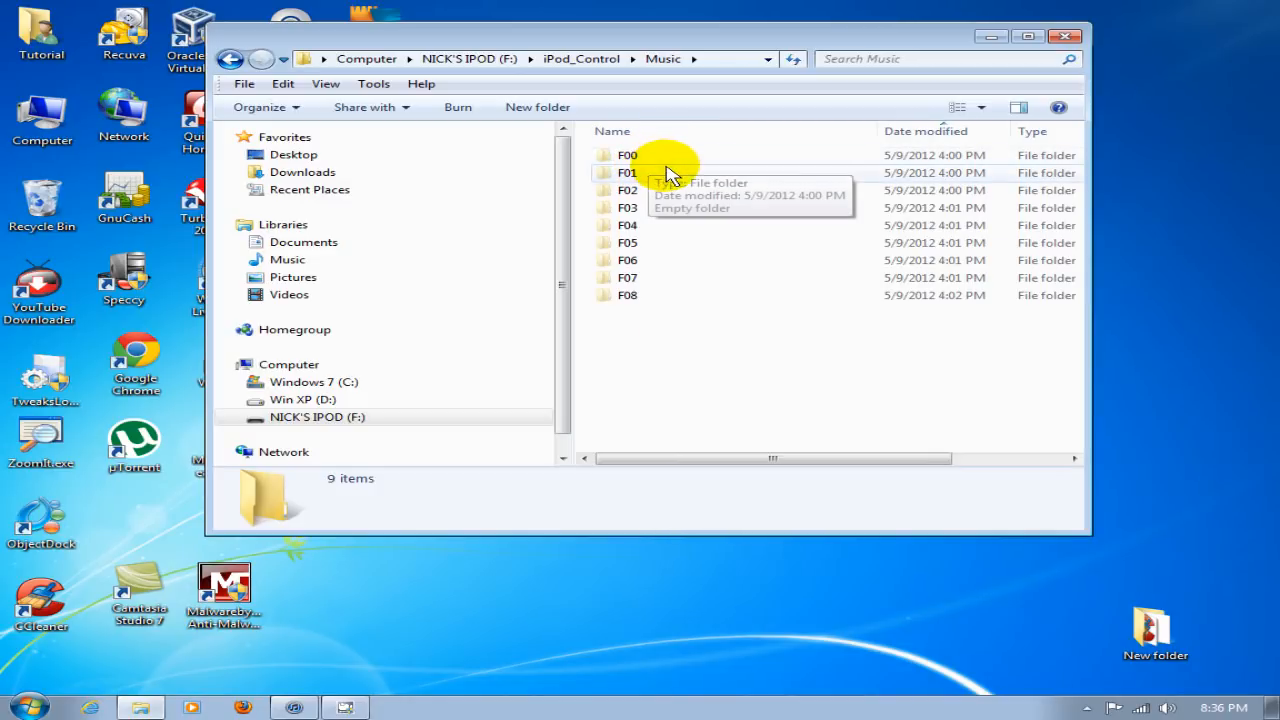
pyautogui.moveTo(688, 420)
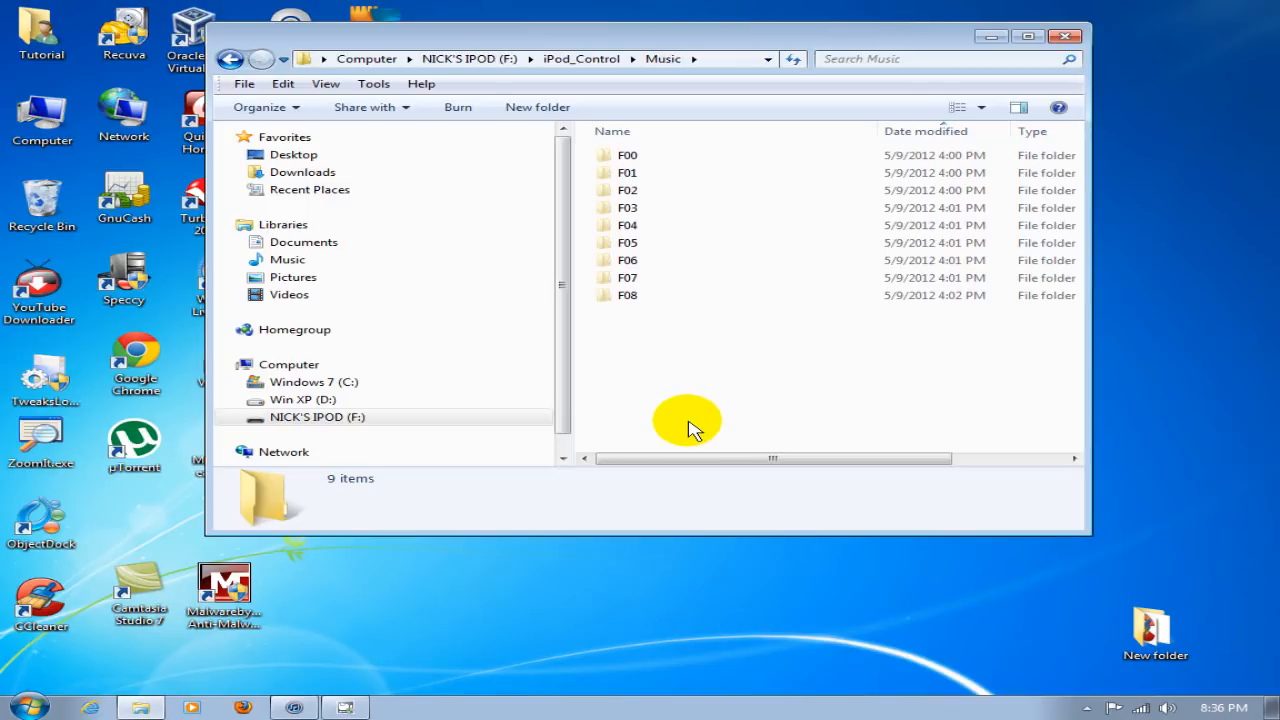
pyautogui.moveTo(680, 396)
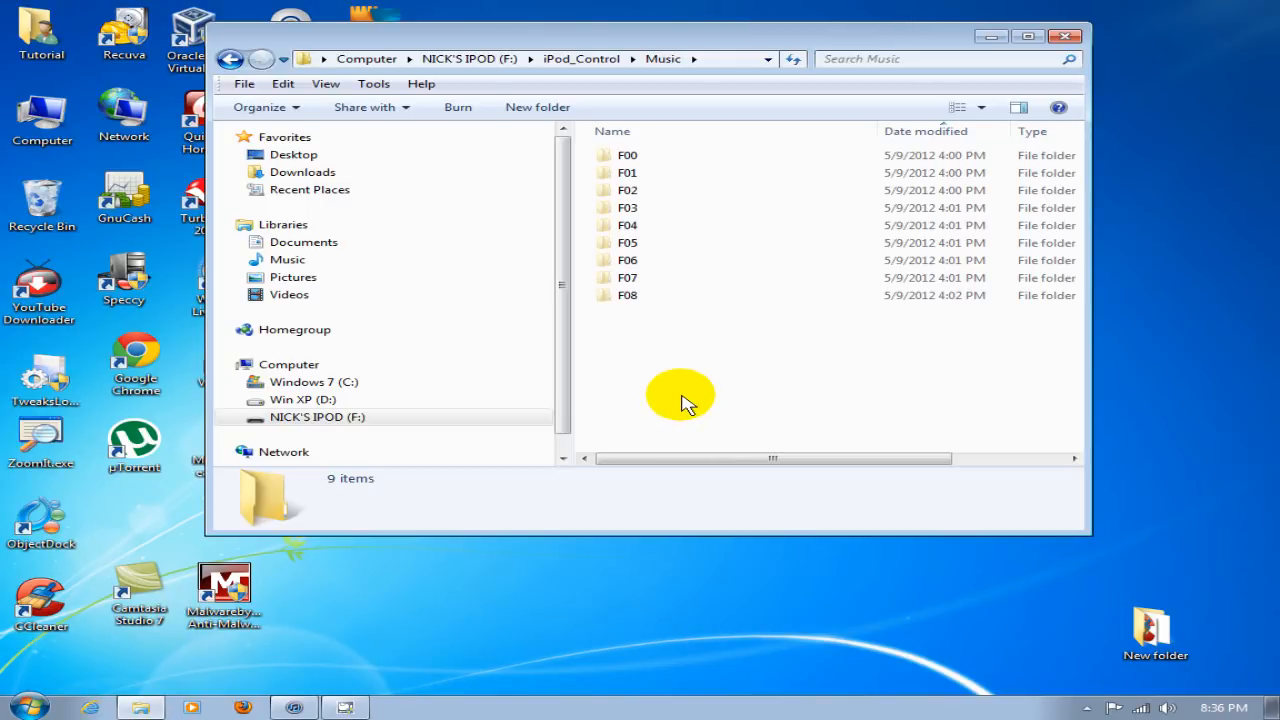
pyautogui.moveTo(680, 356)
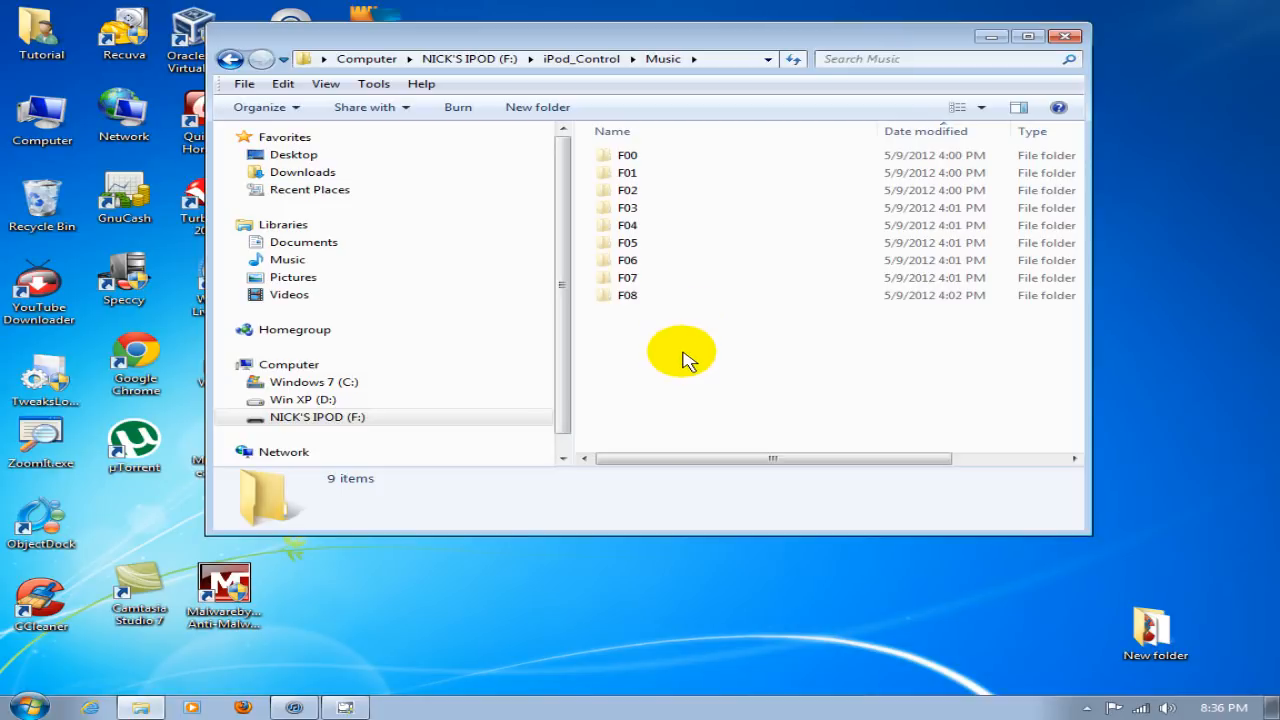
pyautogui.moveTo(740, 356)
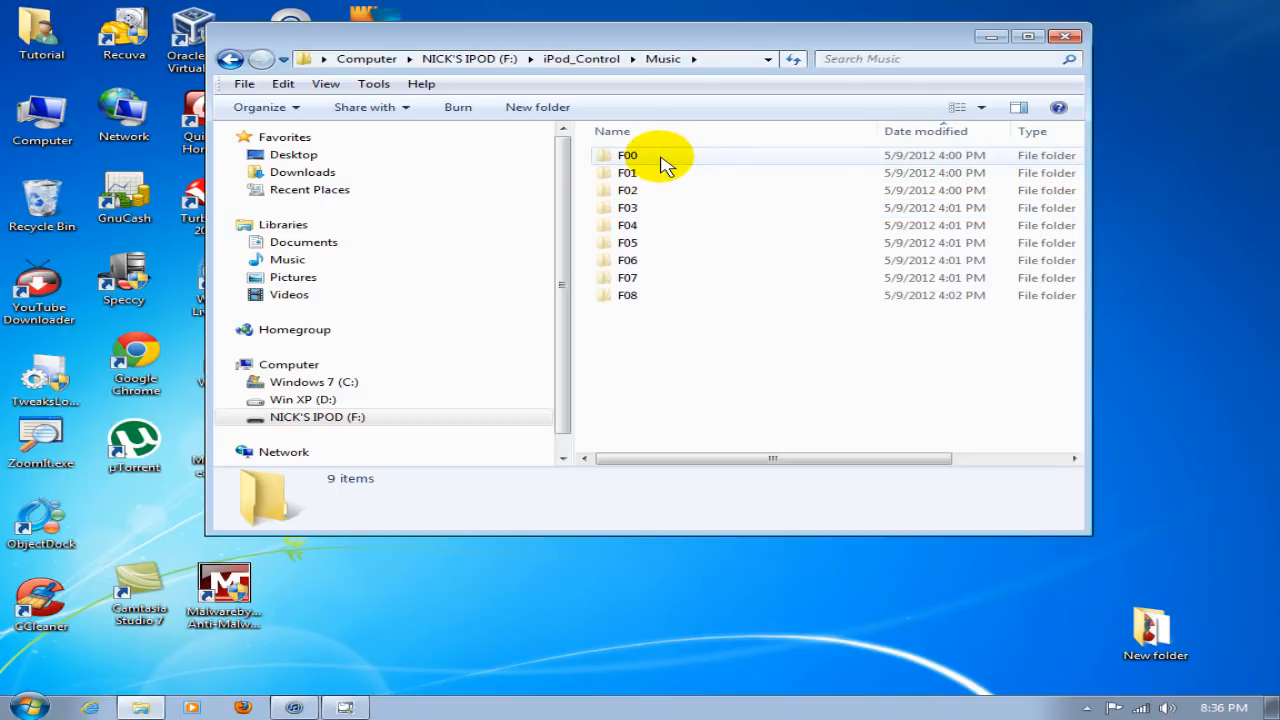
pyautogui.moveTo(660, 160)
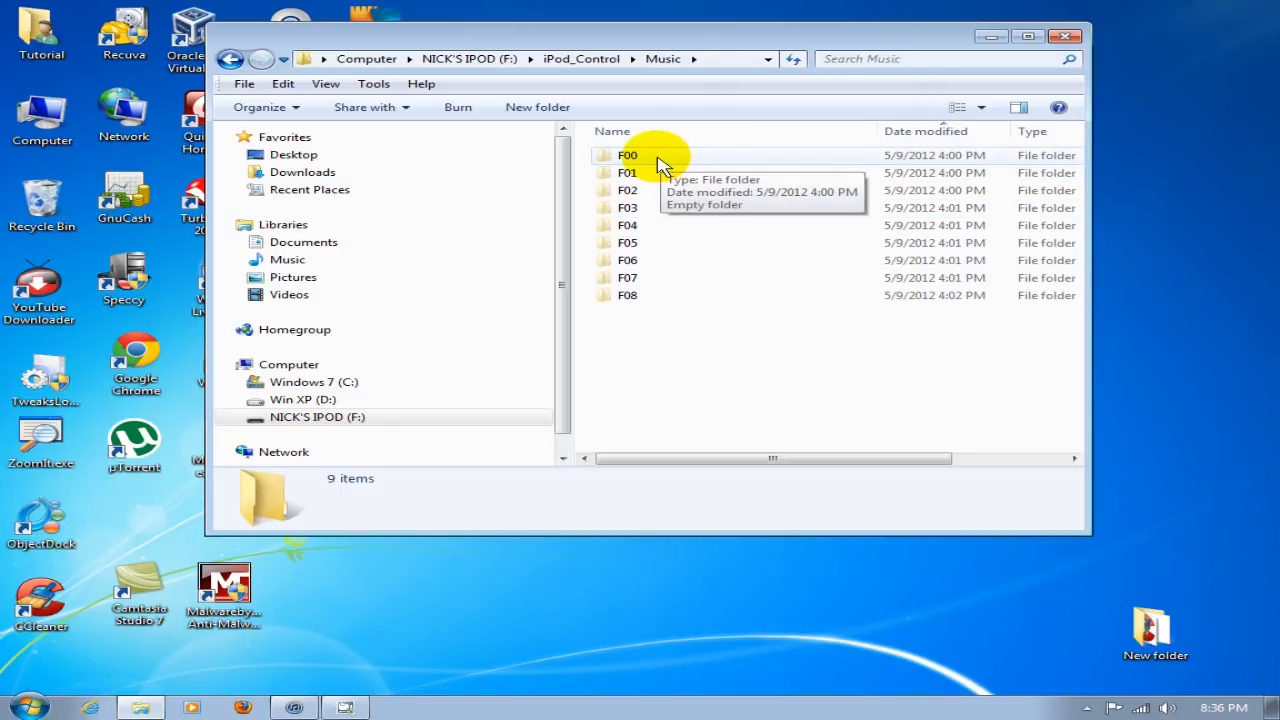
# Open folder F00 to view its four scrambled-name MP3 songs, selecting the Black Eyed Peas file
pyautogui.doubleClick(628, 156)
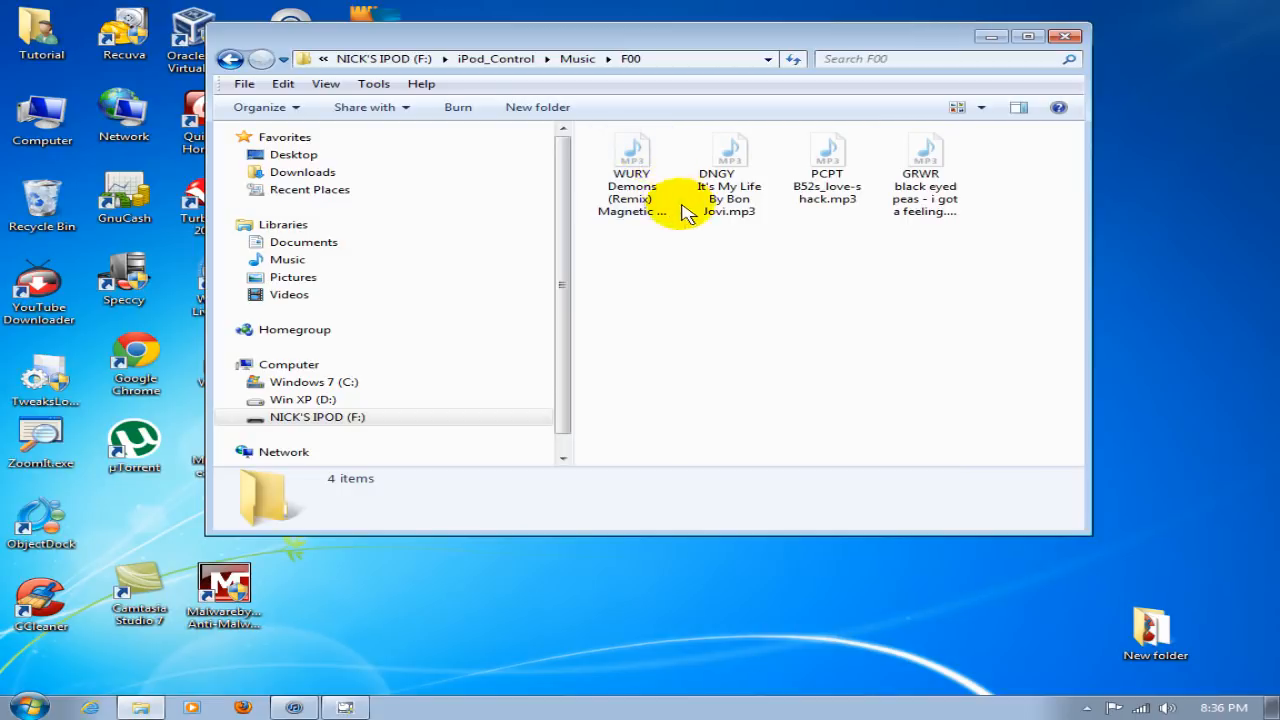
pyautogui.click(924, 184)
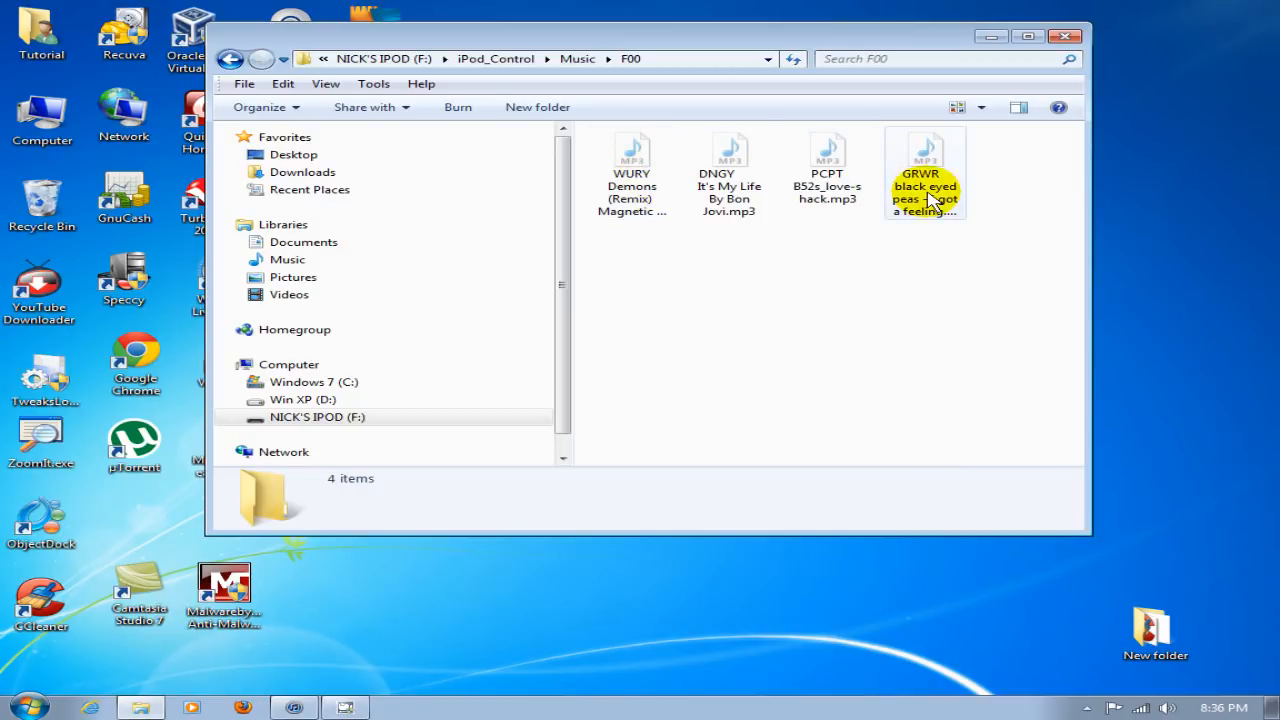
pyautogui.click(828, 164)
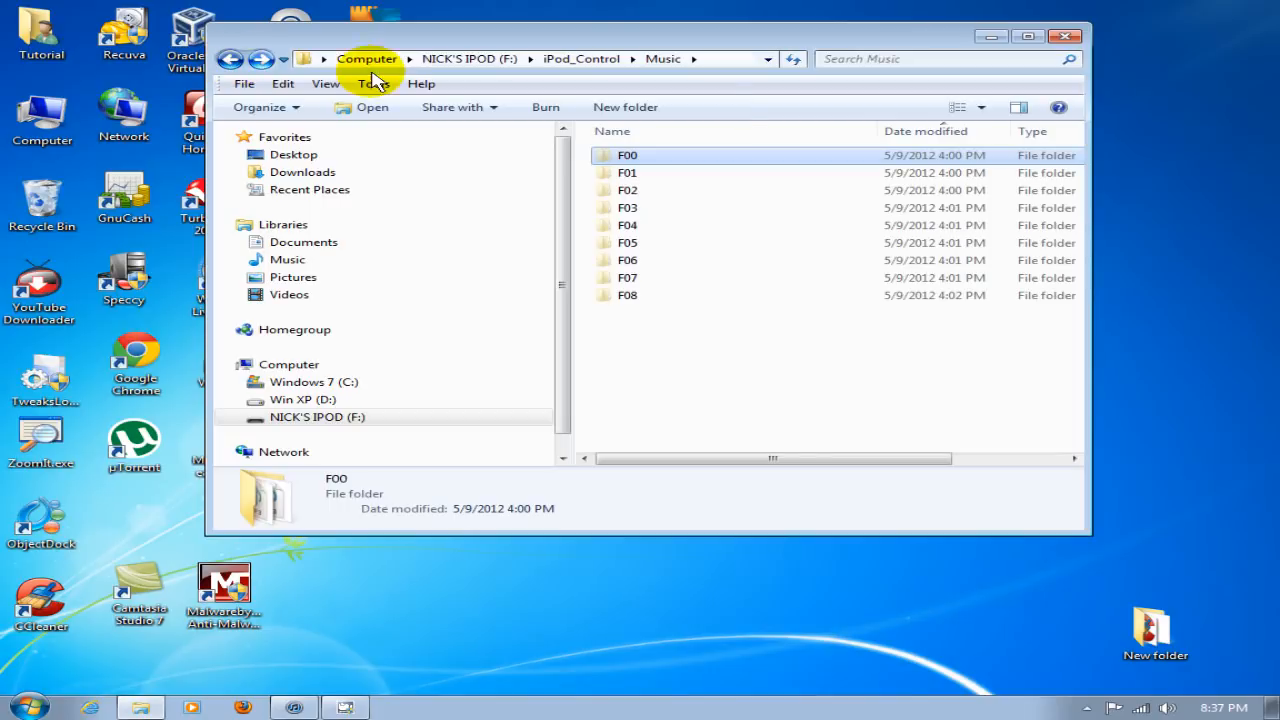
pyautogui.moveTo(720, 160)
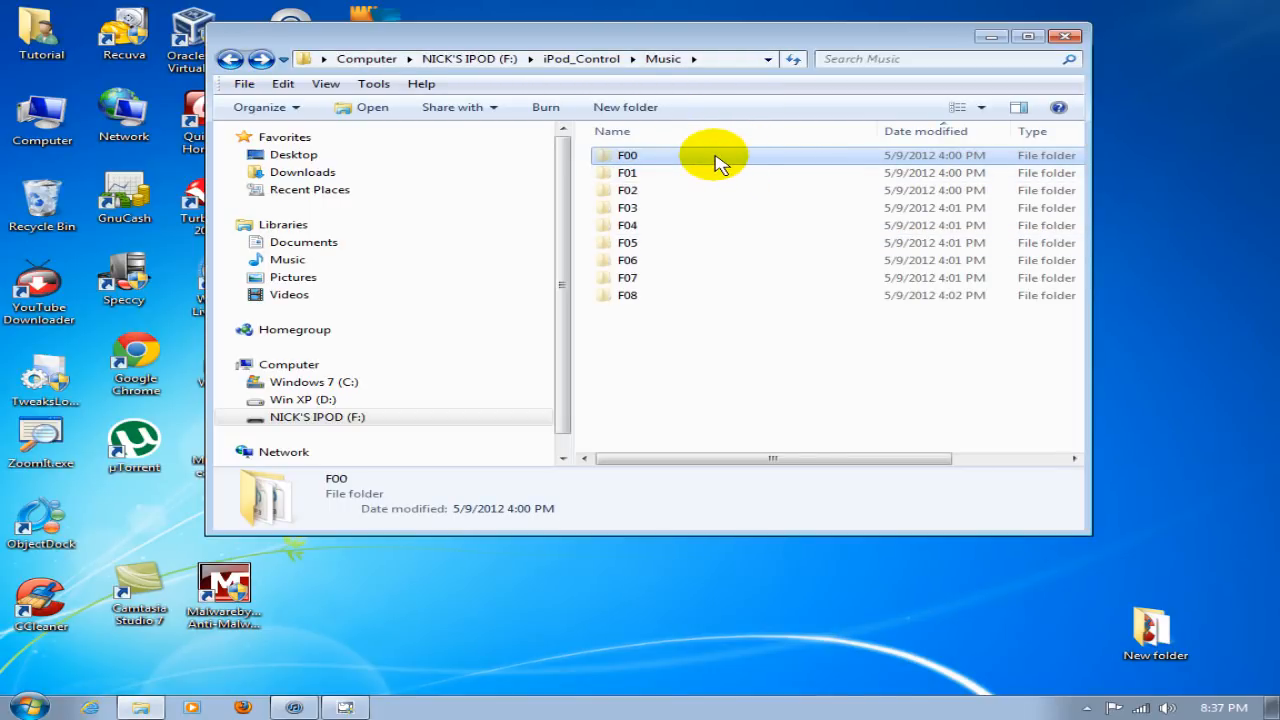
# Copy folder F00 from the iPod's Music folder and minimize Explorer to the desktop
pyautogui.rightClick(628, 156)
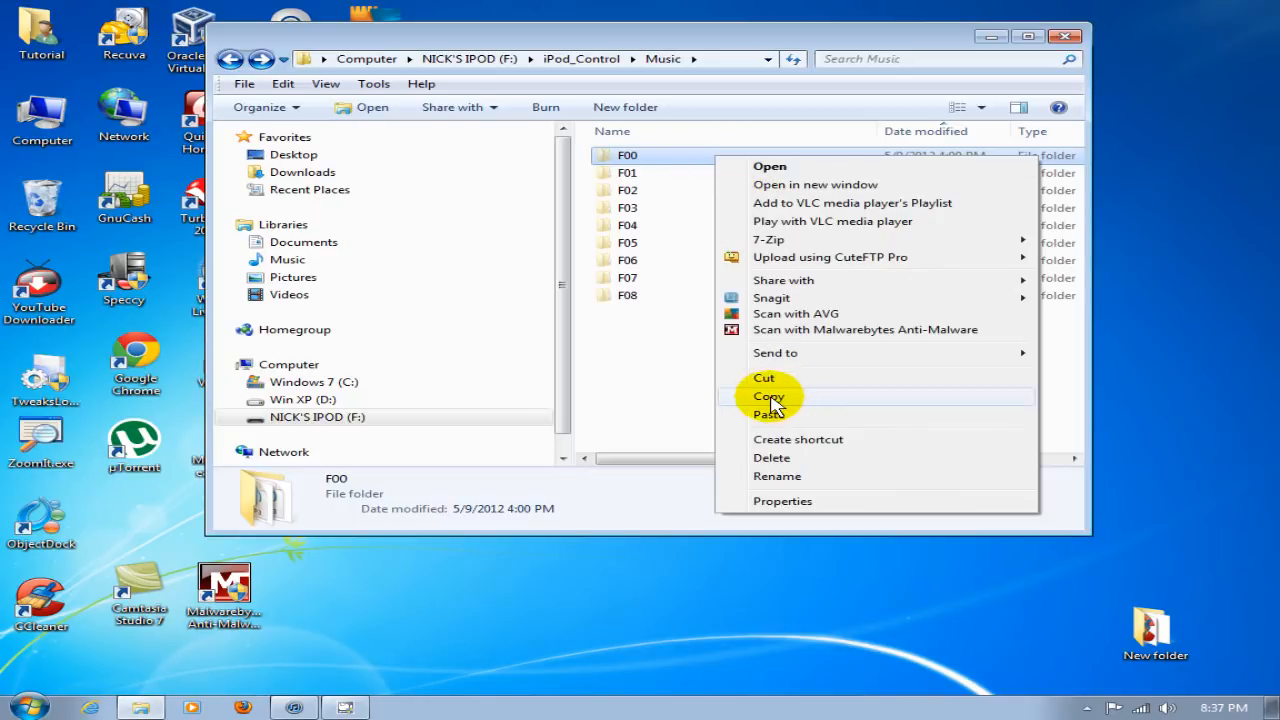
pyautogui.click(768, 396)
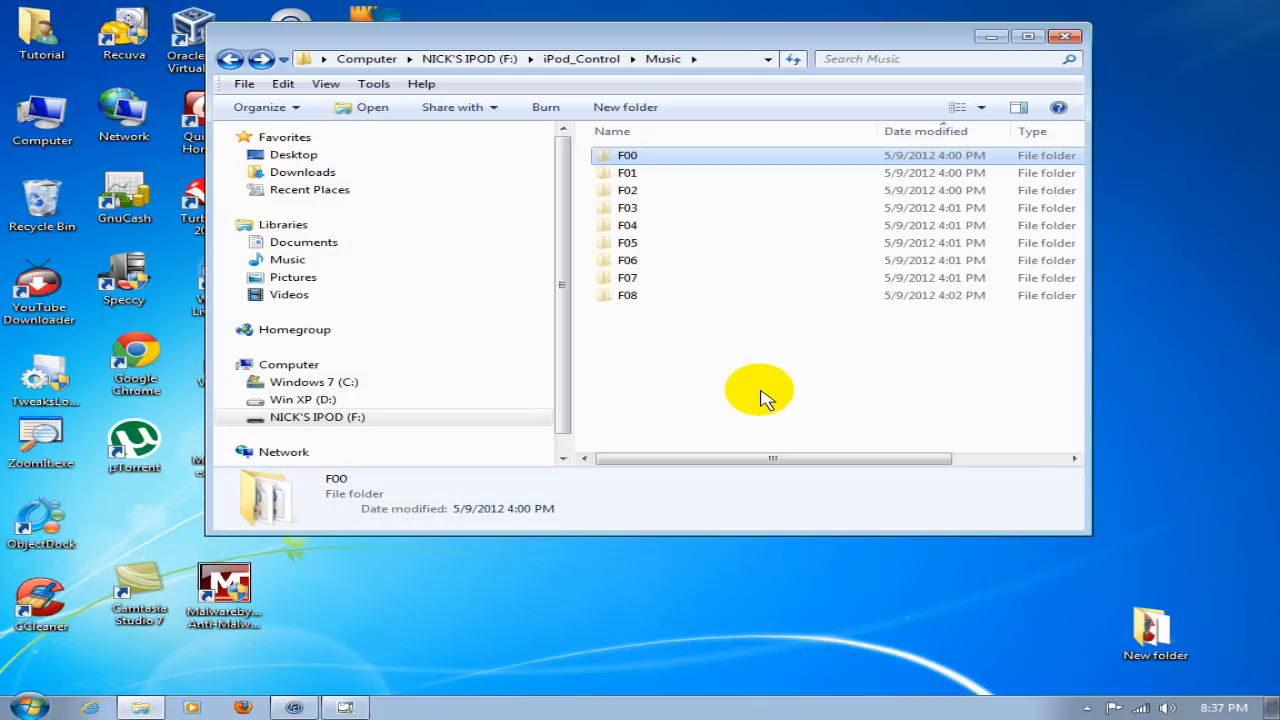
pyautogui.moveTo(764, 396)
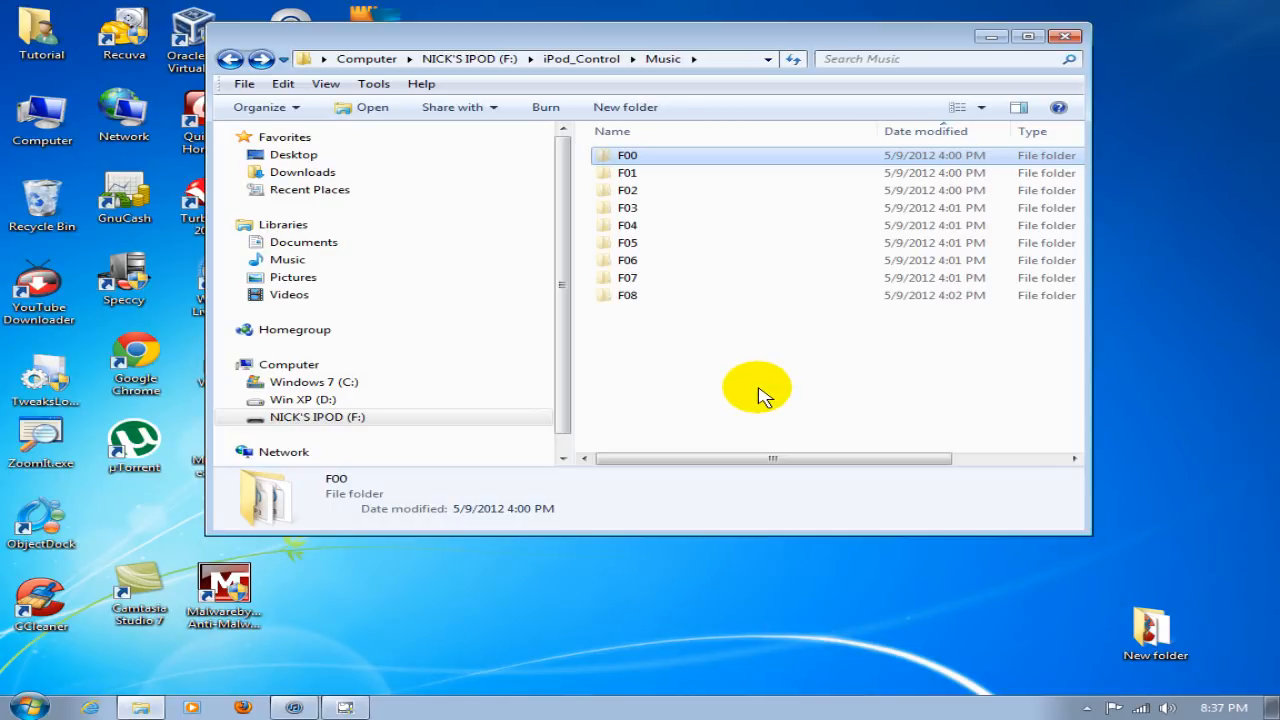
pyautogui.moveTo(764, 396)
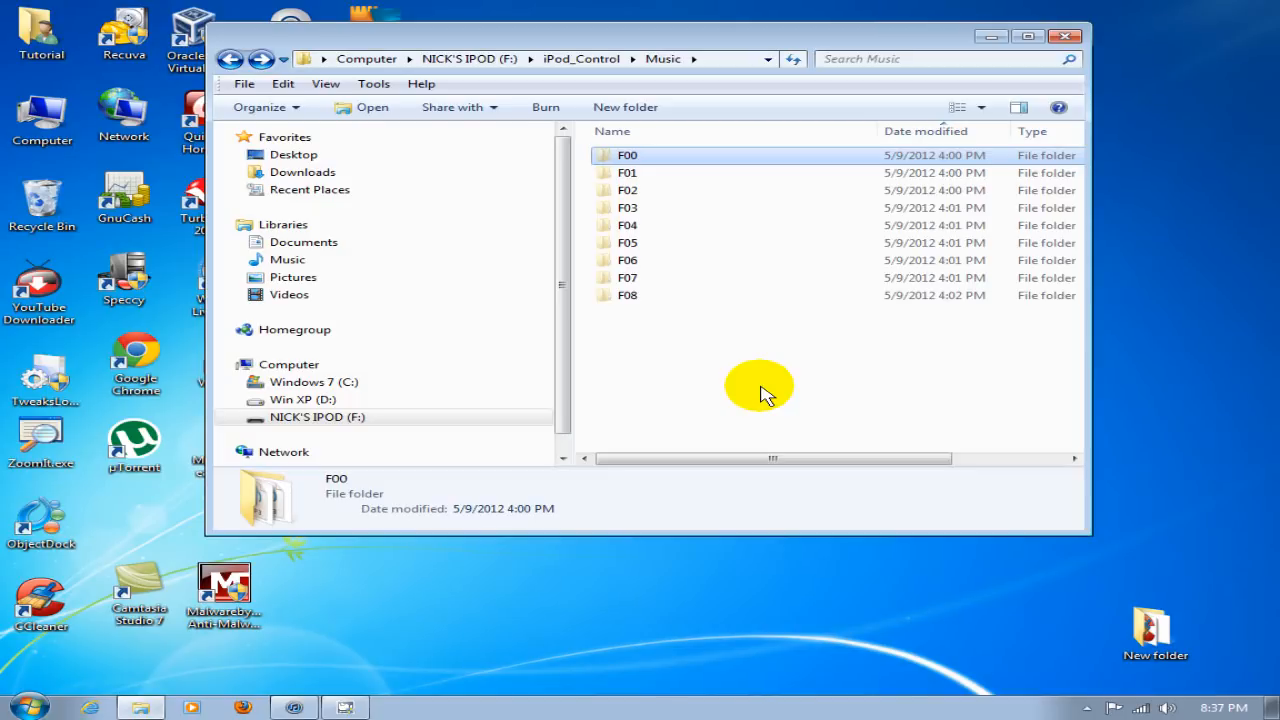
pyautogui.moveTo(764, 390)
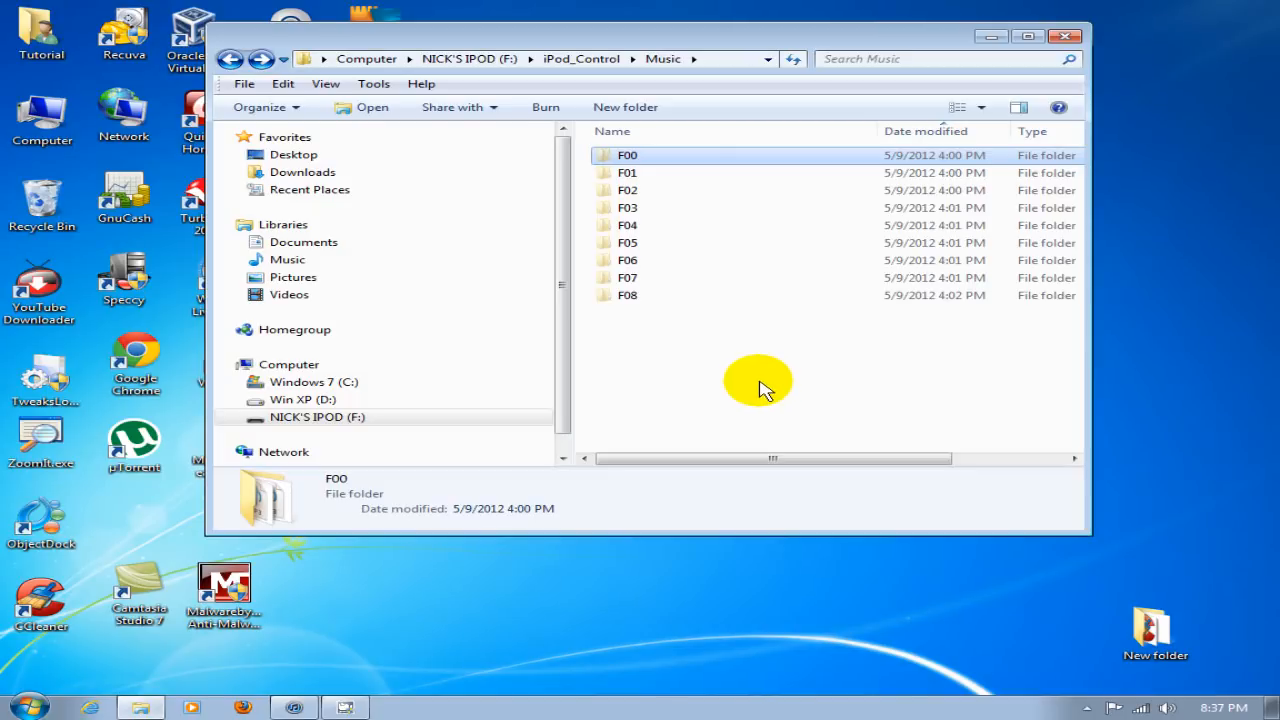
pyautogui.click(1064, 36)
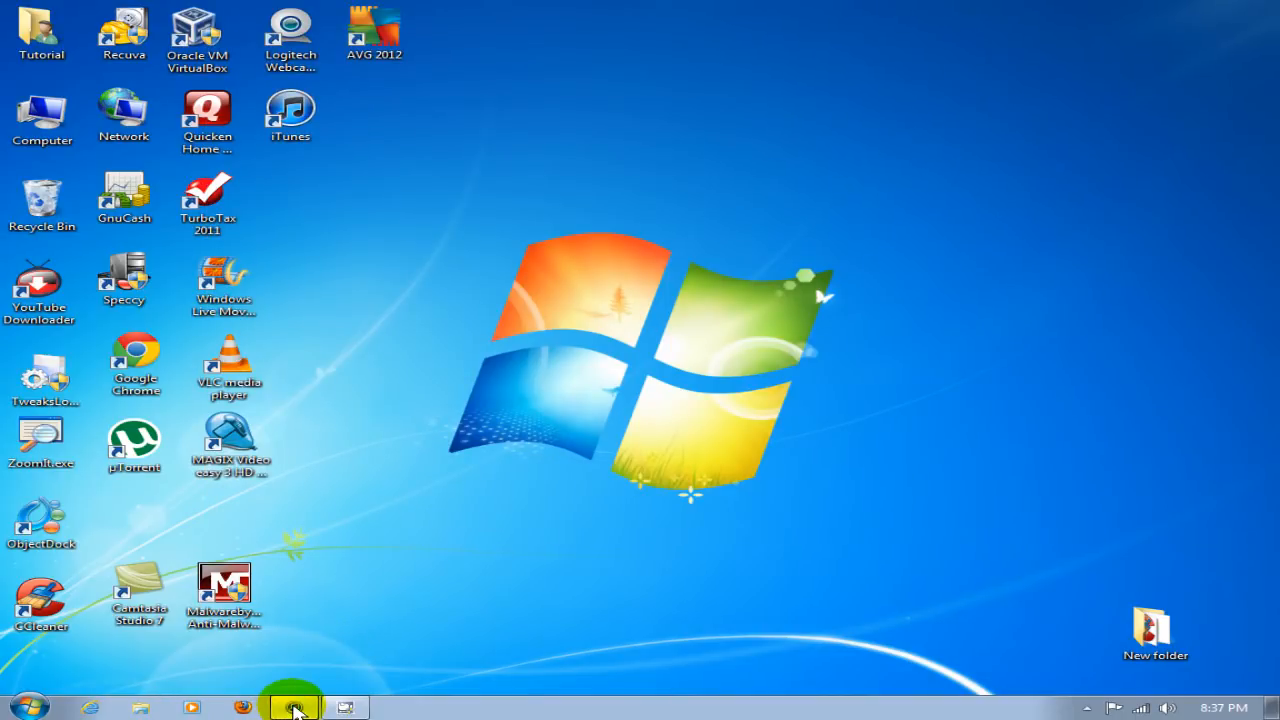
# Review iTunes Advanced preferences, leaving Keep iTunes Media folder organized on, and close them
pyautogui.click(292, 708)
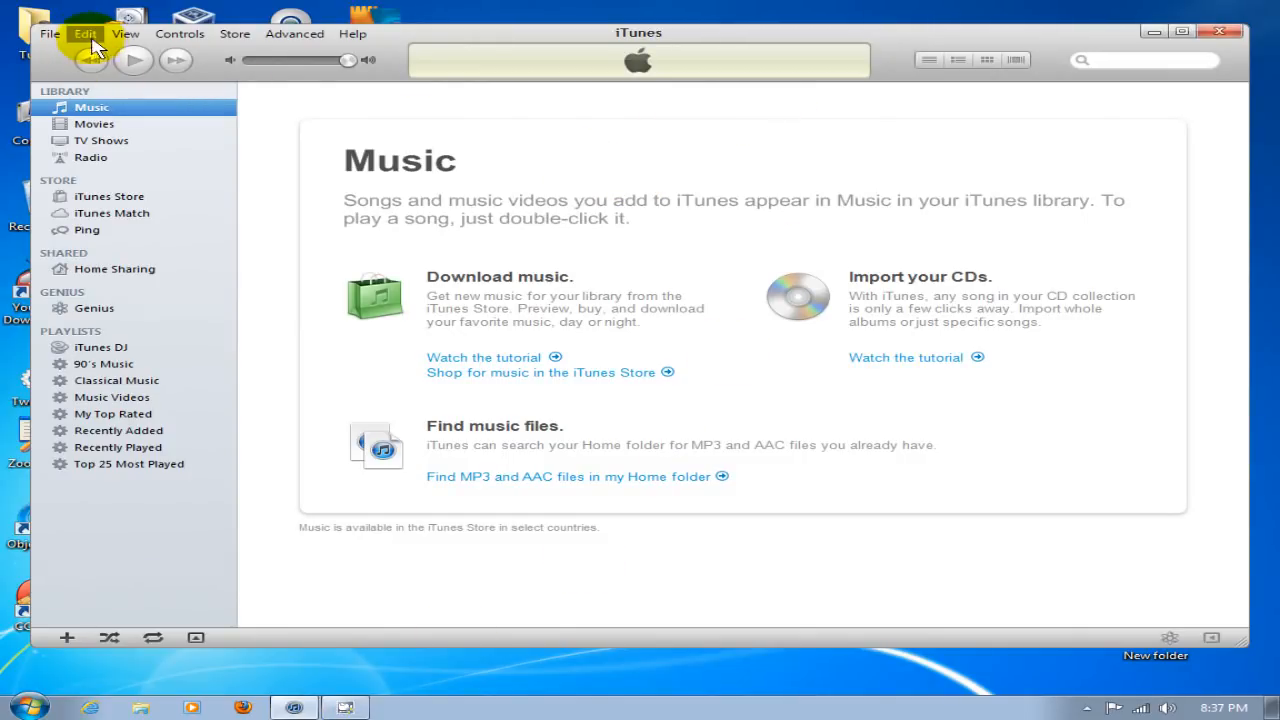
pyautogui.click(84, 32)
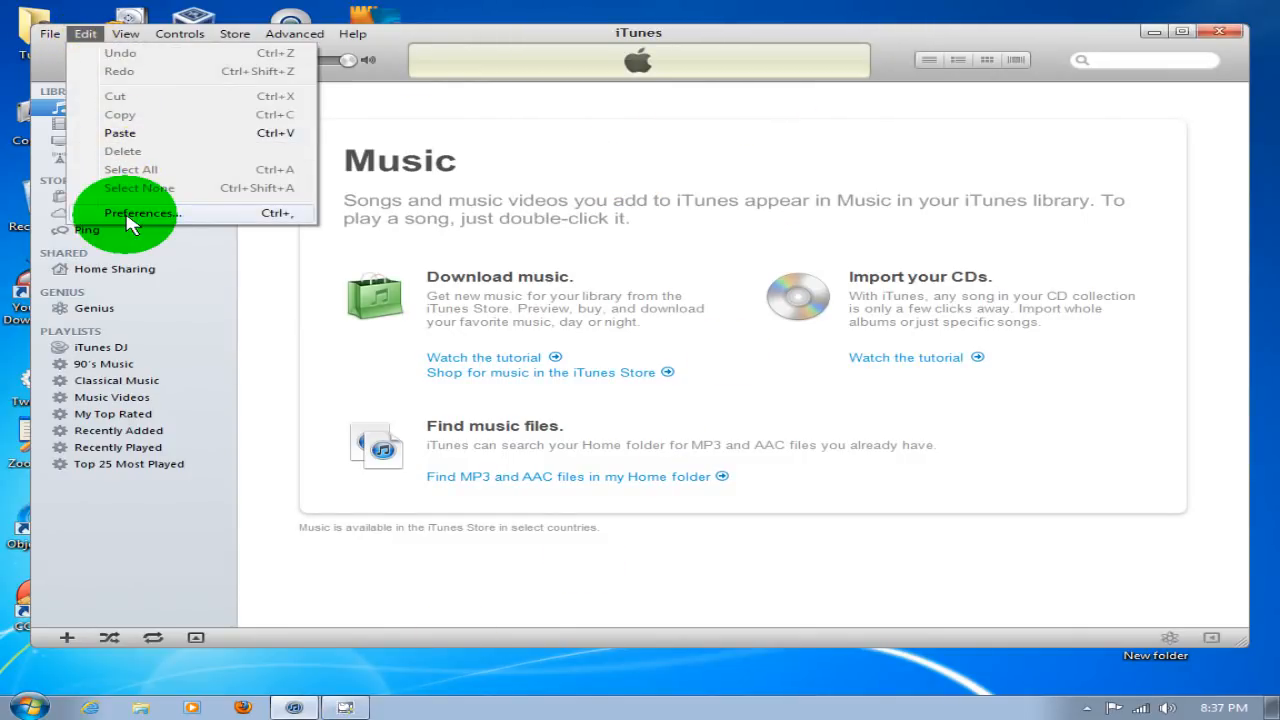
pyautogui.click(142, 212)
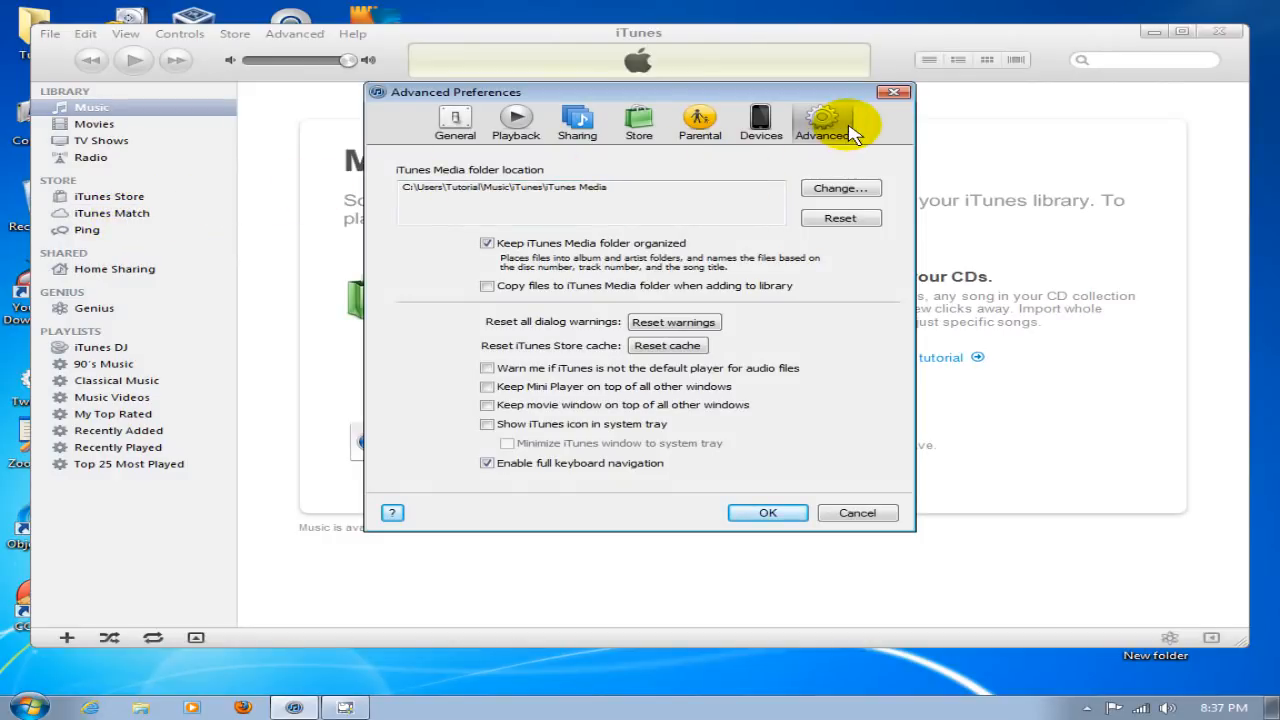
pyautogui.moveTo(728, 282)
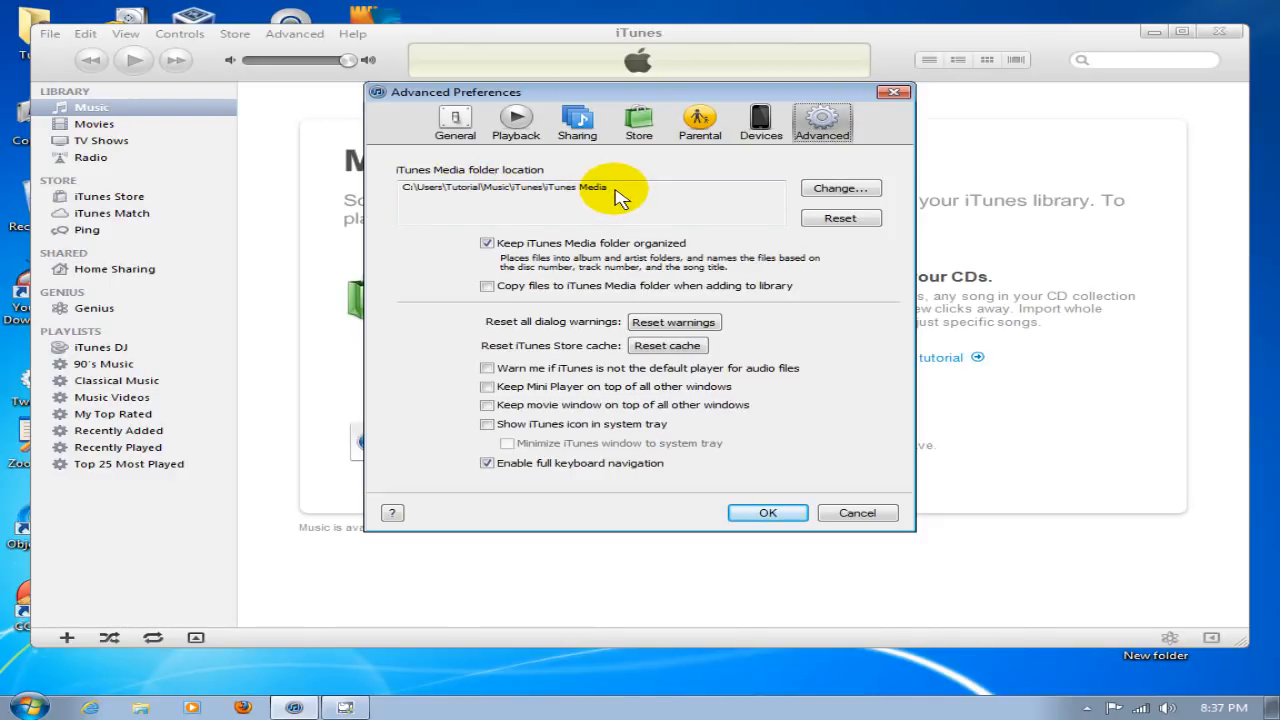
pyautogui.moveTo(624, 208)
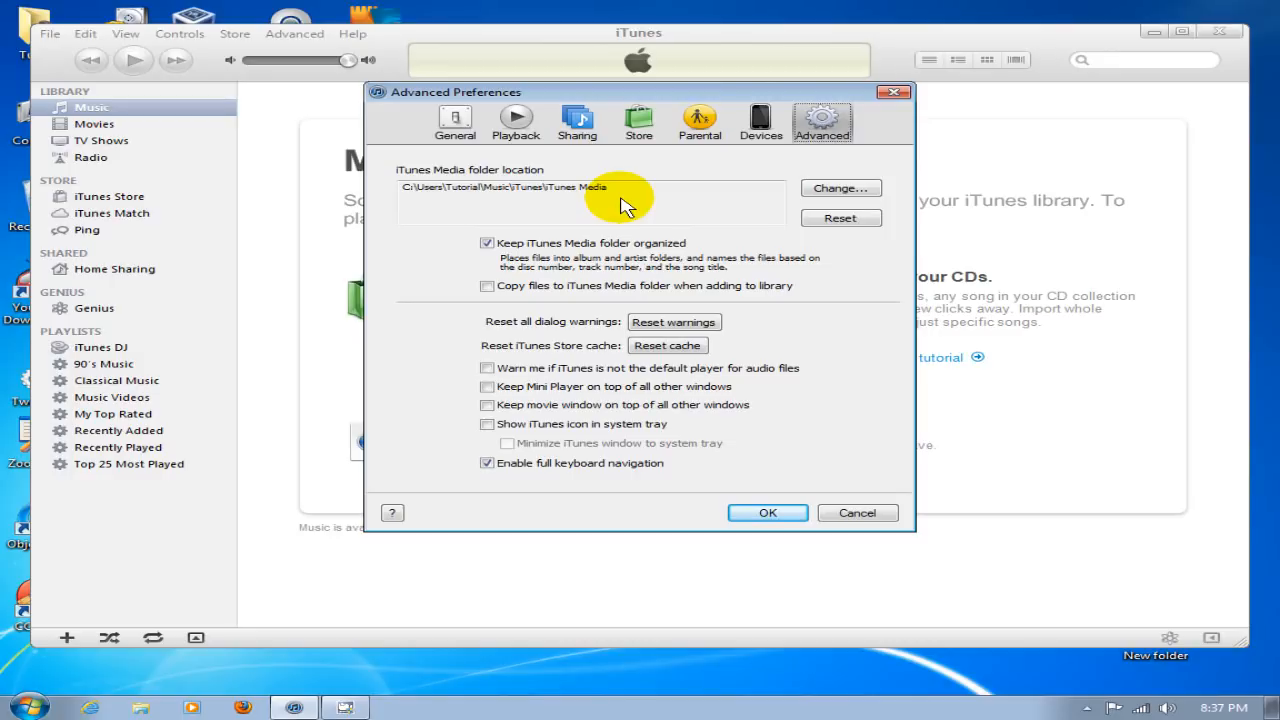
pyautogui.moveTo(600, 204)
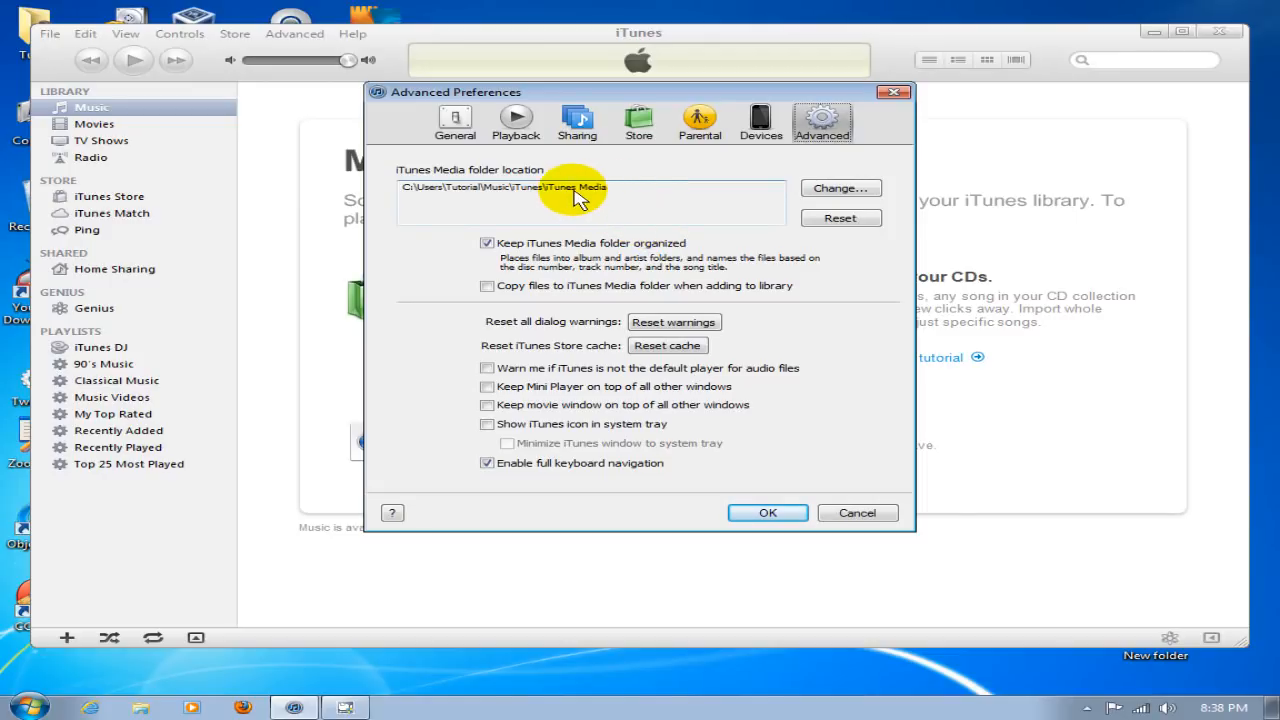
pyautogui.moveTo(692, 232)
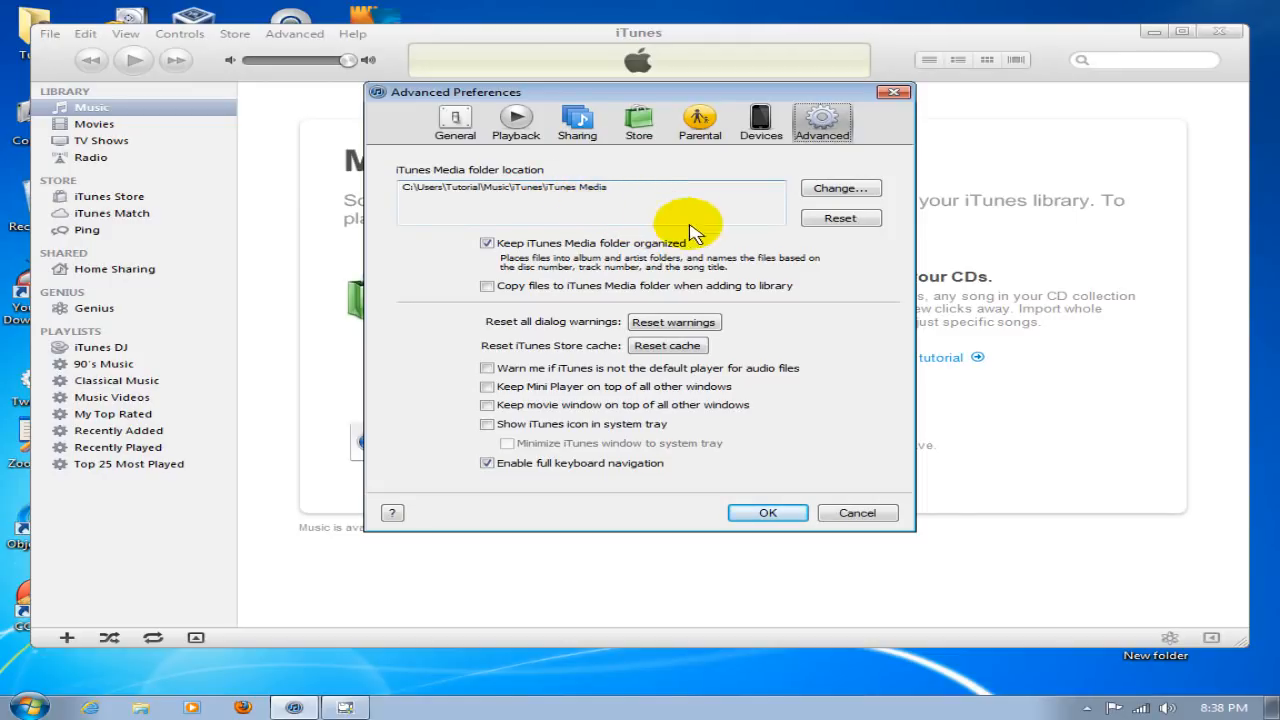
pyautogui.moveTo(656, 220)
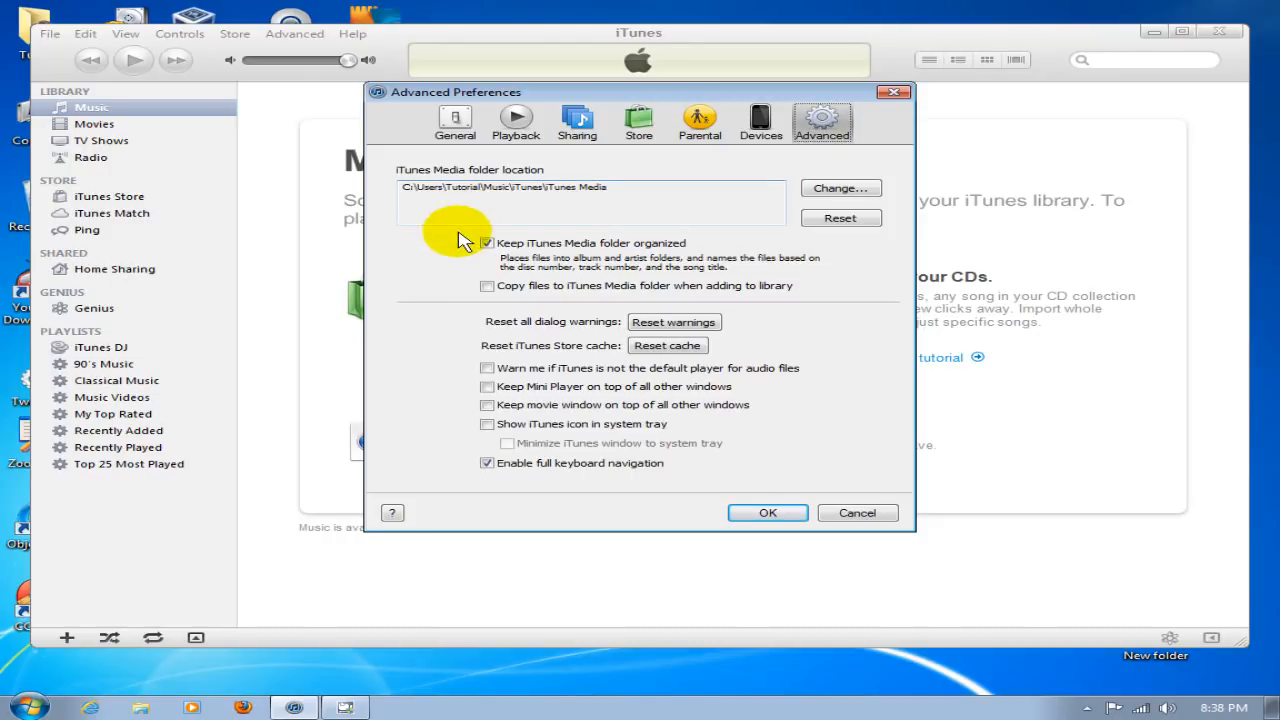
pyautogui.click(488, 244)
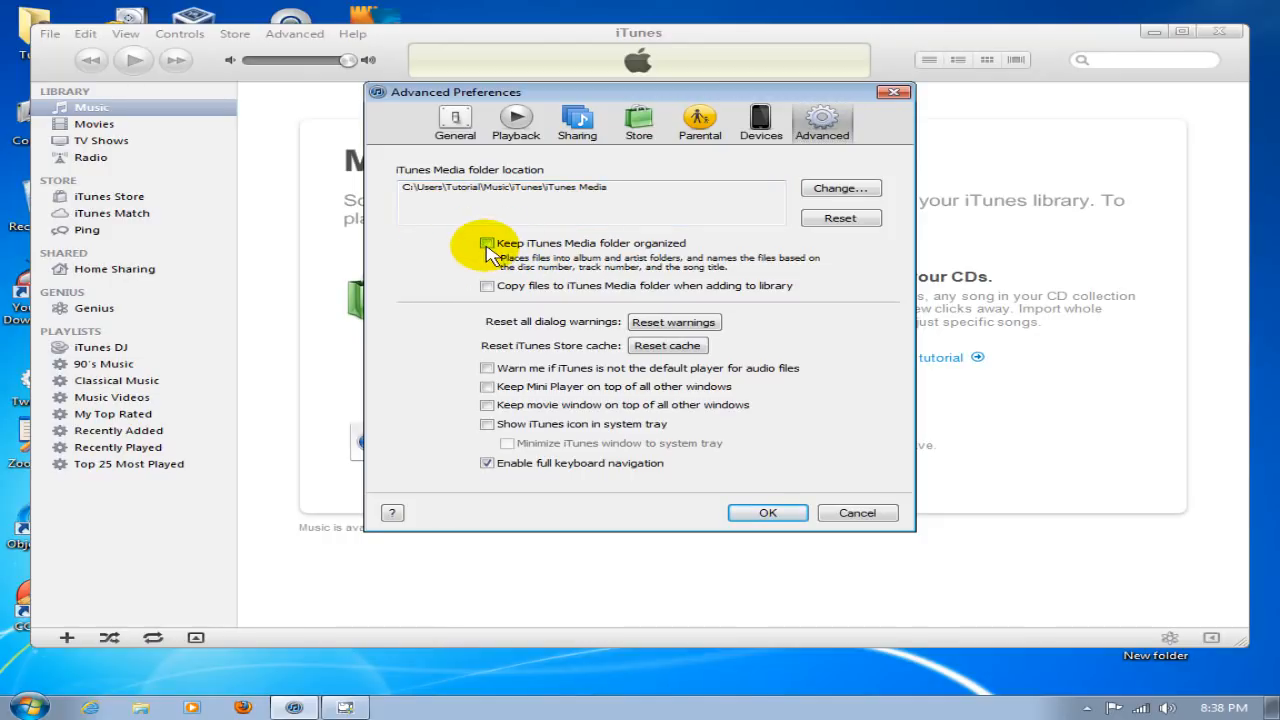
pyautogui.click(488, 244)
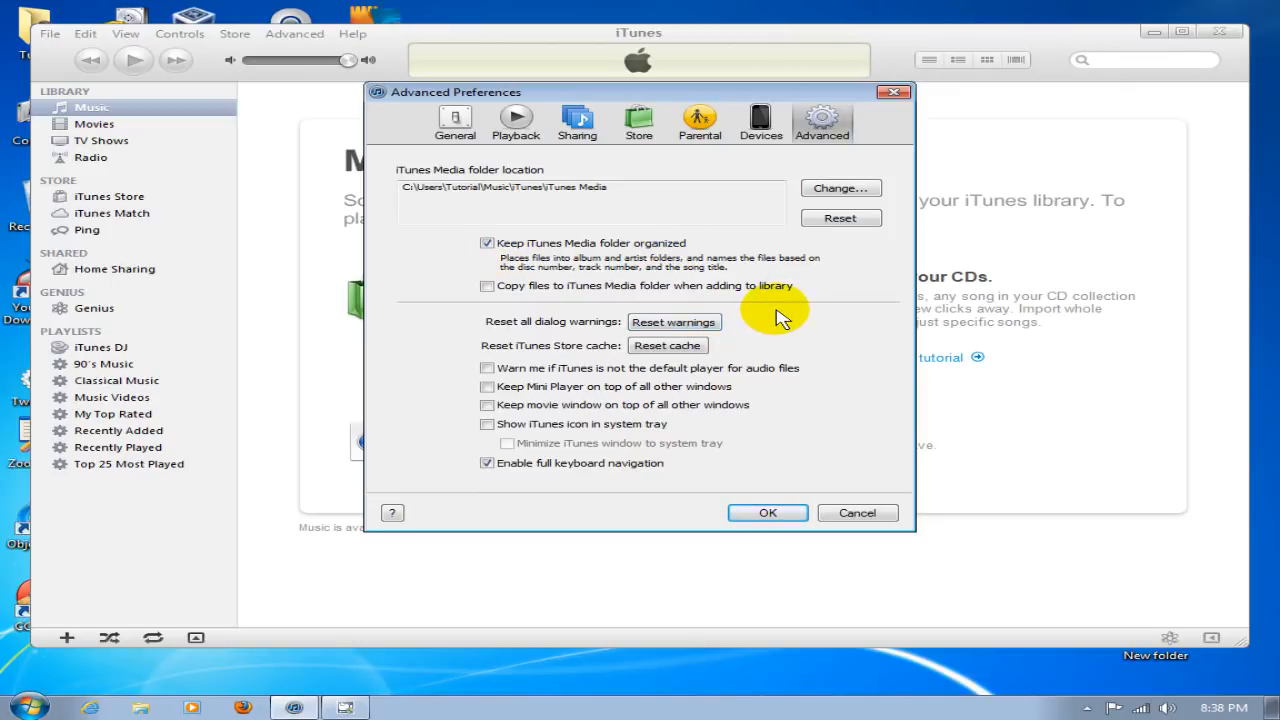
pyautogui.moveTo(800, 336)
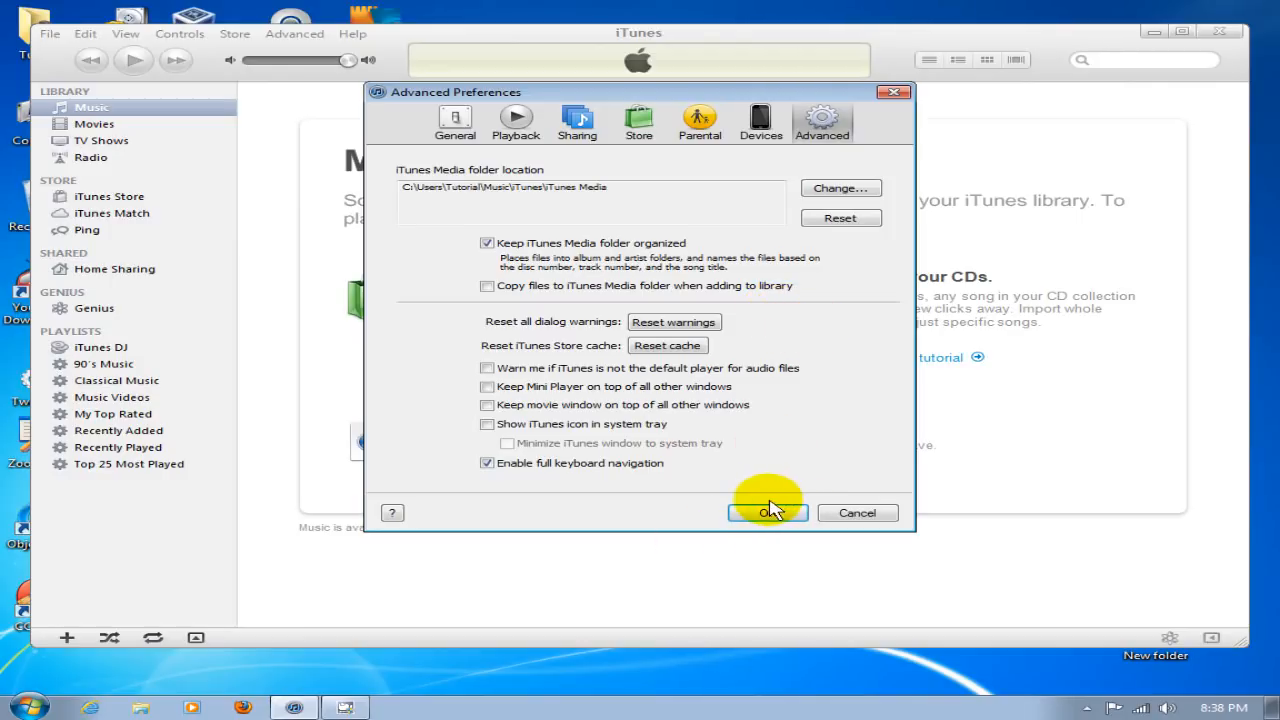
pyautogui.click(768, 512)
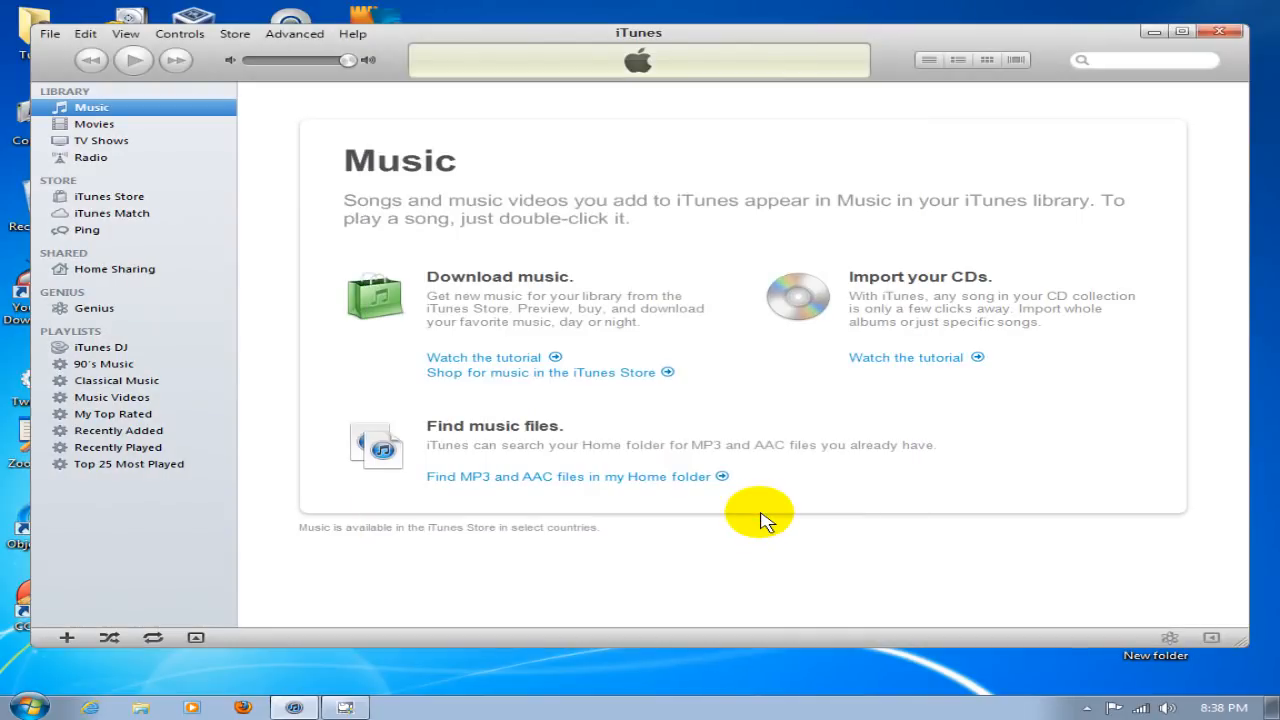
pyautogui.moveTo(1064, 330)
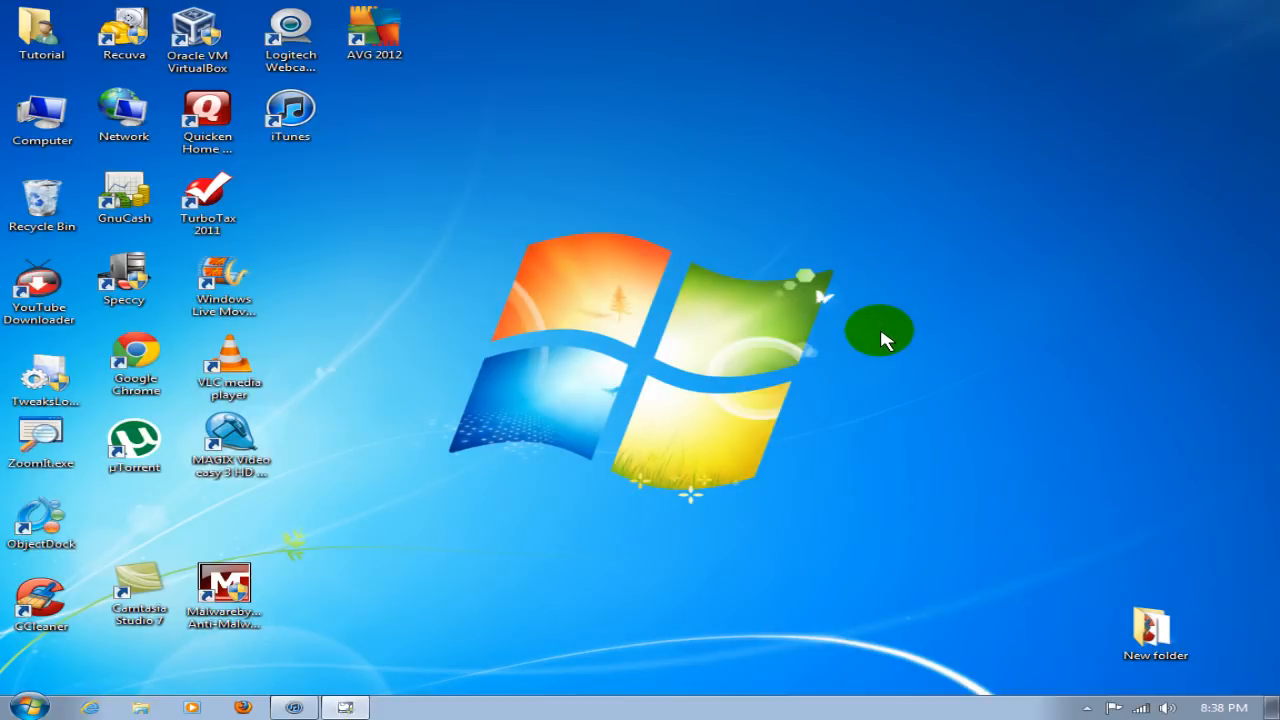
pyautogui.moveTo(544, 130)
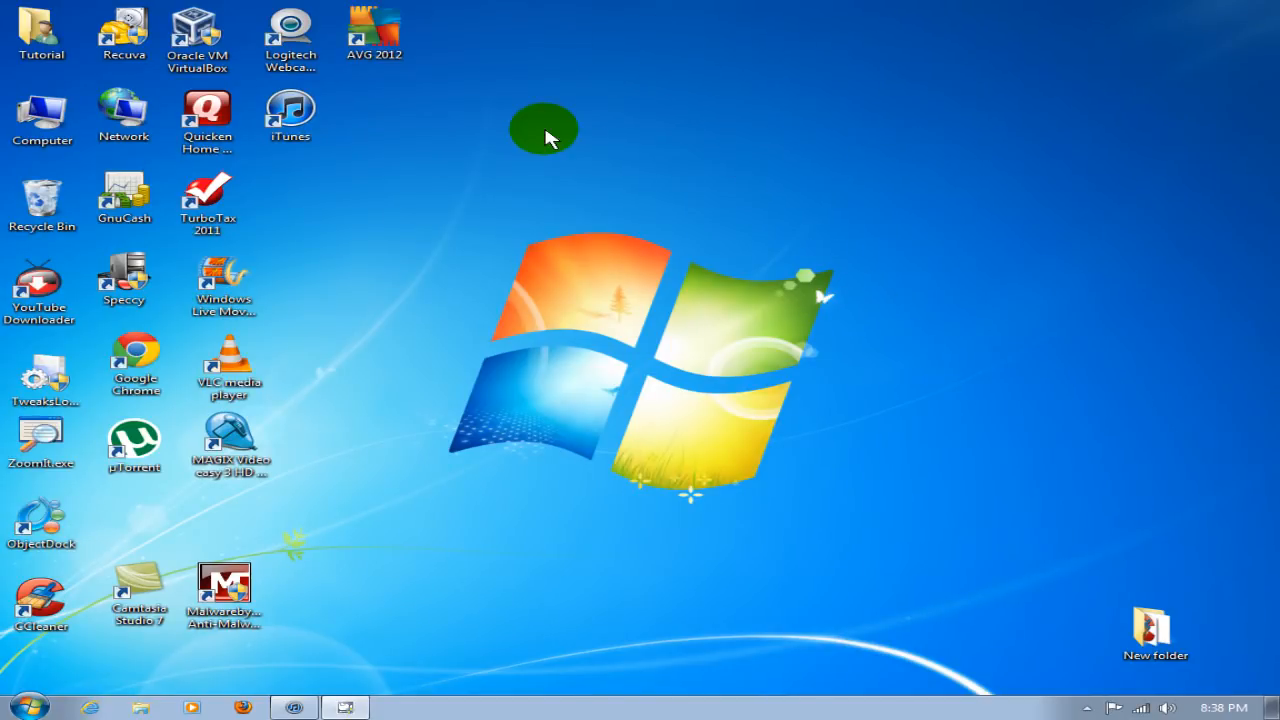
# Minimize iTunes and select the user's personal folder icon on the desktop
pyautogui.click(124, 32)
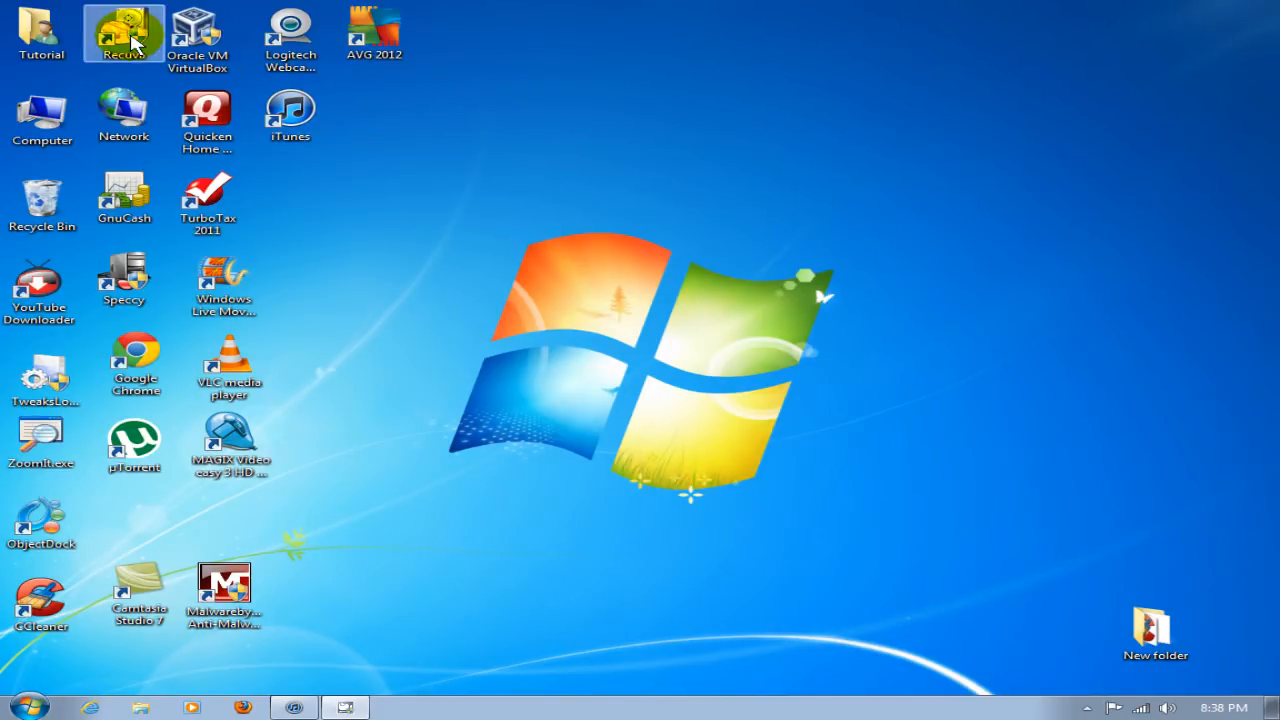
pyautogui.click(42, 32)
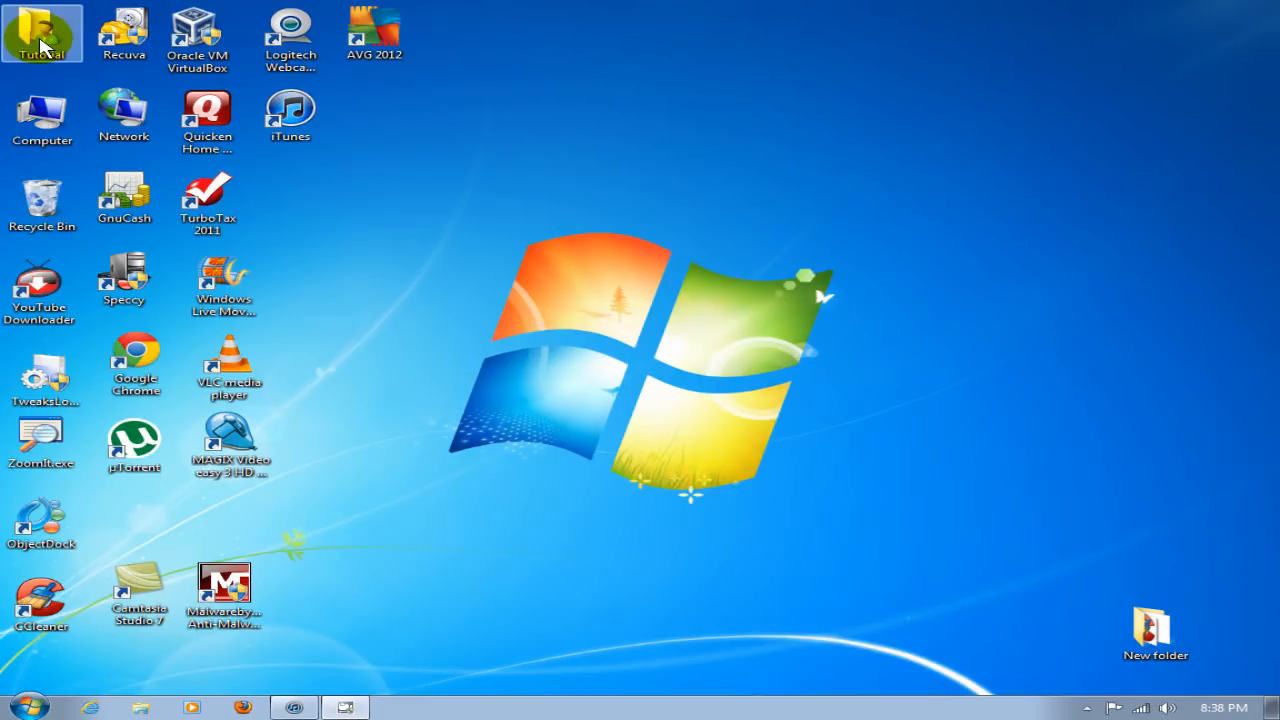
# Navigate from the user folder through Music and My Music into the iTunes Media folder
pyautogui.doubleClick(42, 32)
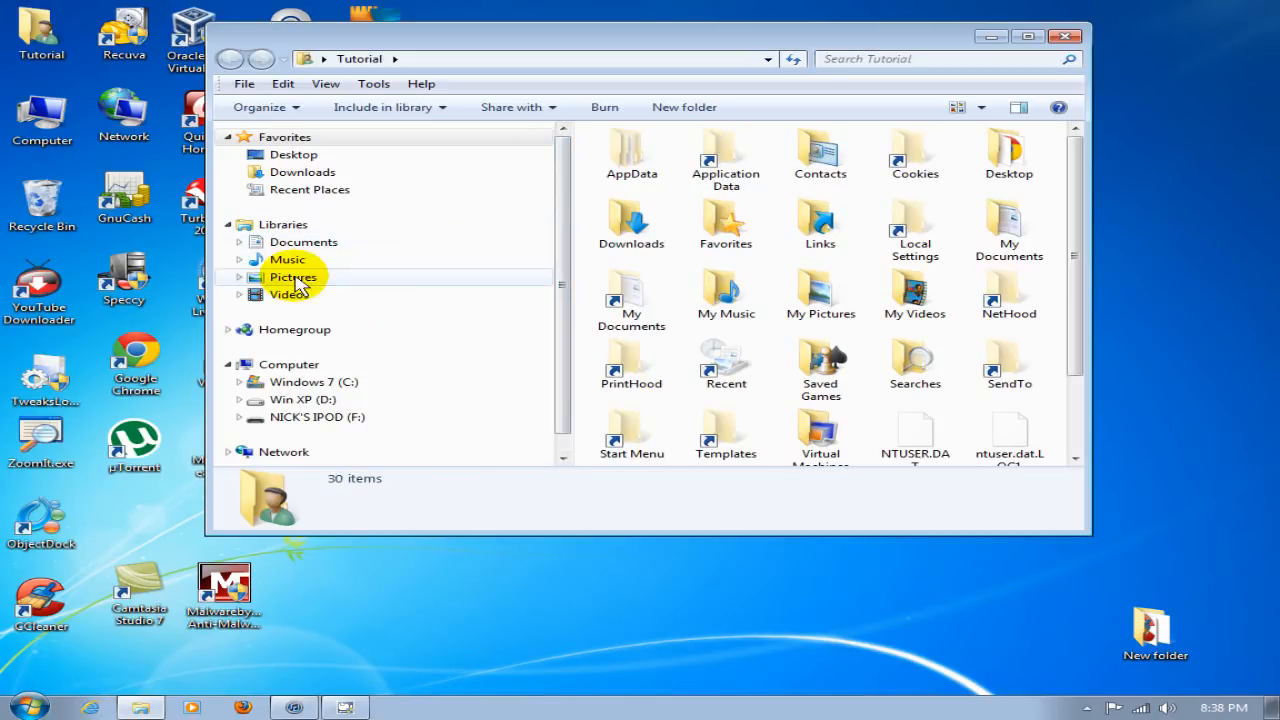
pyautogui.click(240, 260)
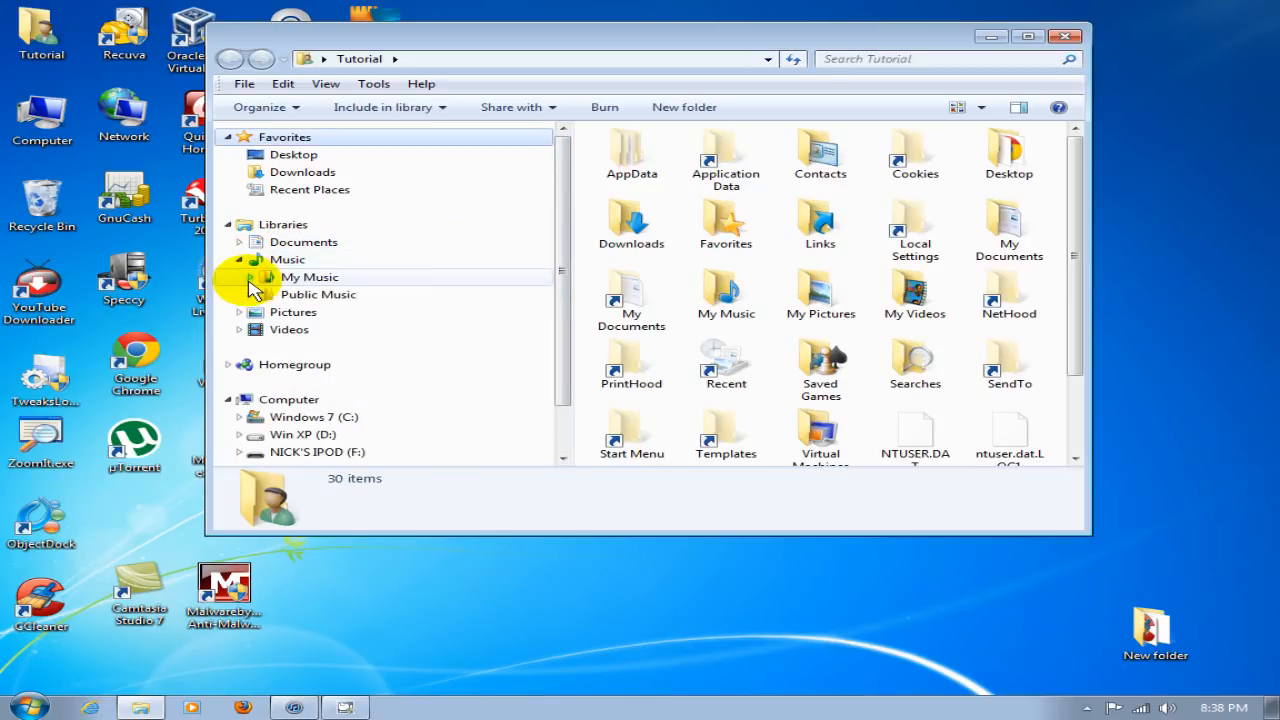
pyautogui.click(256, 276)
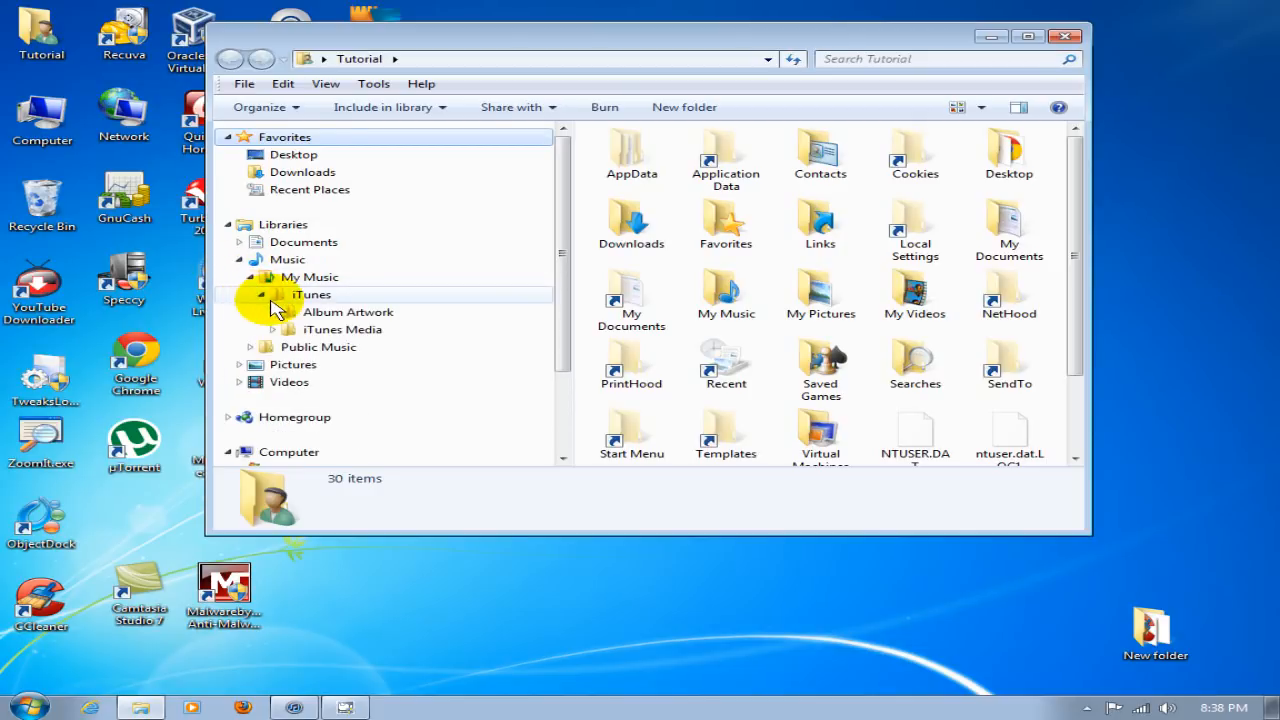
pyautogui.click(272, 294)
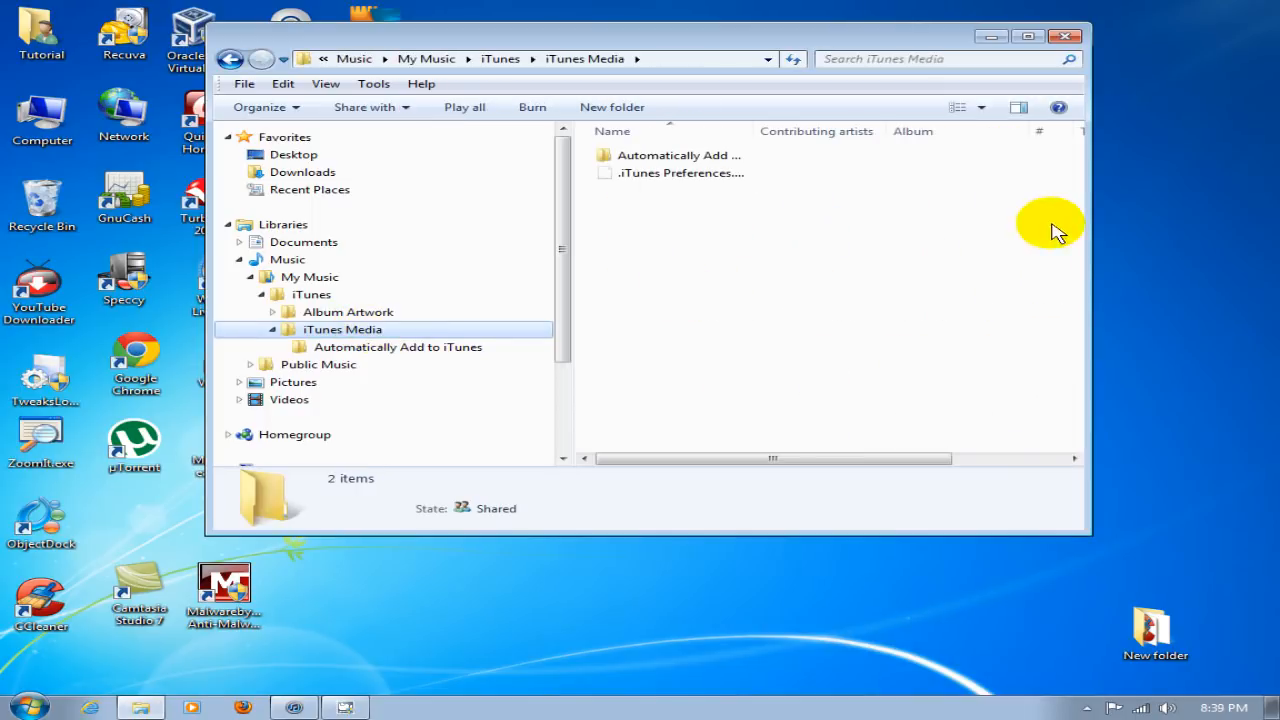
pyautogui.moveTo(684, 242)
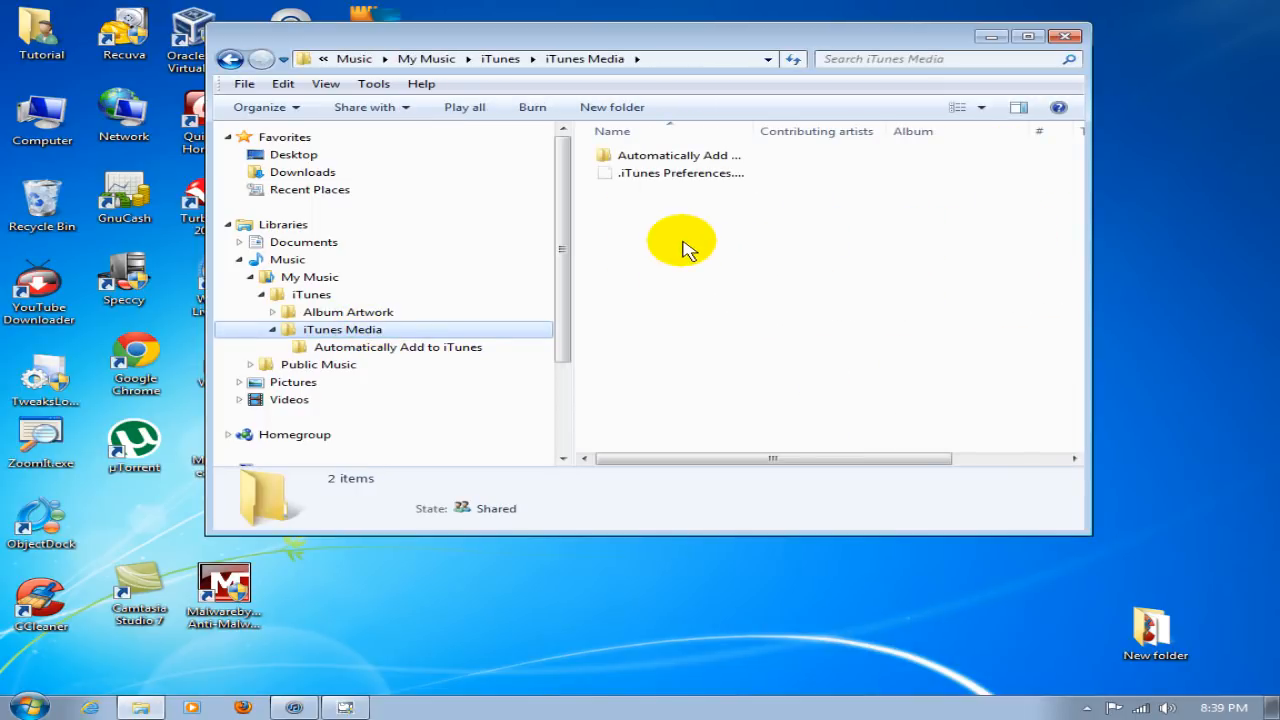
# Paste the copied F00 folder into iTunes Media beside Automatically Add to iTunes
pyautogui.rightClick(684, 240)
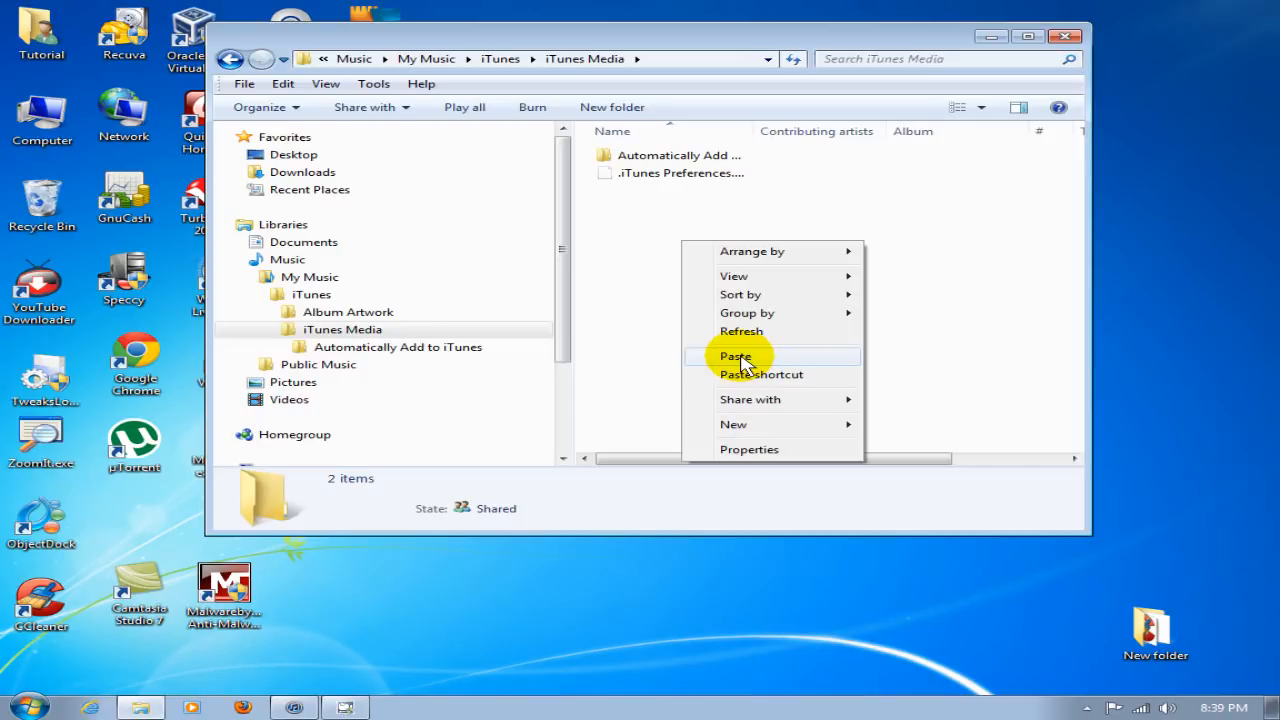
pyautogui.click(736, 356)
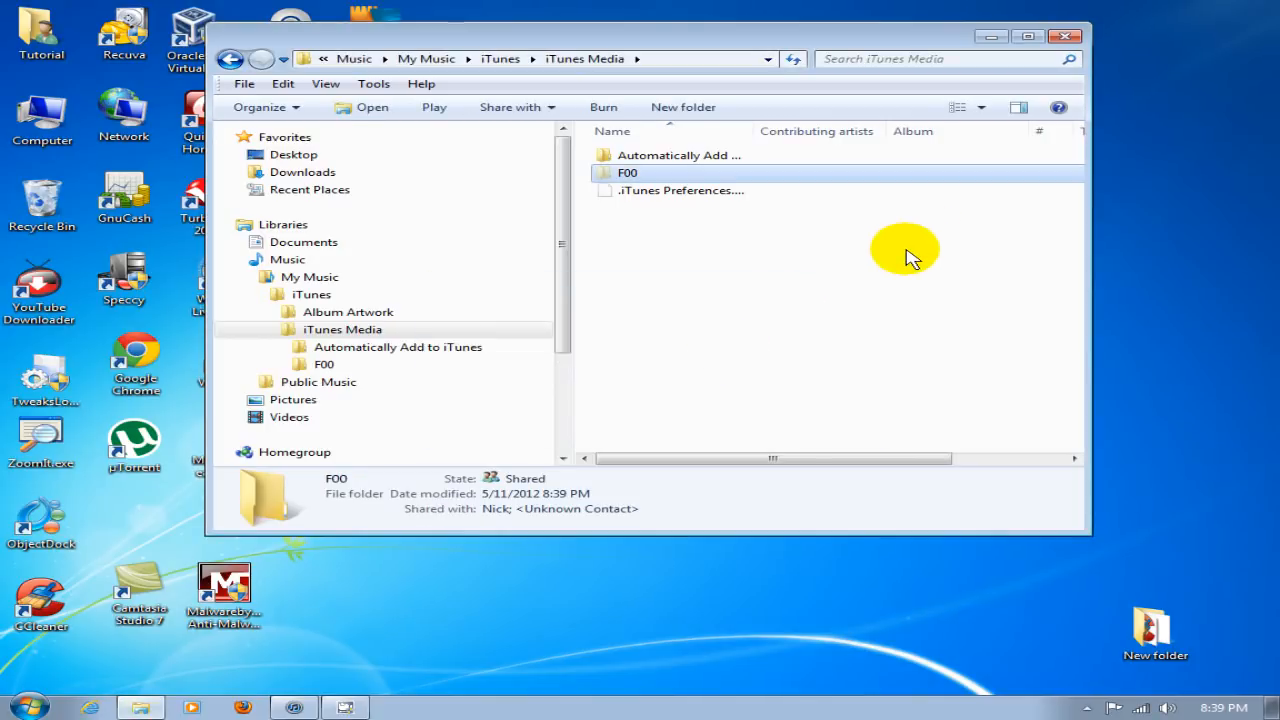
pyautogui.moveTo(900, 256)
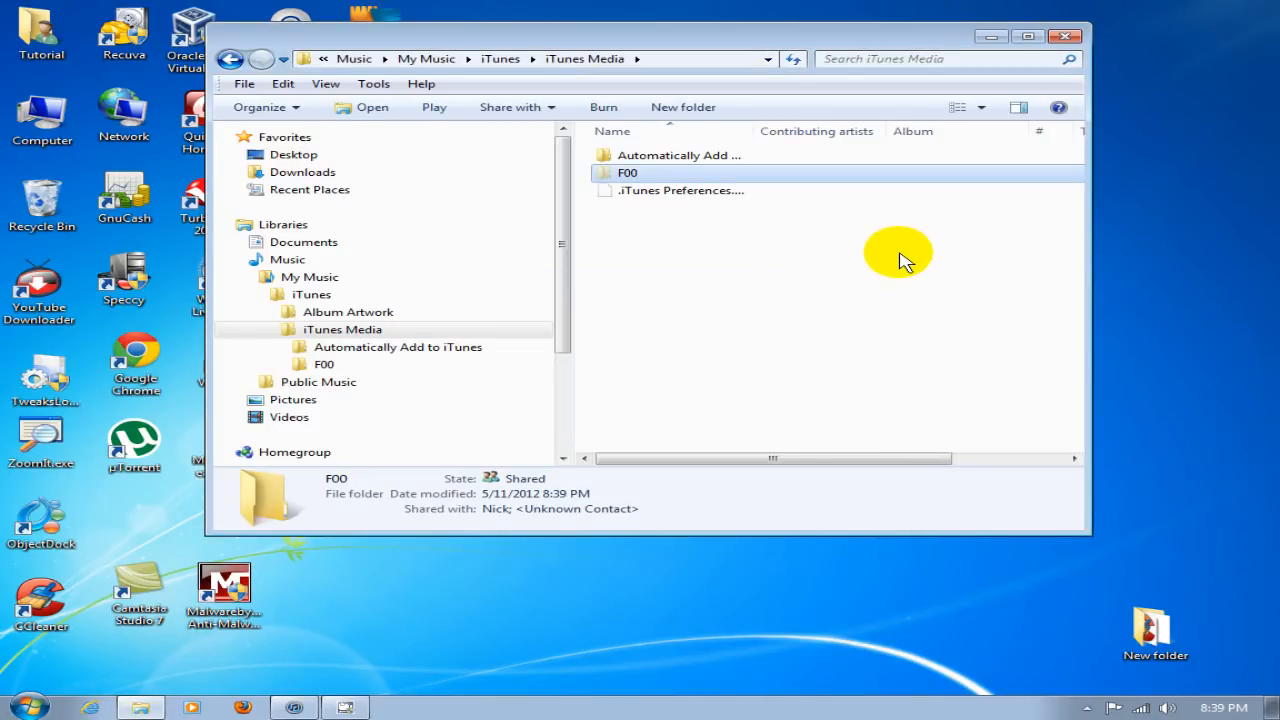
pyautogui.moveTo(896, 248)
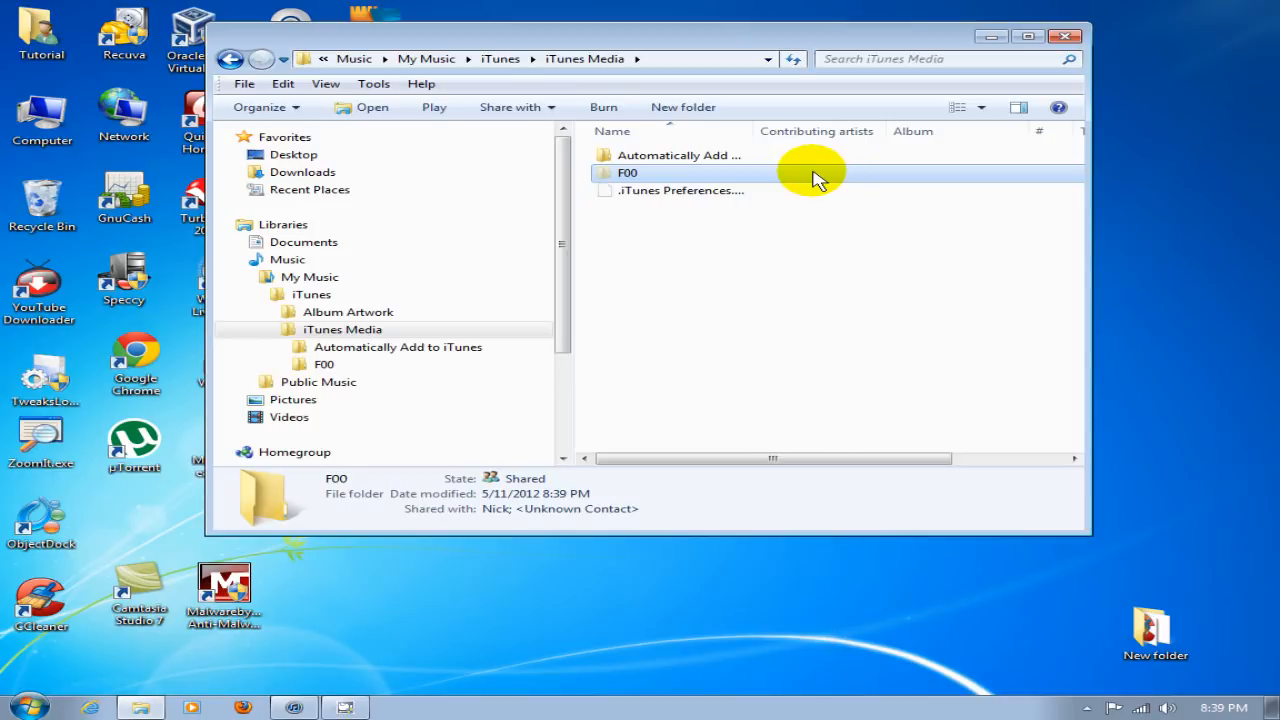
# Clear F00's Hidden attribute for the folder, subfolders and files, then close the Explorer window
pyautogui.rightClick(628, 172)
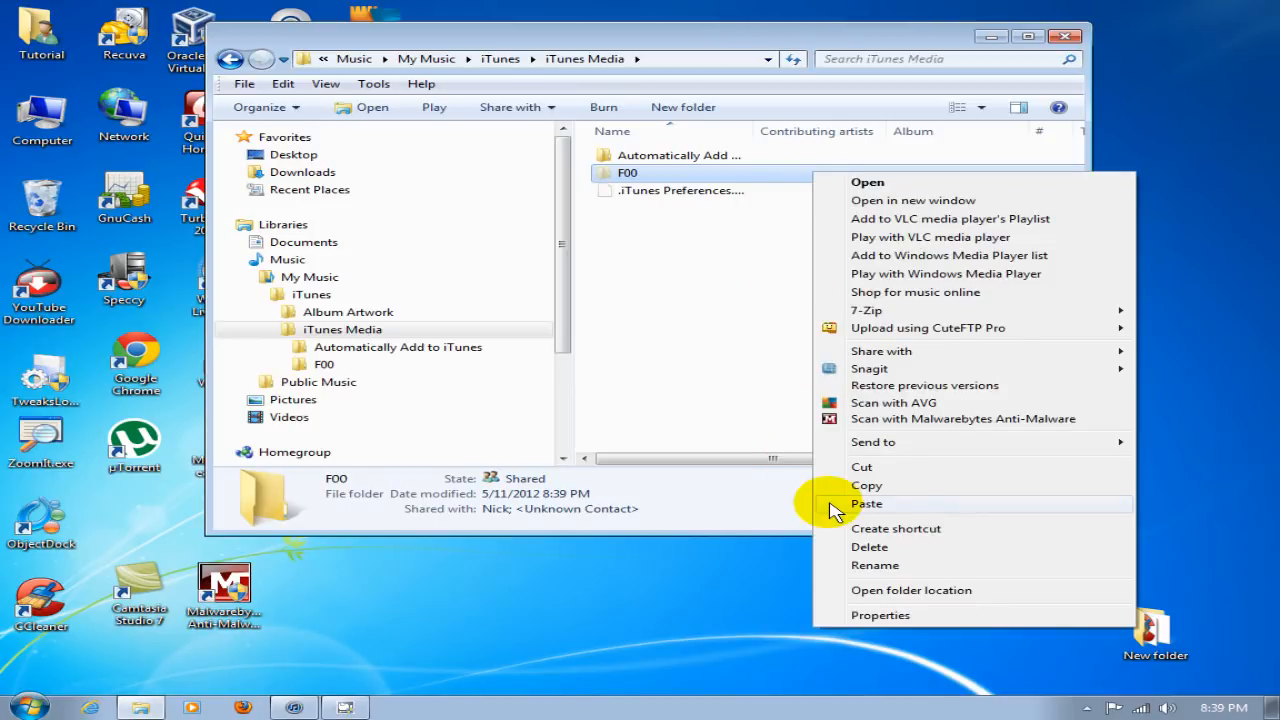
pyautogui.click(880, 614)
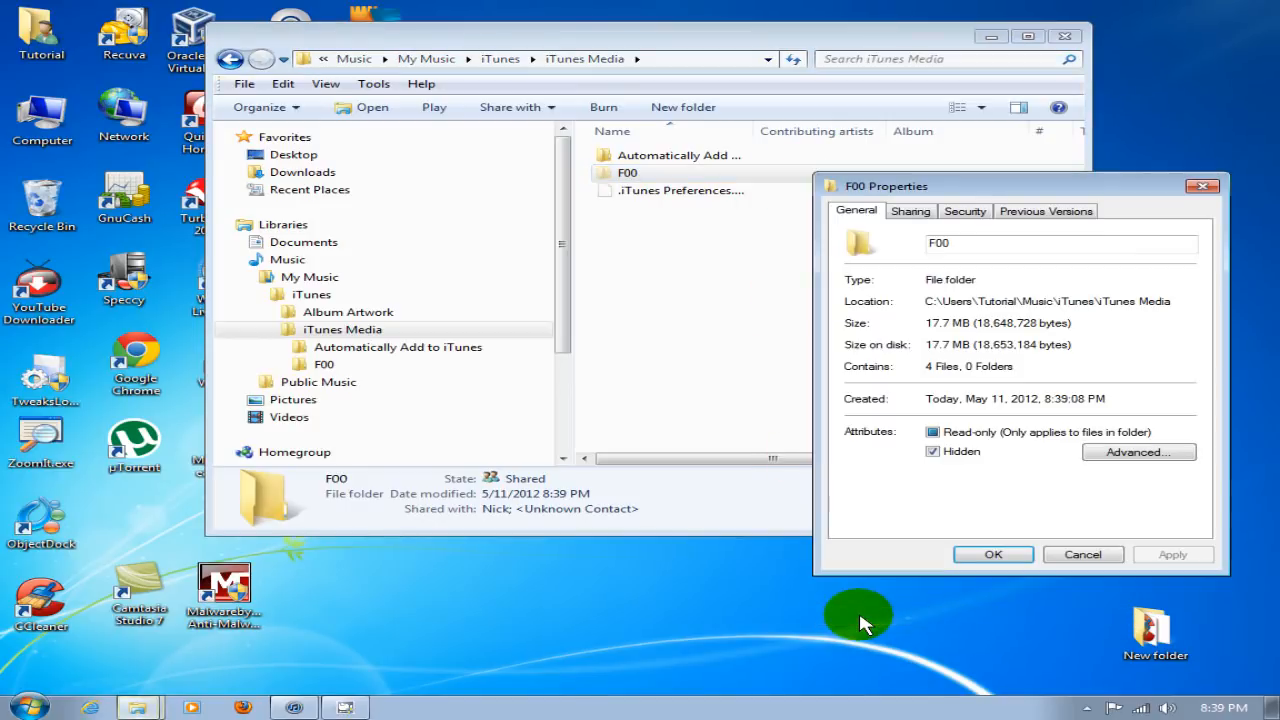
pyautogui.click(932, 452)
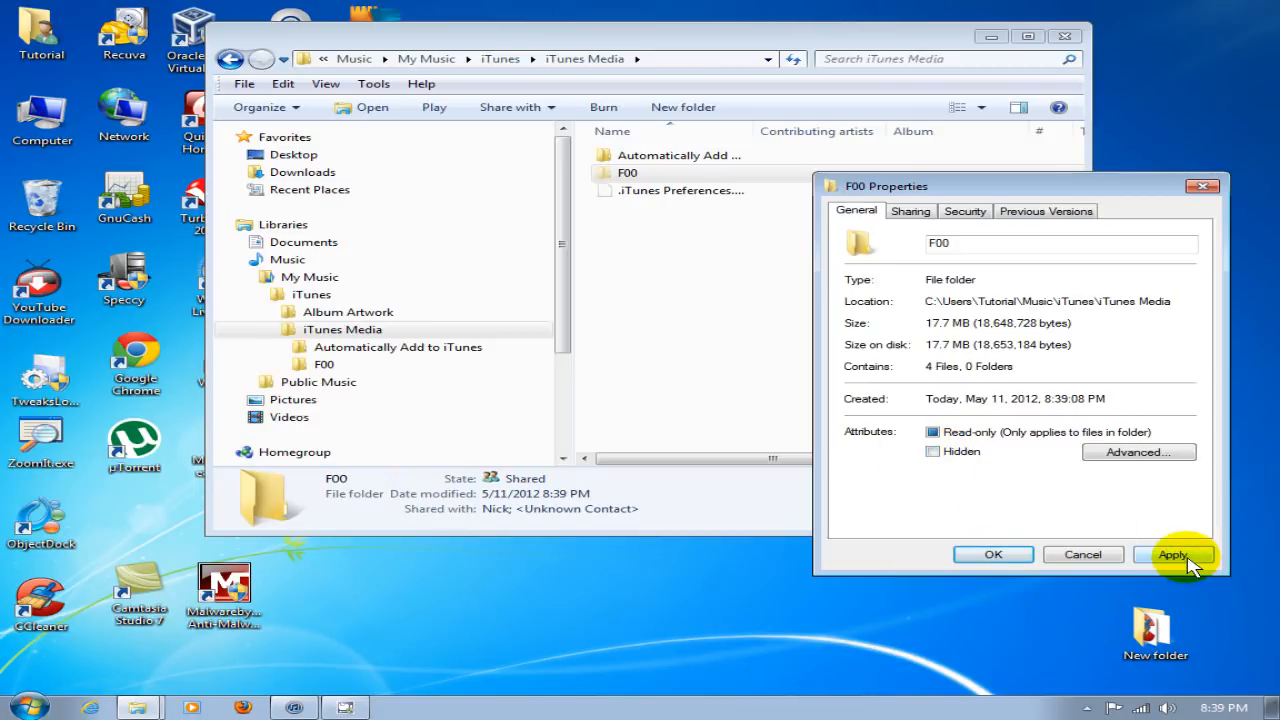
pyautogui.click(1172, 554)
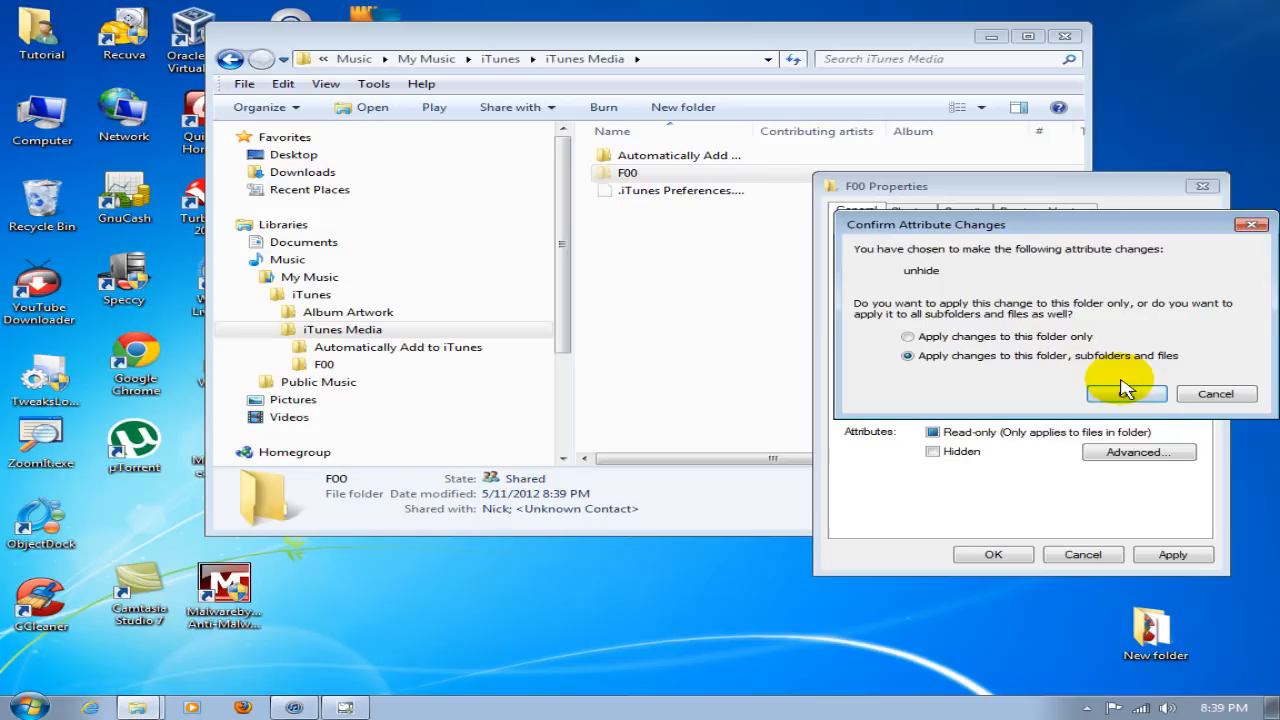
pyautogui.click(1128, 392)
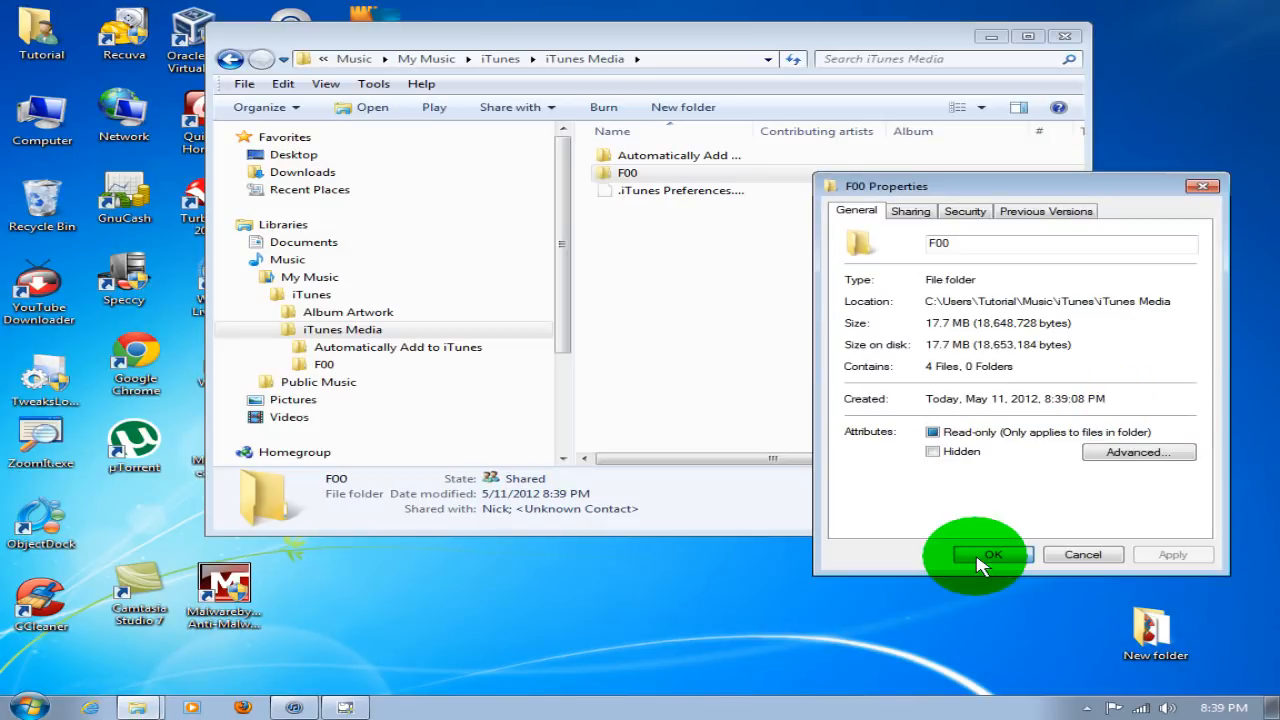
pyautogui.click(992, 554)
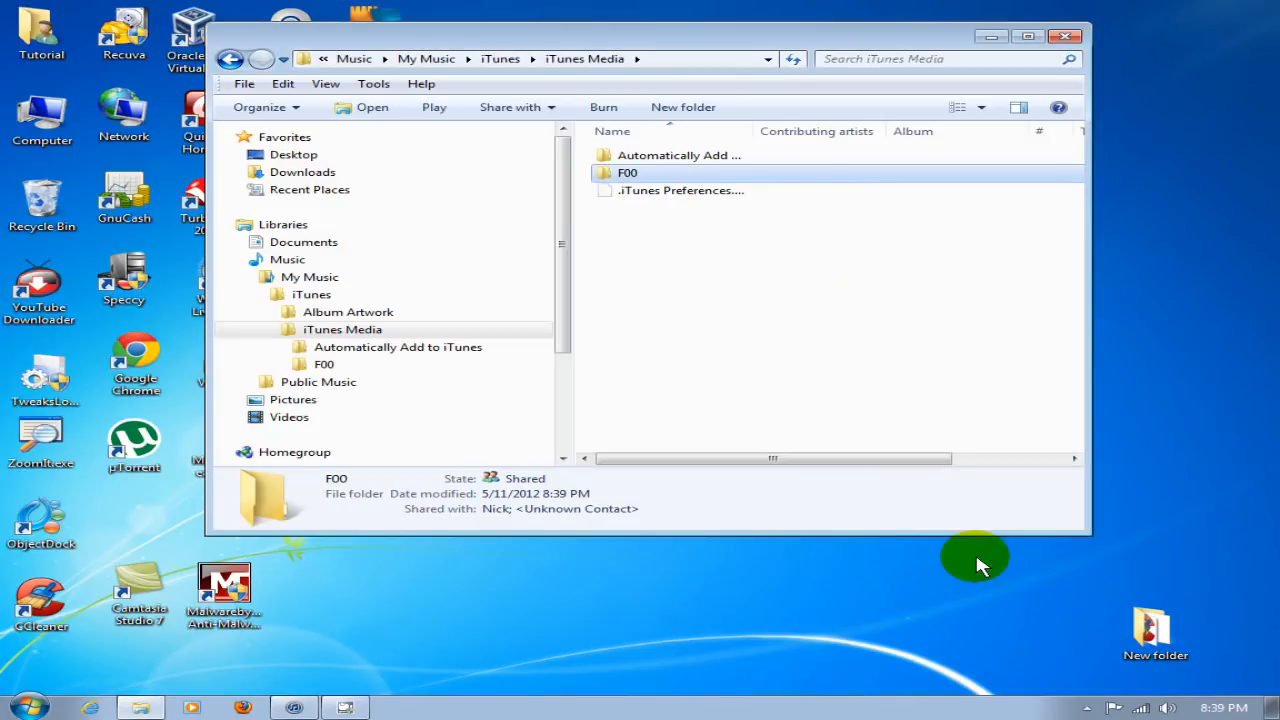
pyautogui.click(1064, 36)
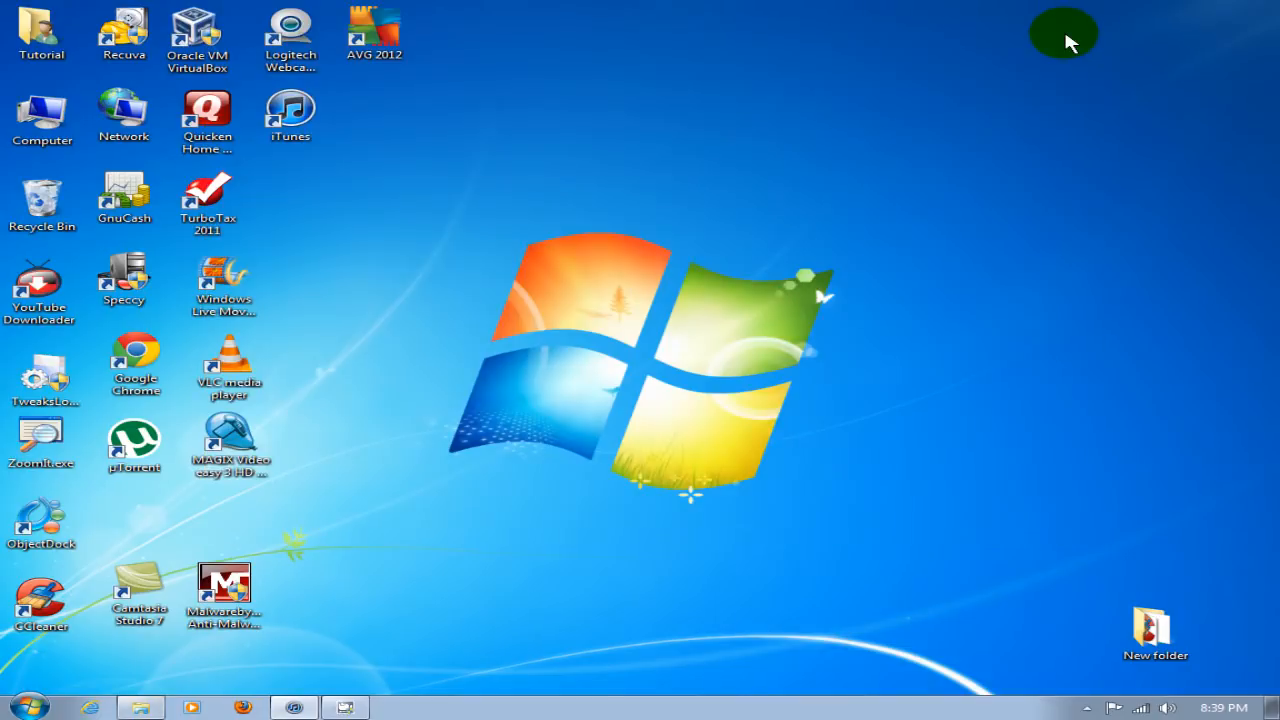
pyautogui.moveTo(524, 556)
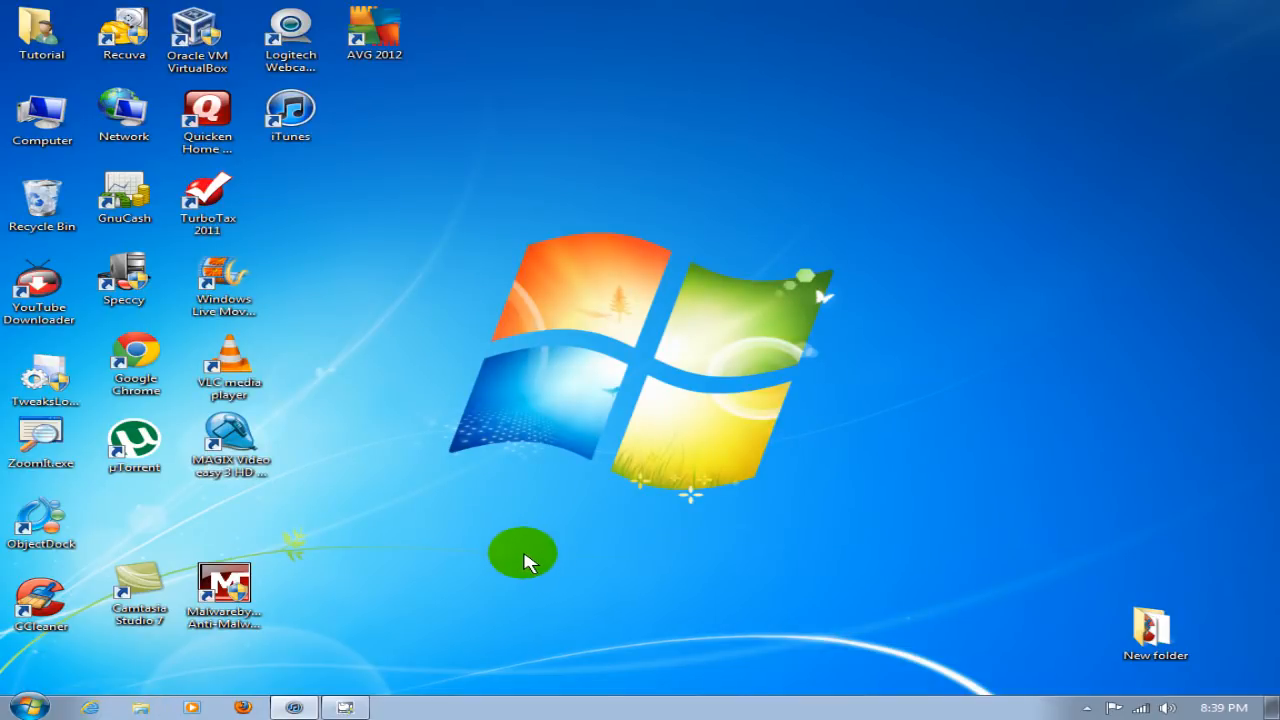
# Launch iTunes from the desktop and close the Advanced preferences unchanged
pyautogui.doubleClick(288, 112)
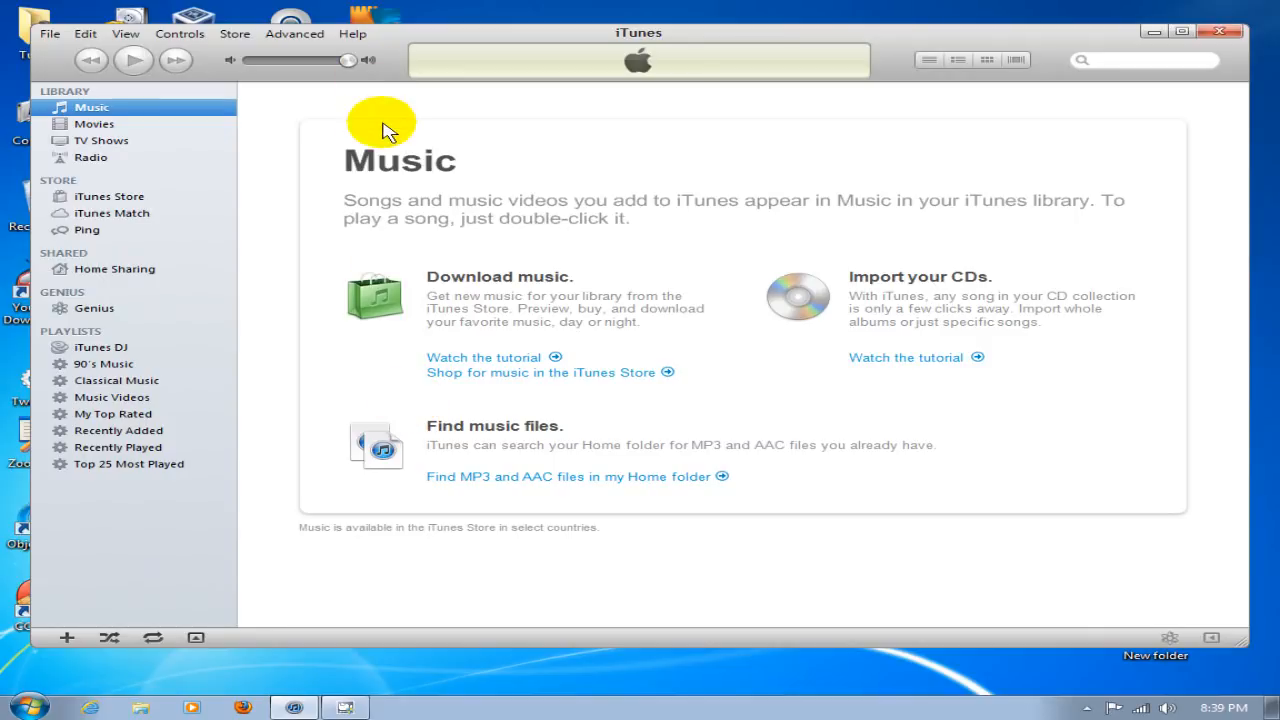
pyautogui.moveTo(86, 32)
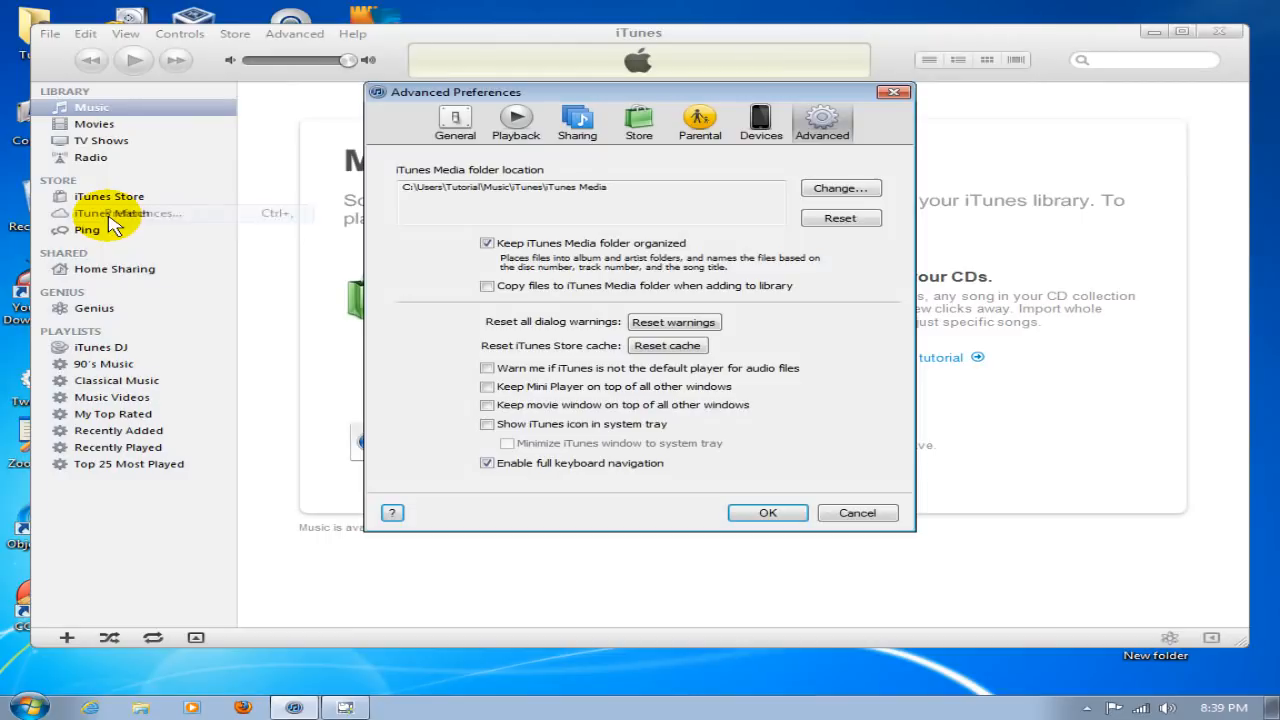
pyautogui.moveTo(816, 160)
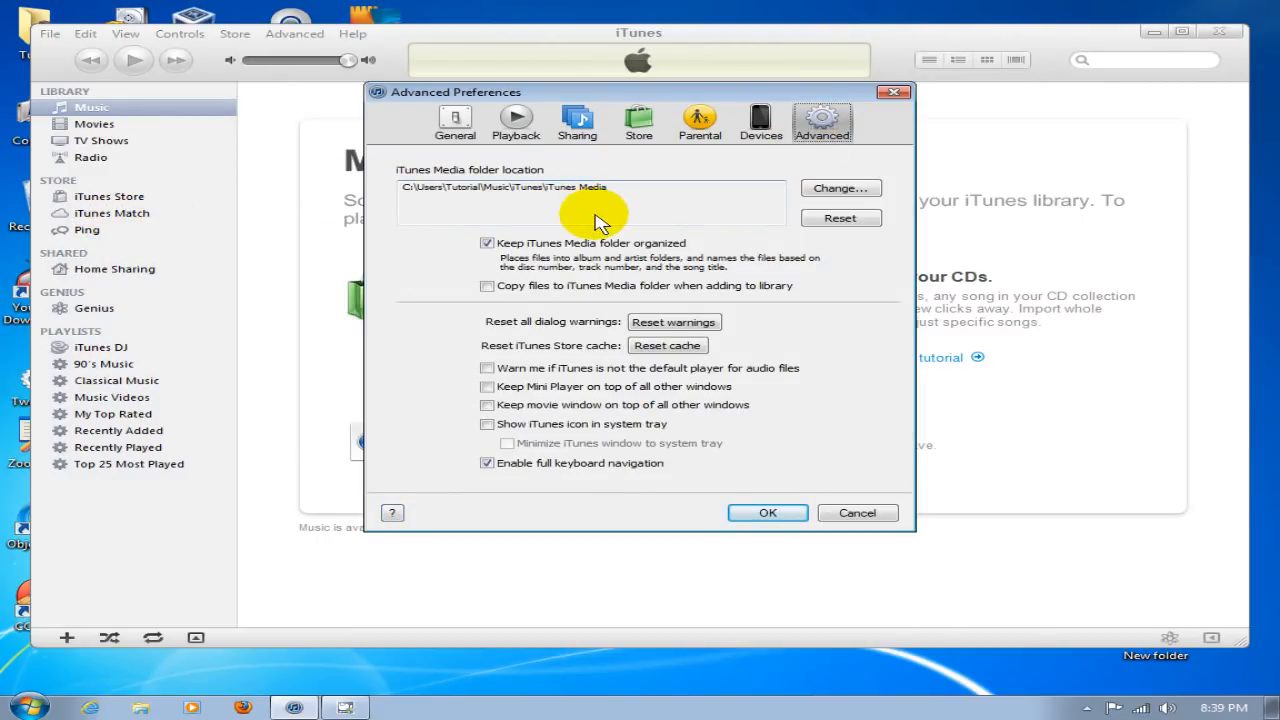
pyautogui.moveTo(630, 196)
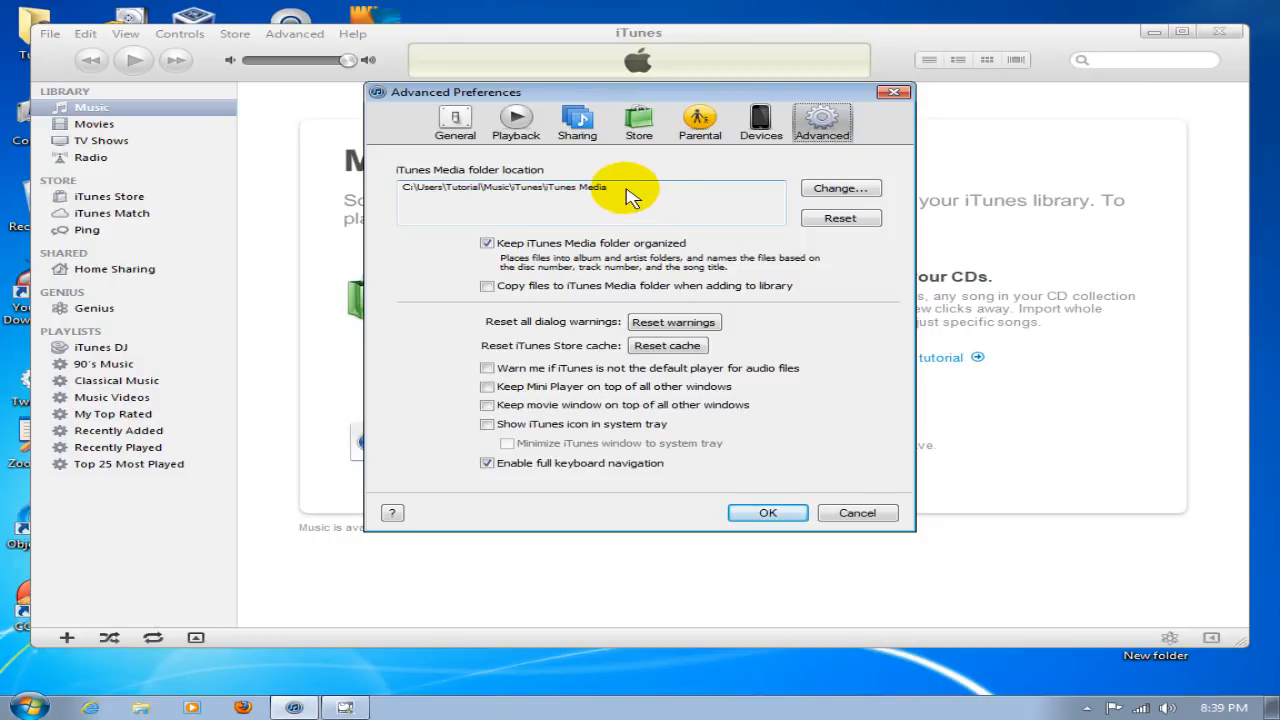
pyautogui.moveTo(470, 200)
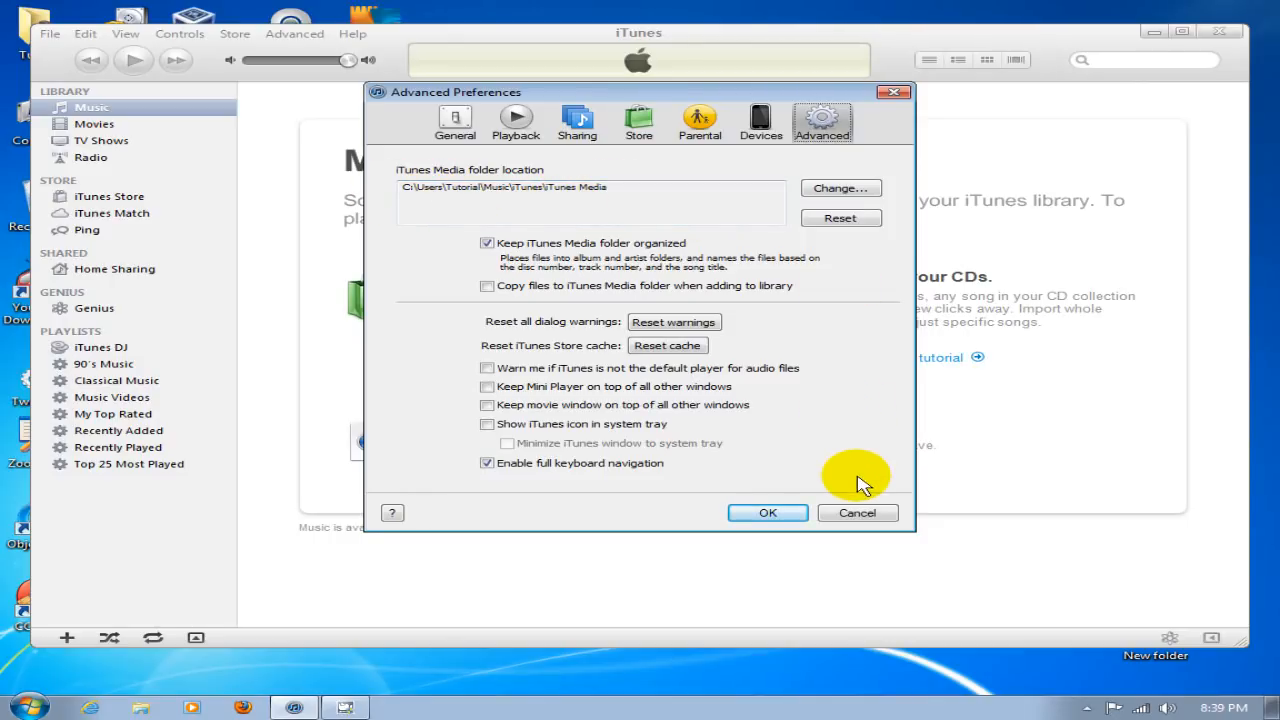
pyautogui.click(856, 512)
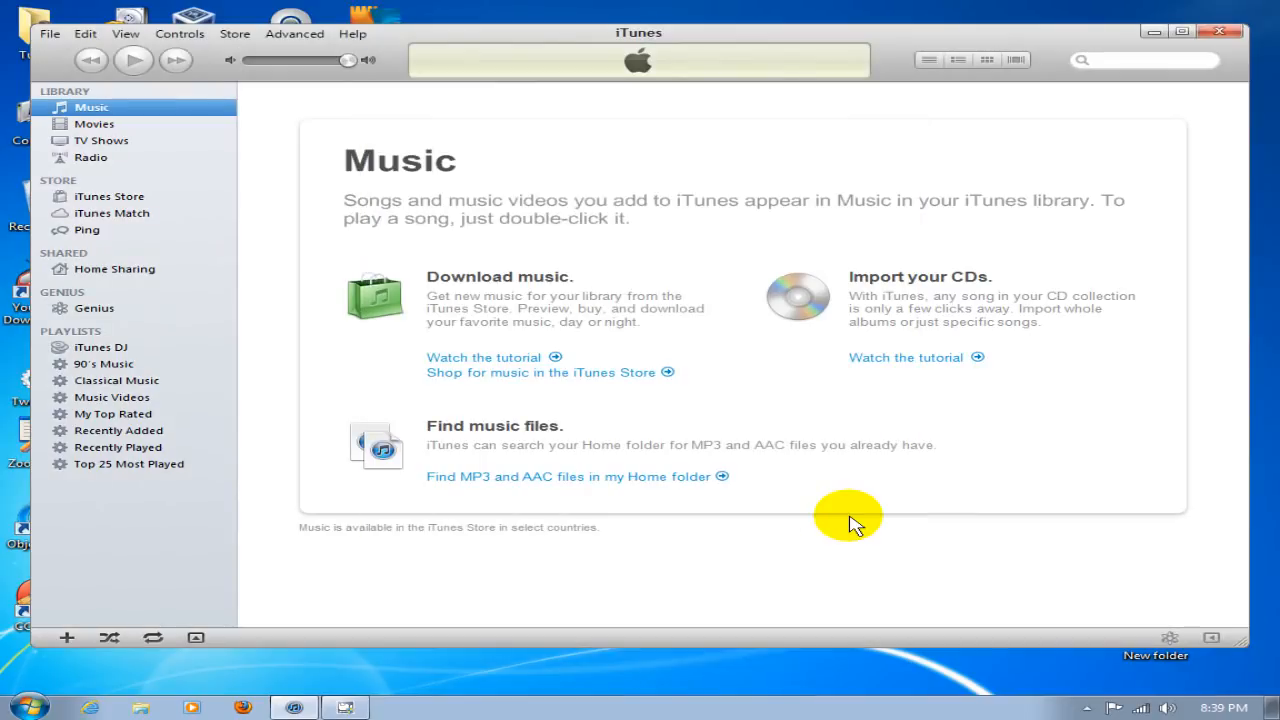
# Add the F00 folder from iTunes Media to the library via Add Folder to Library
pyautogui.click(48, 32)
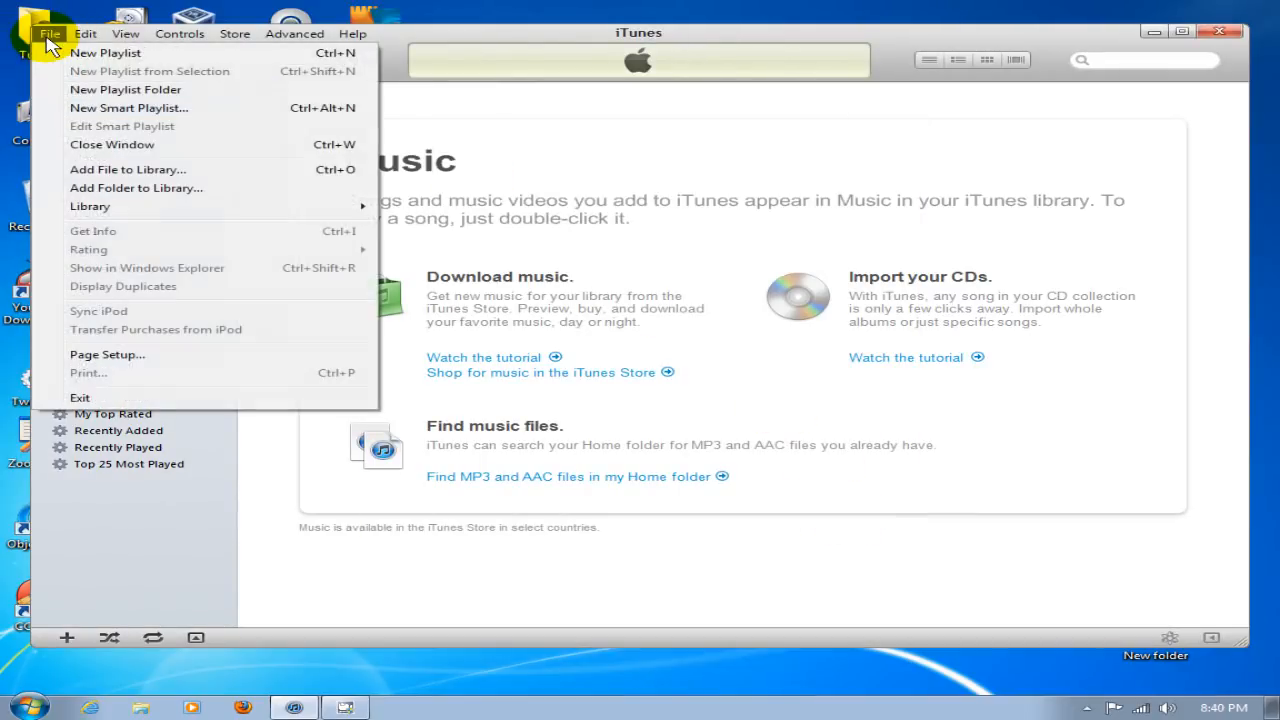
pyautogui.moveTo(136, 188)
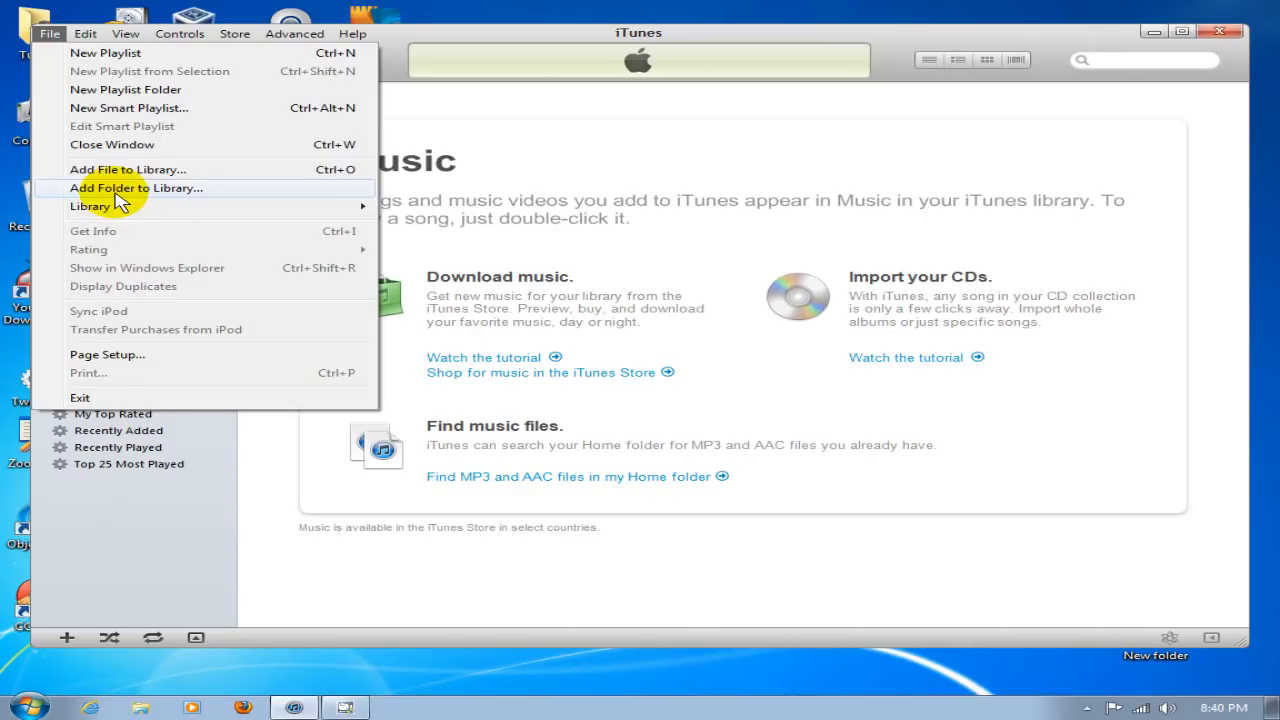
pyautogui.click(136, 188)
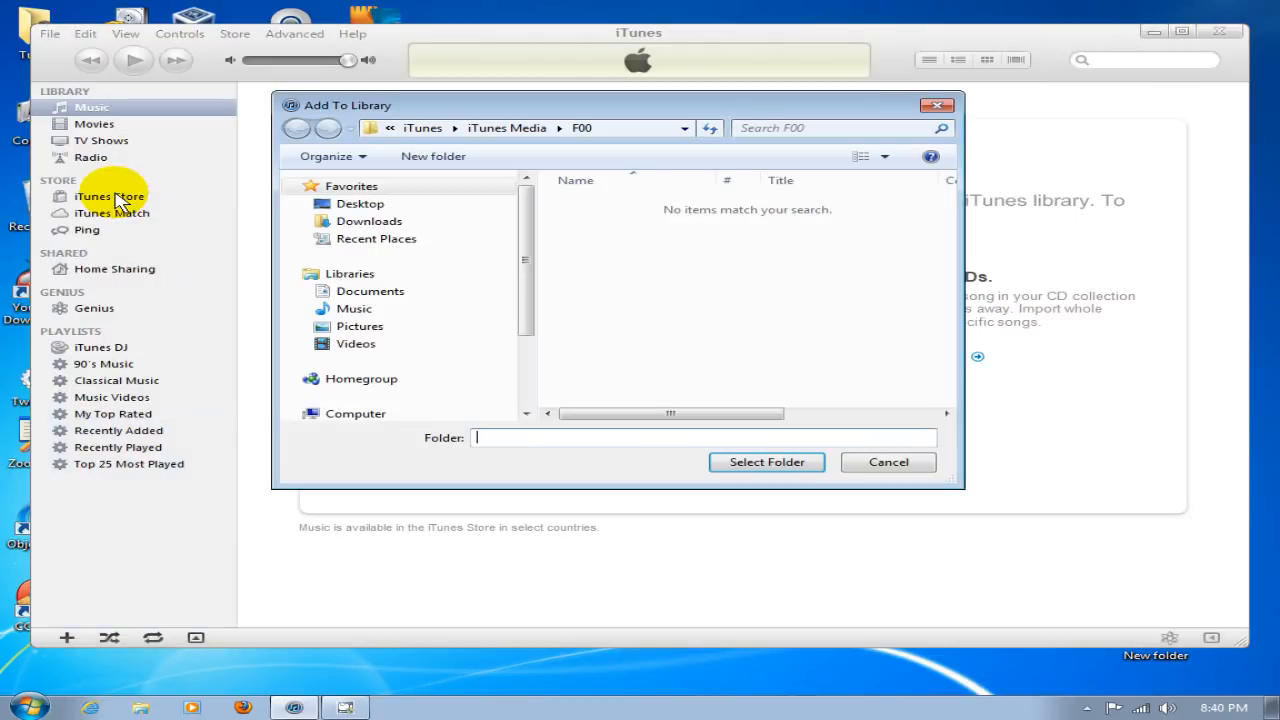
pyautogui.moveTo(632, 368)
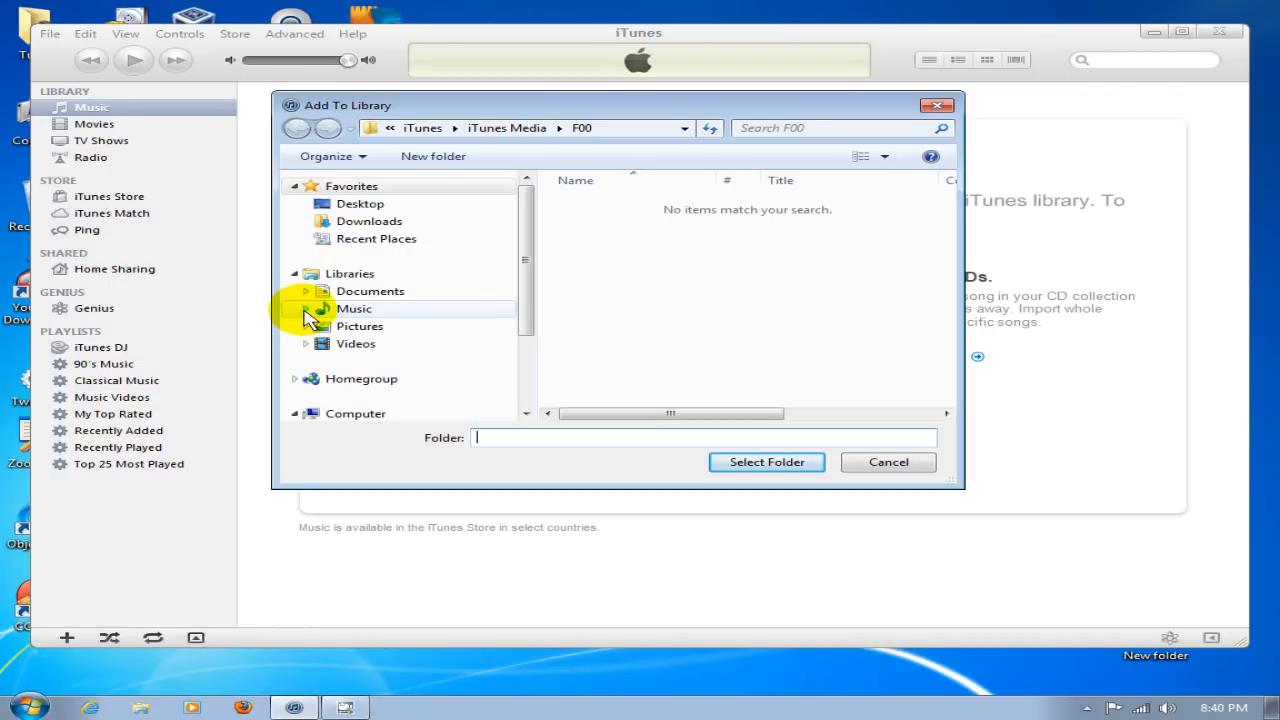
pyautogui.click(304, 308)
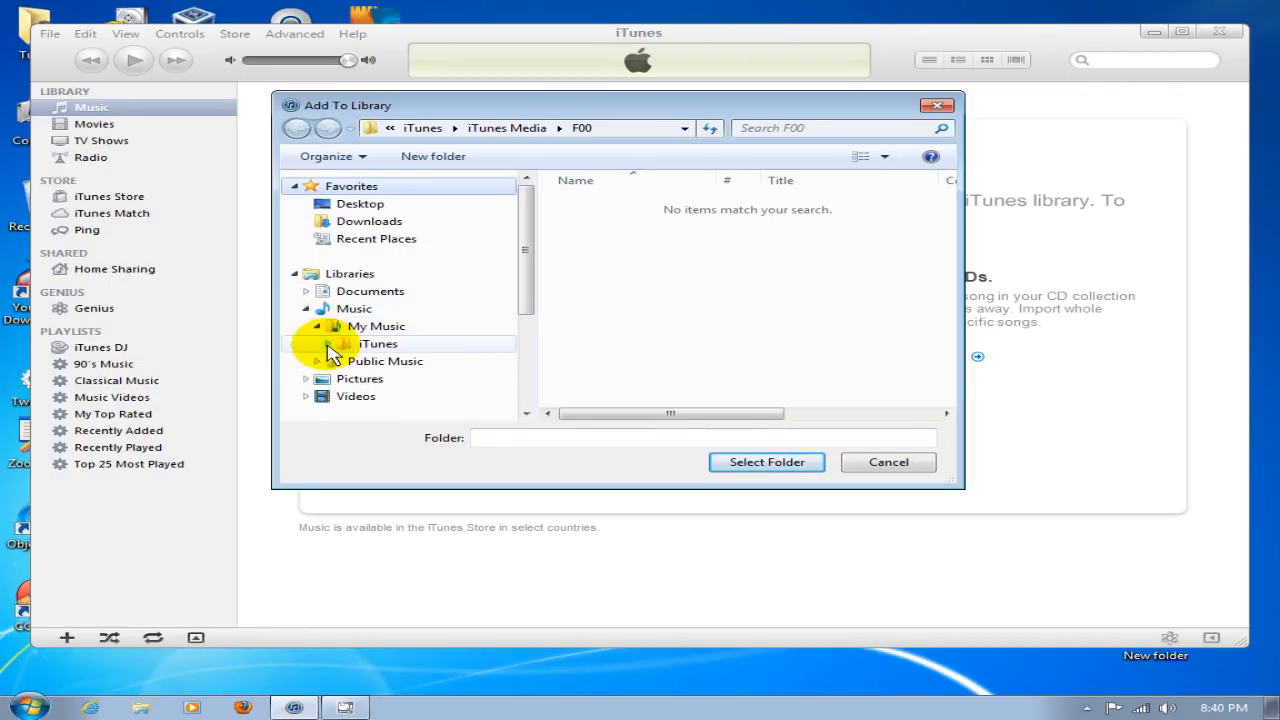
pyautogui.click(332, 344)
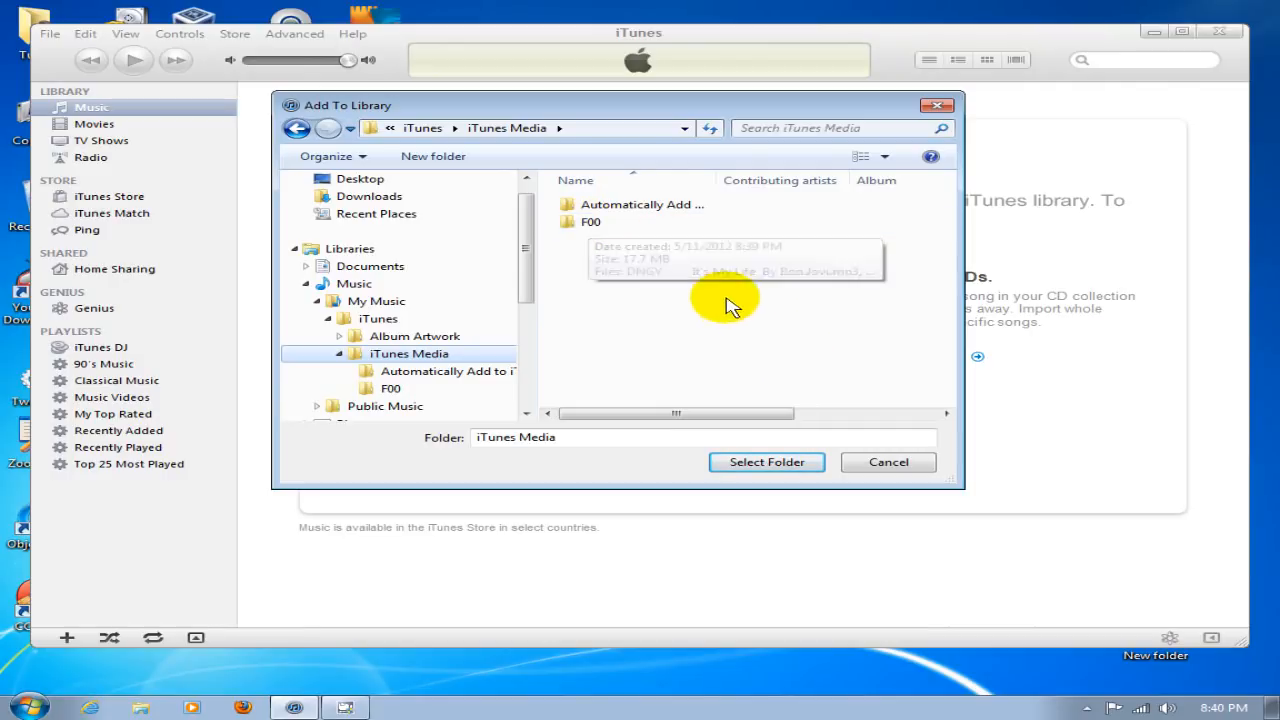
pyautogui.click(590, 220)
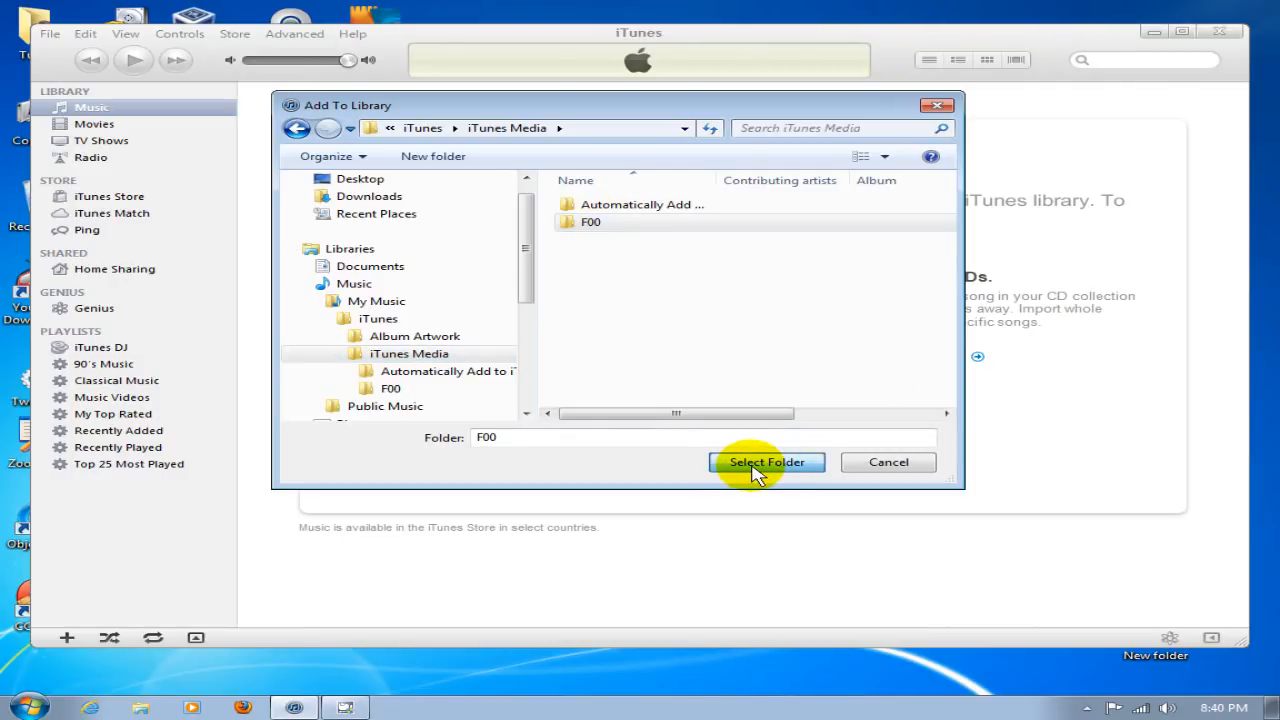
pyautogui.click(768, 462)
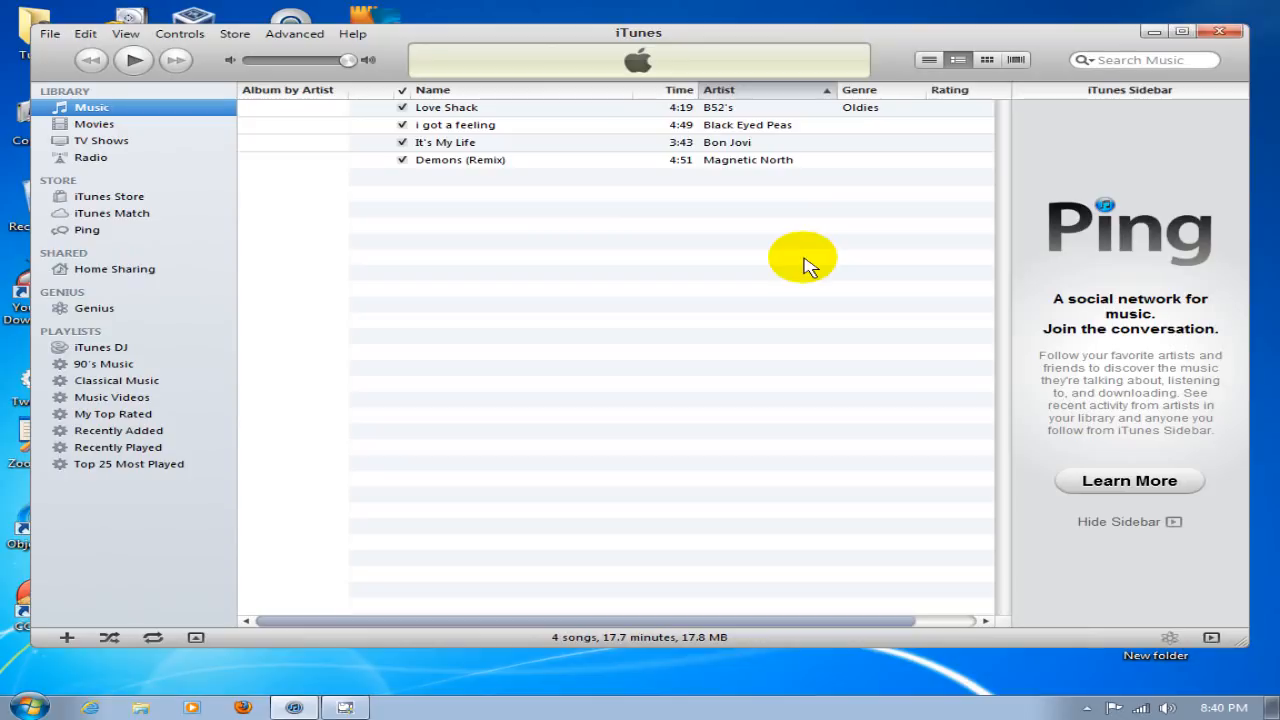
pyautogui.moveTo(728, 260)
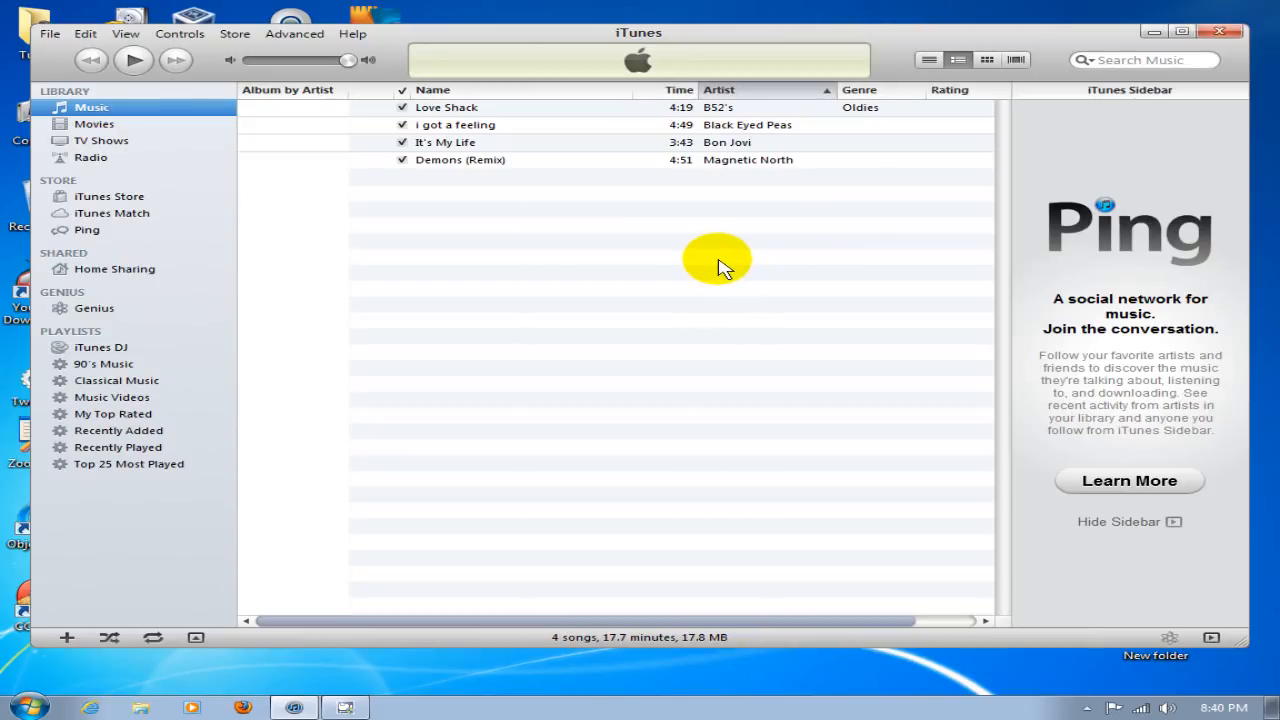
pyautogui.moveTo(738, 120)
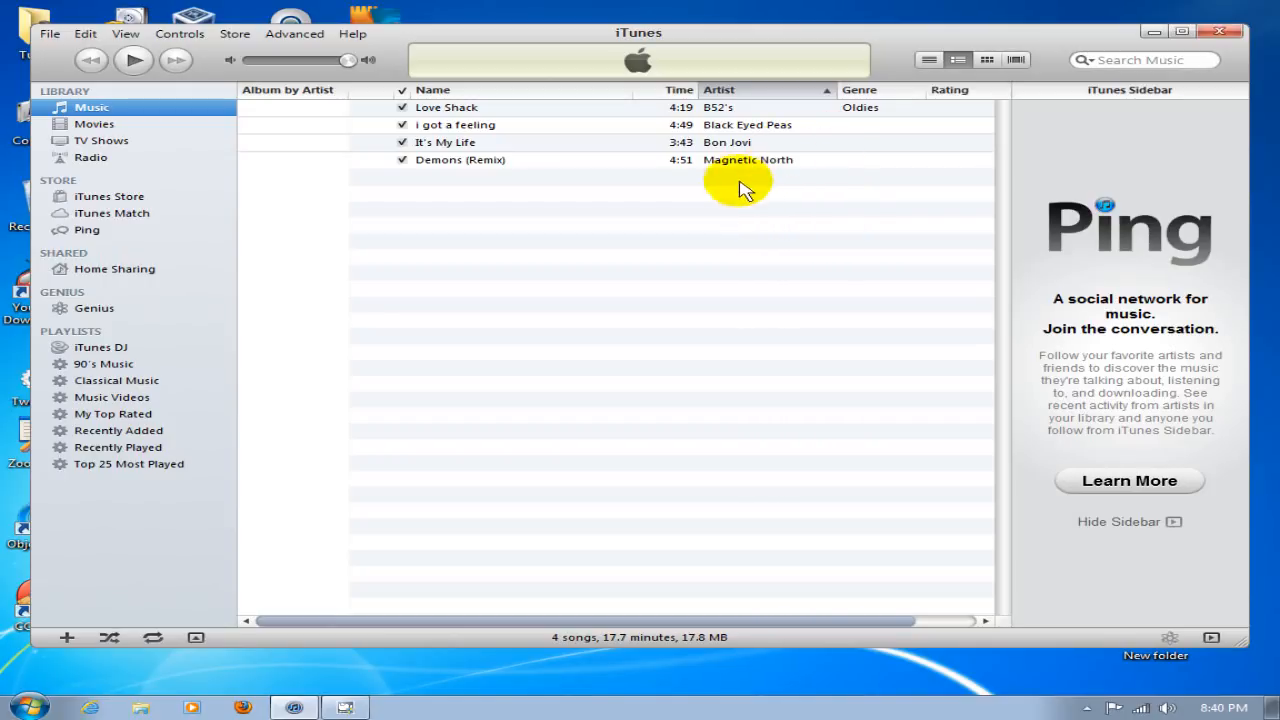
pyautogui.moveTo(800, 224)
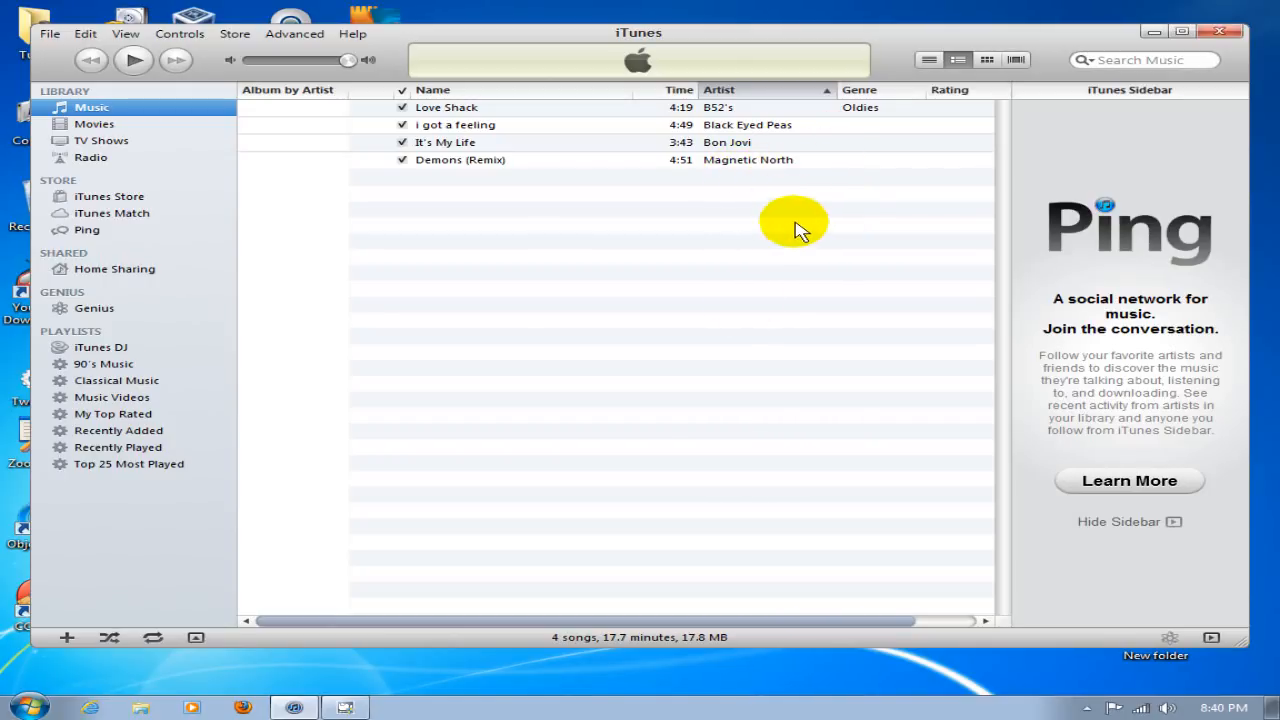